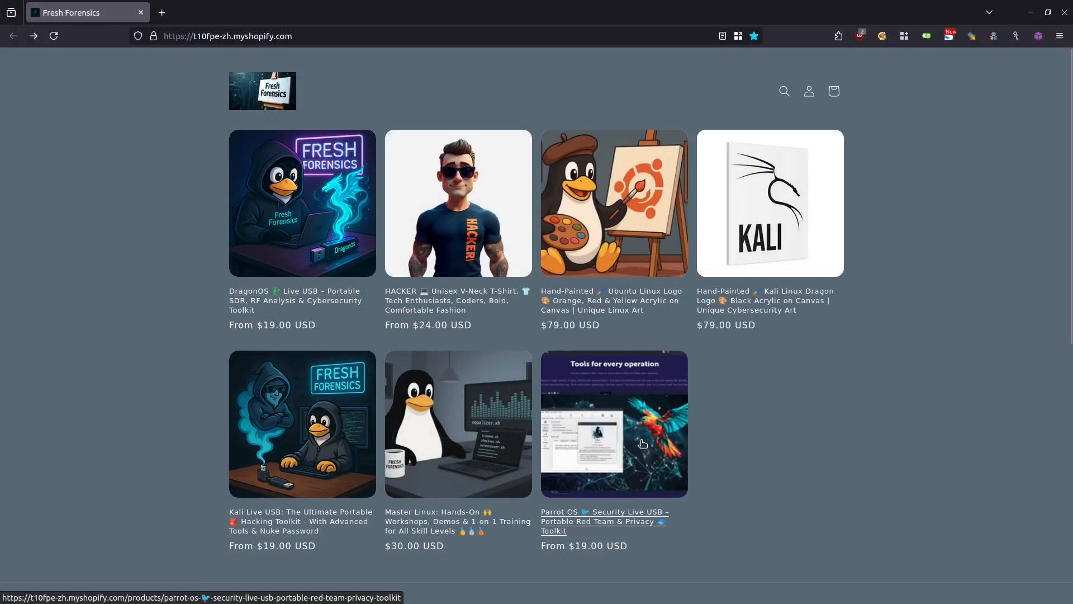
- Open the Parrot OS Security Live USB product page and scroll through its description
click(615, 424)
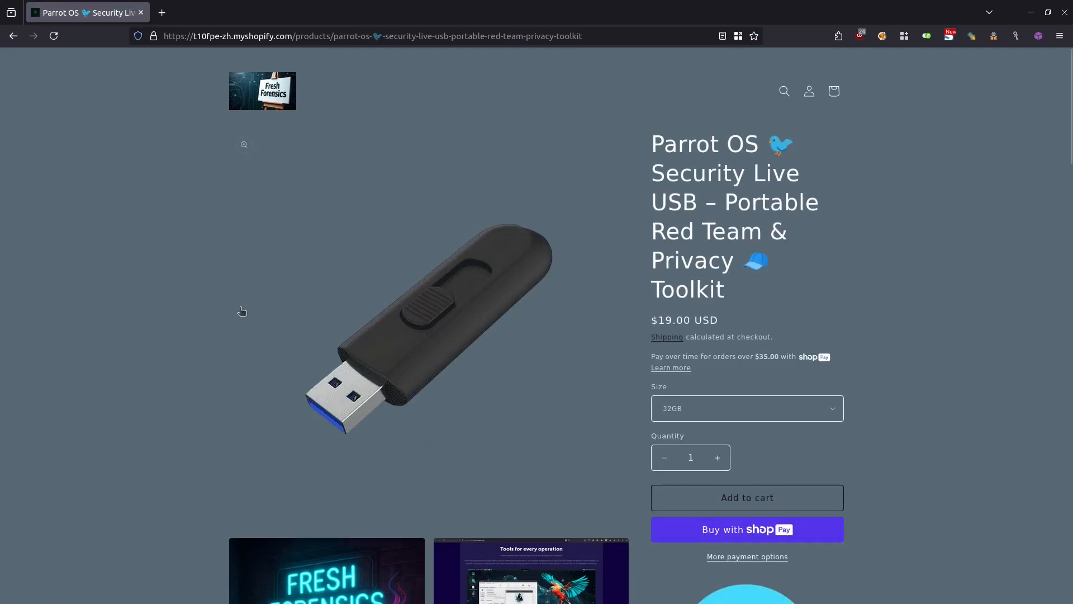
scroll(down, 3)
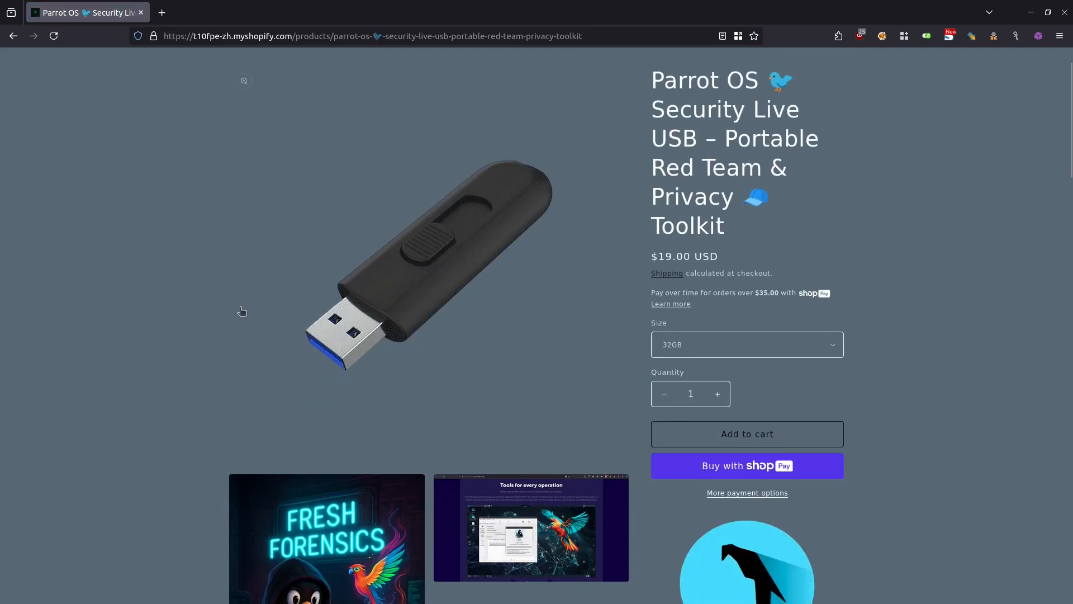
scroll(down, 3)
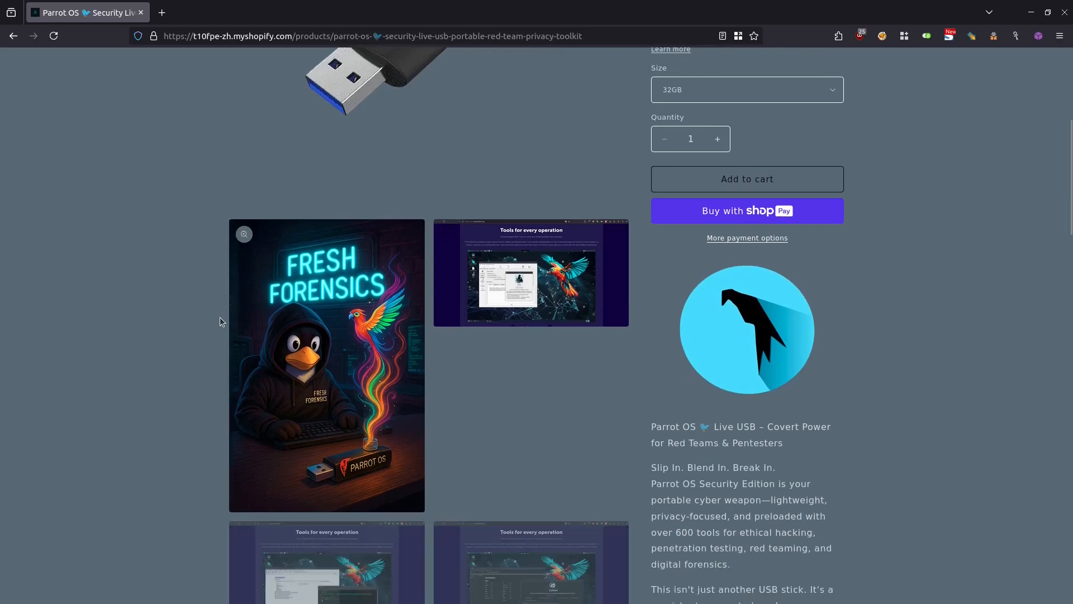
scroll(down, 3)
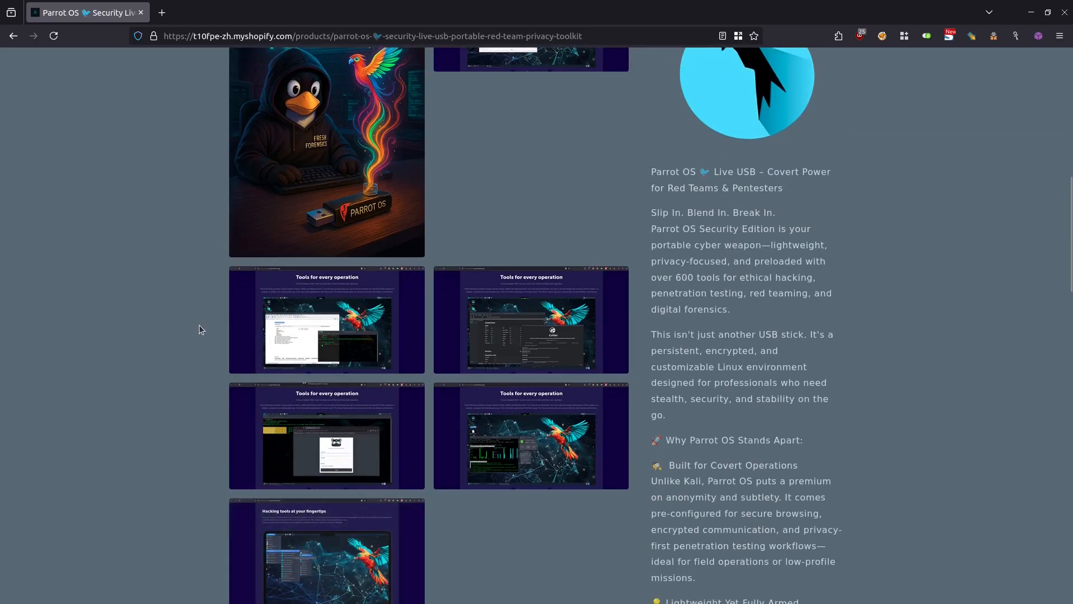
scroll(down, 3)
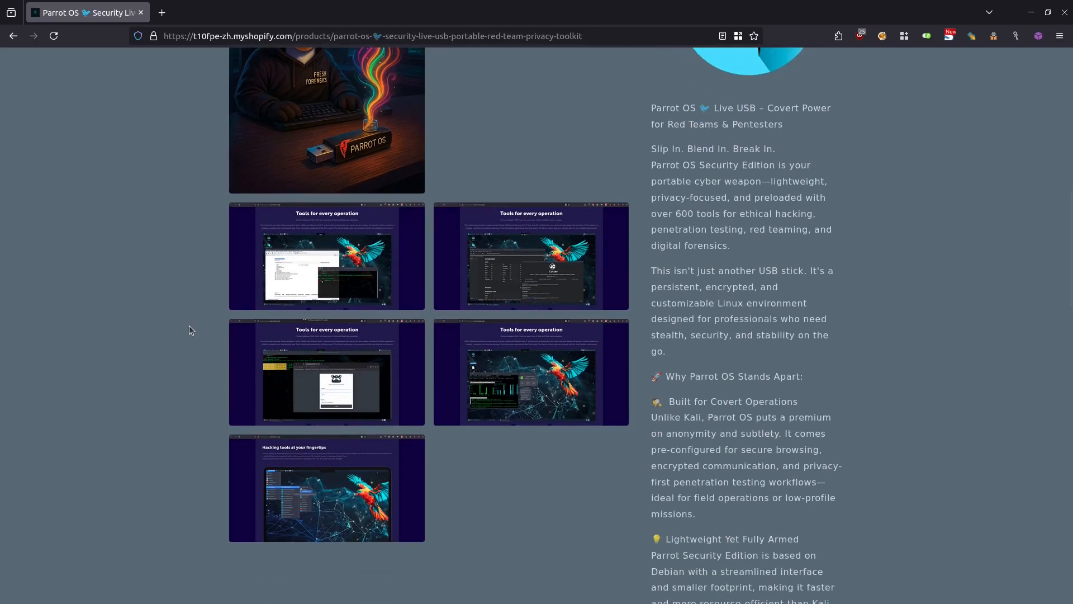
scroll(down, 3)
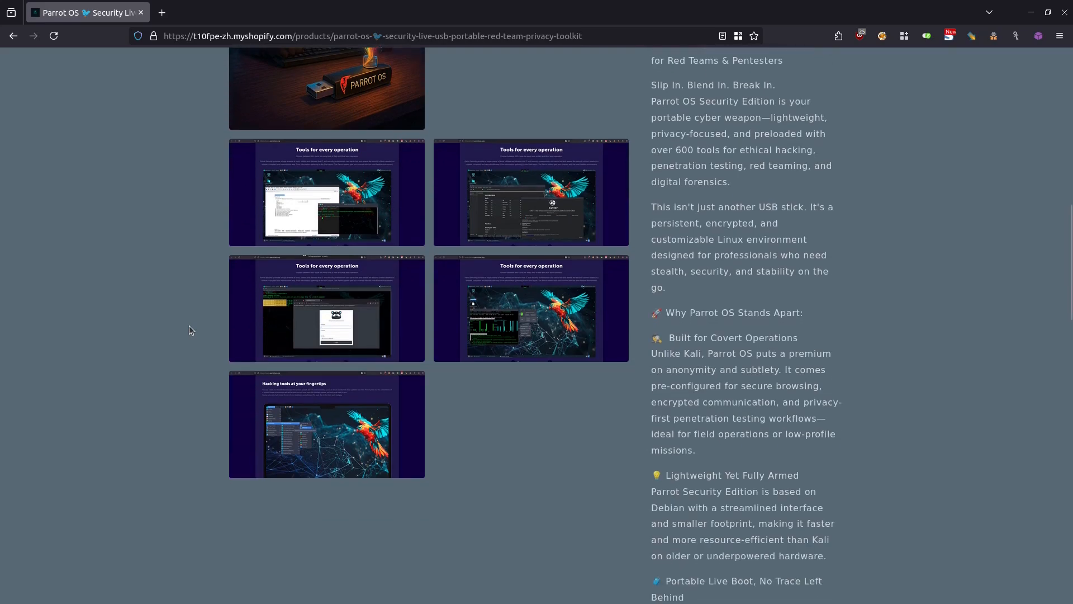
scroll(down, 3)
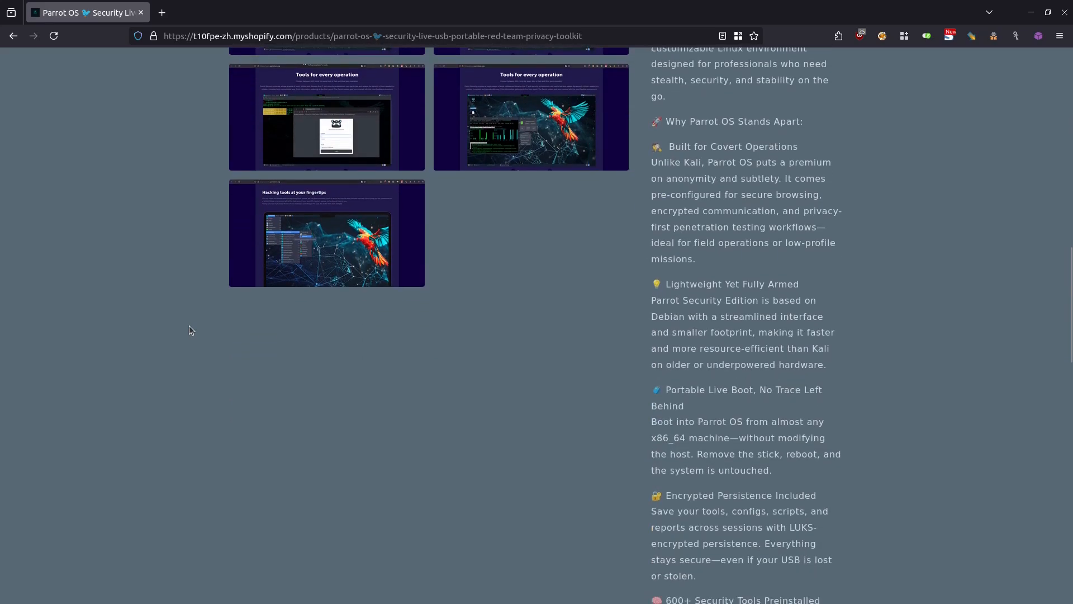
scroll(down, 3)
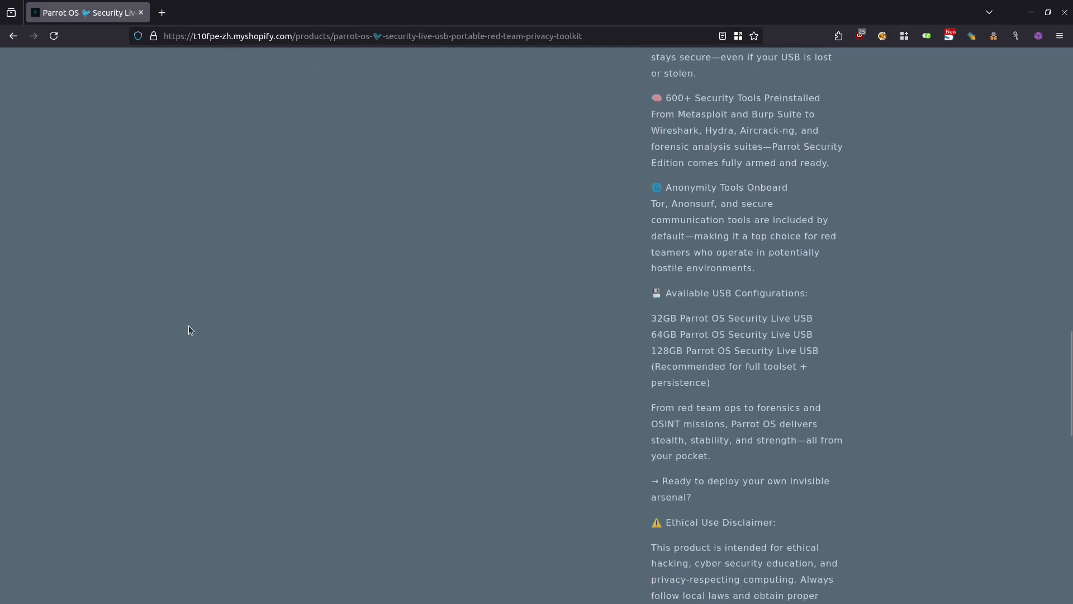
scroll(down, 3)
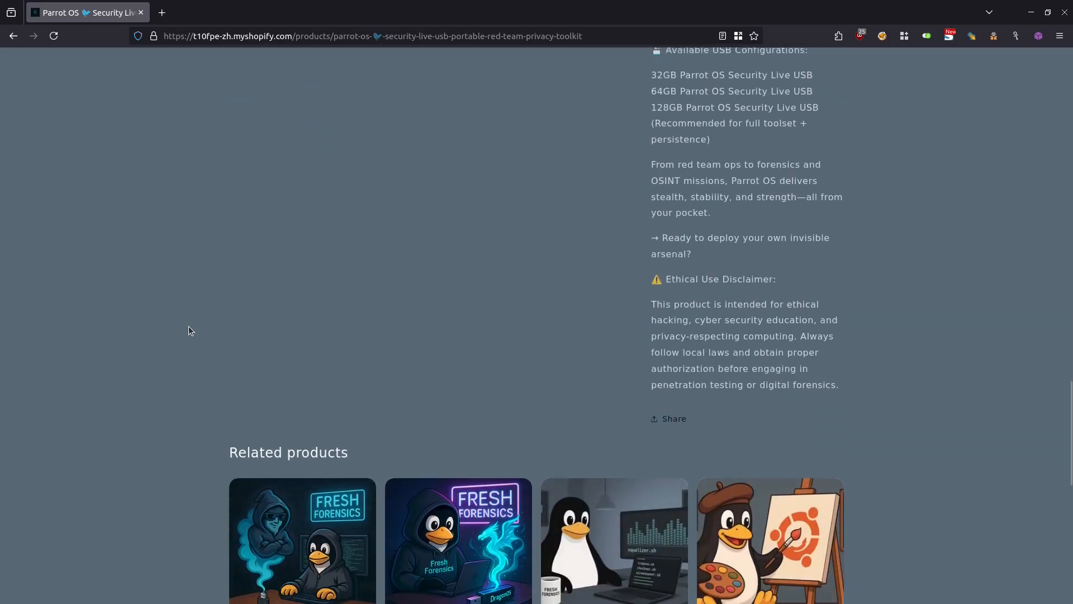
scroll(down, 3)
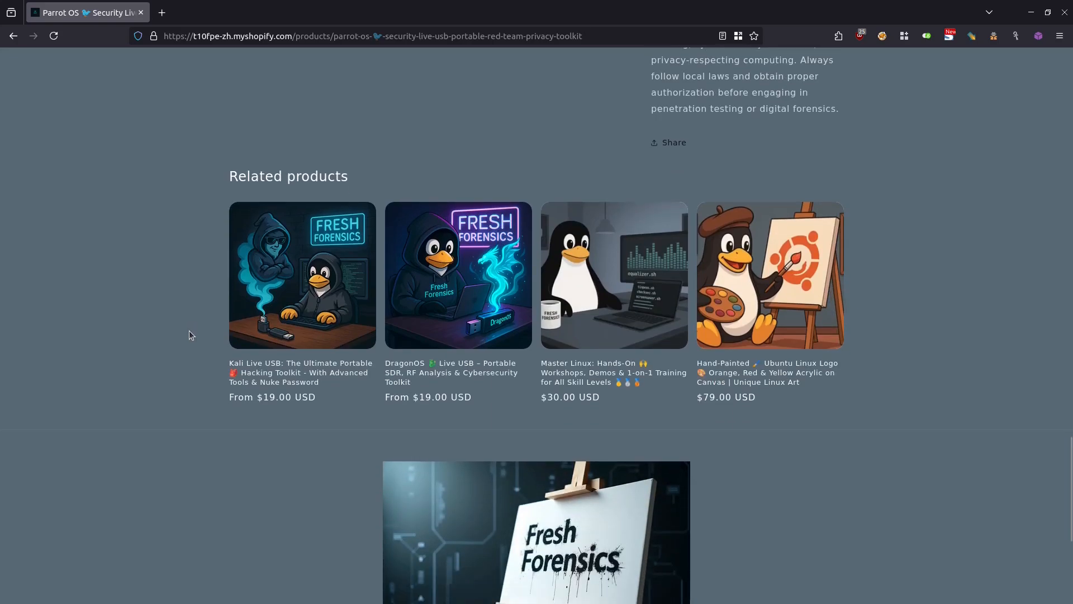
scroll(down, 3)
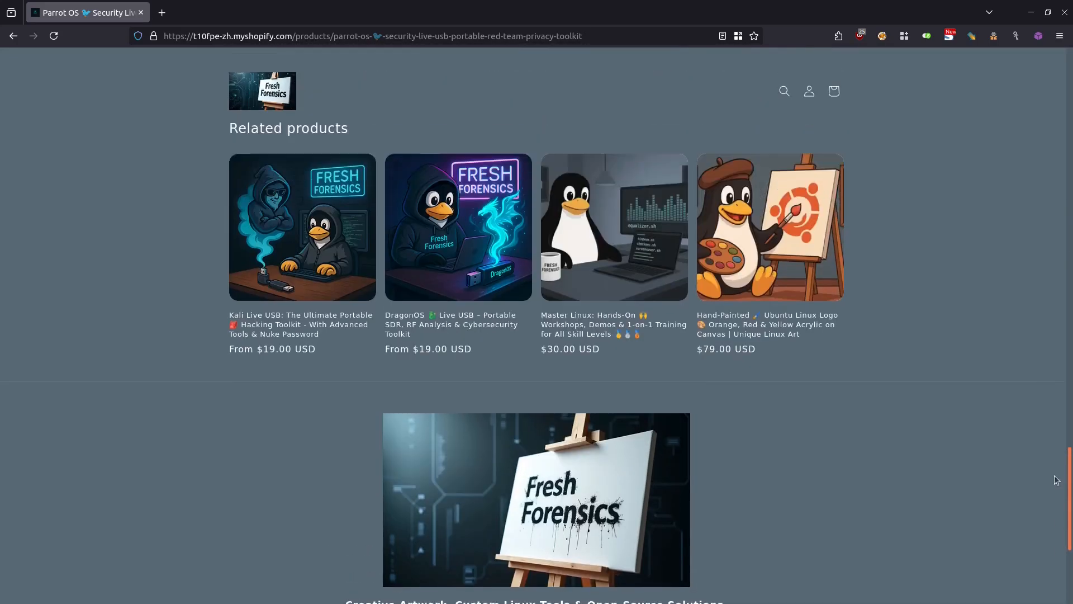
scroll(up, 3)
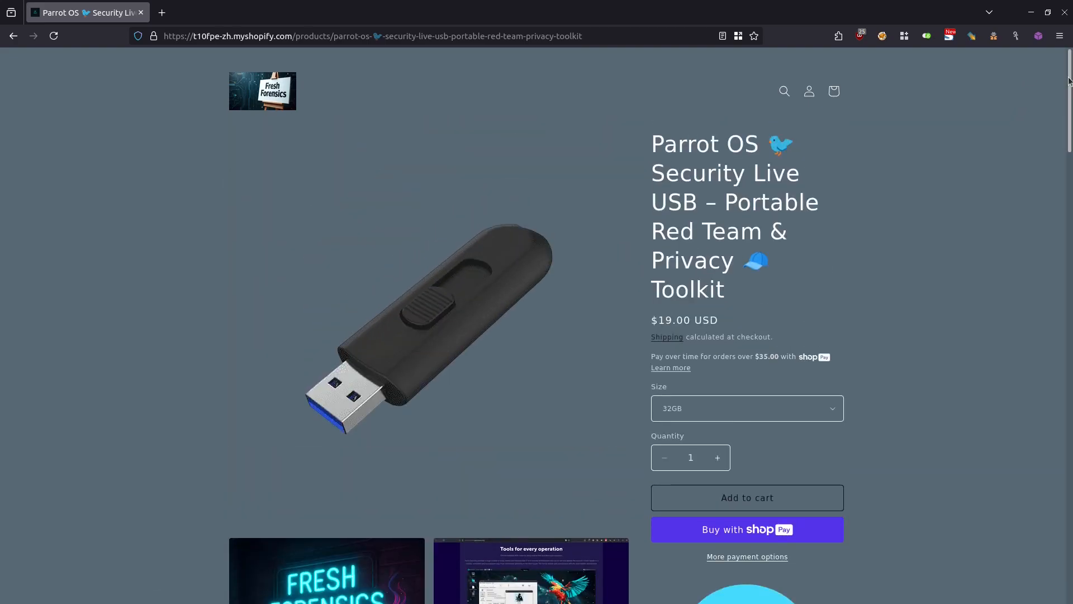
scroll(down, 3)
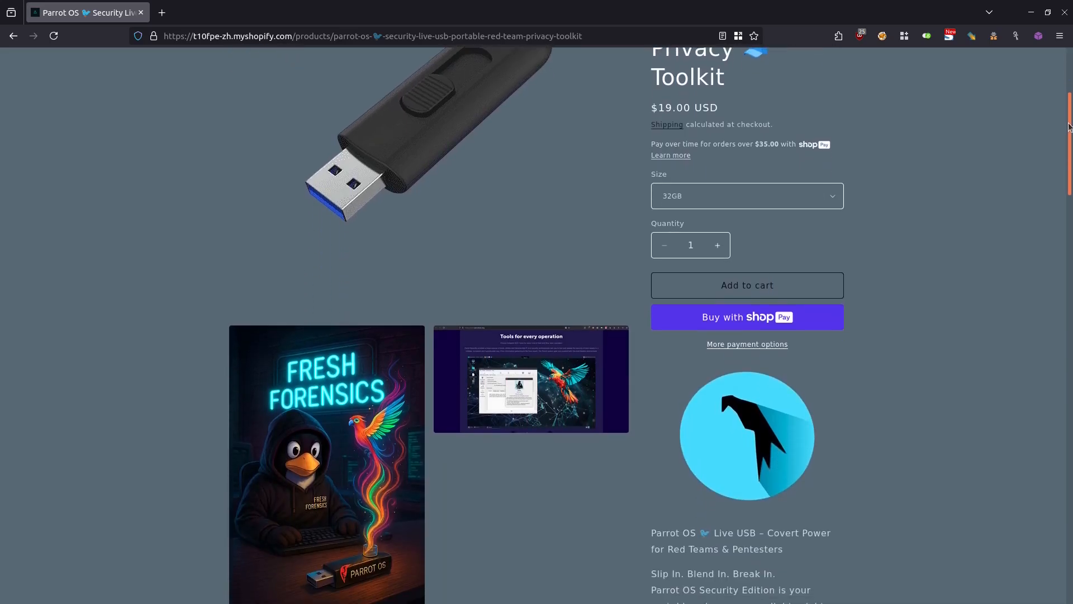
scroll(down, 3)
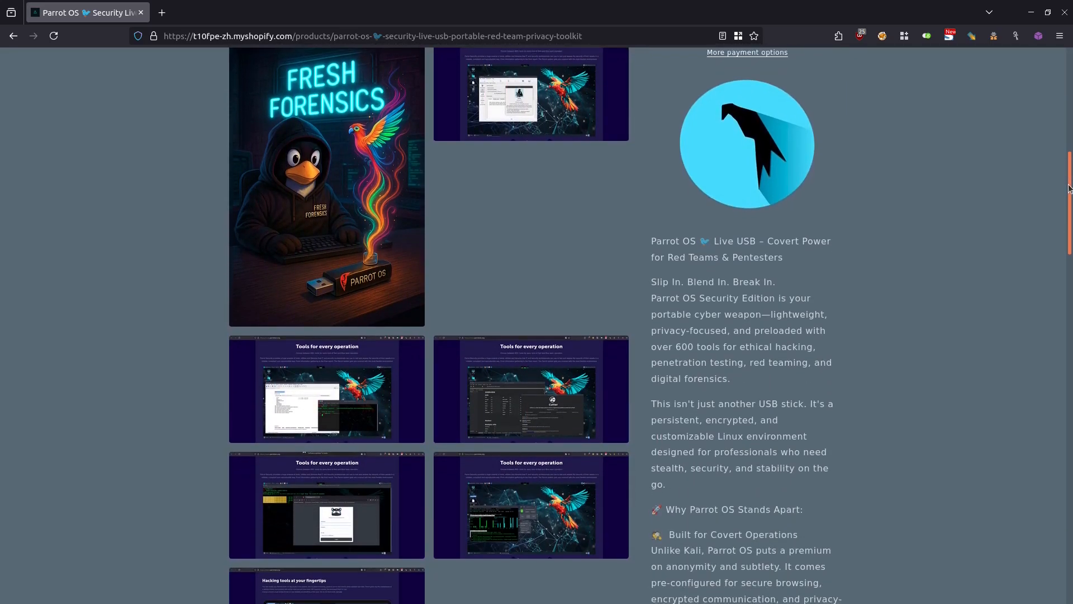
scroll(down, 3)
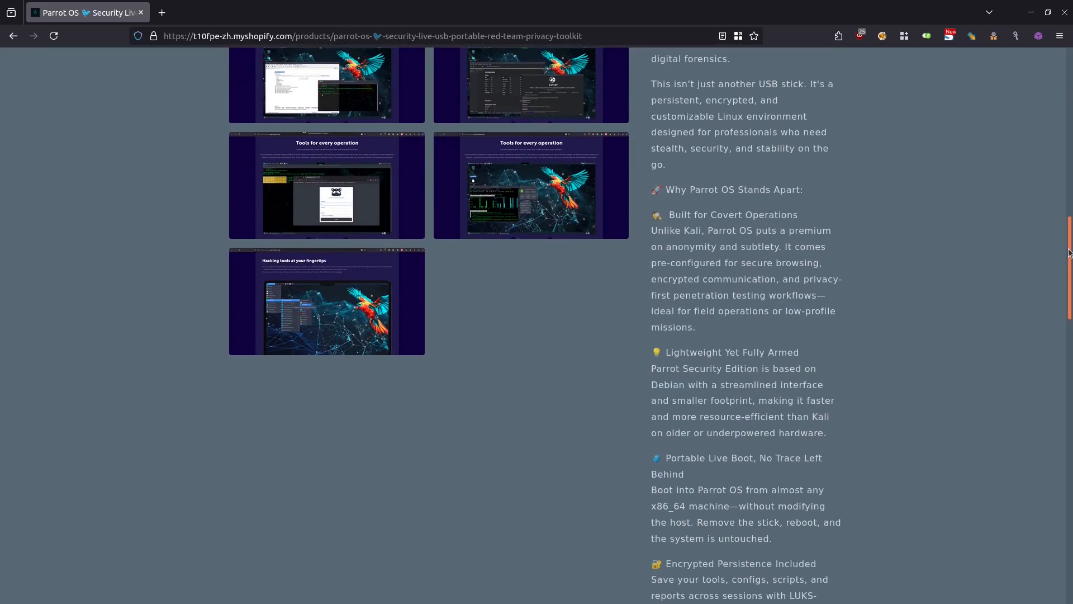
scroll(down, 3)
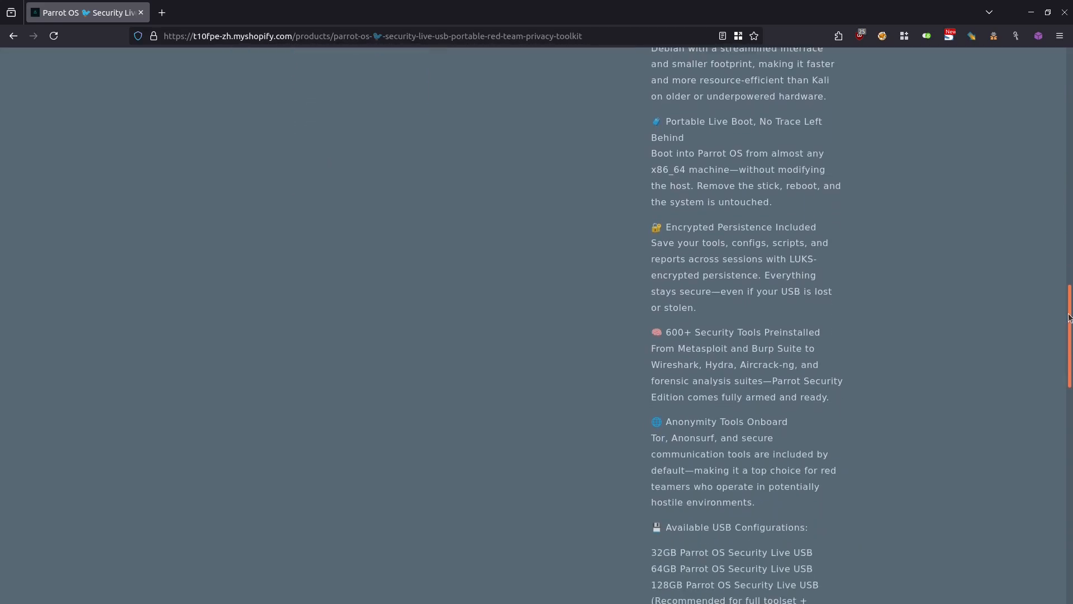
scroll(down, 3)
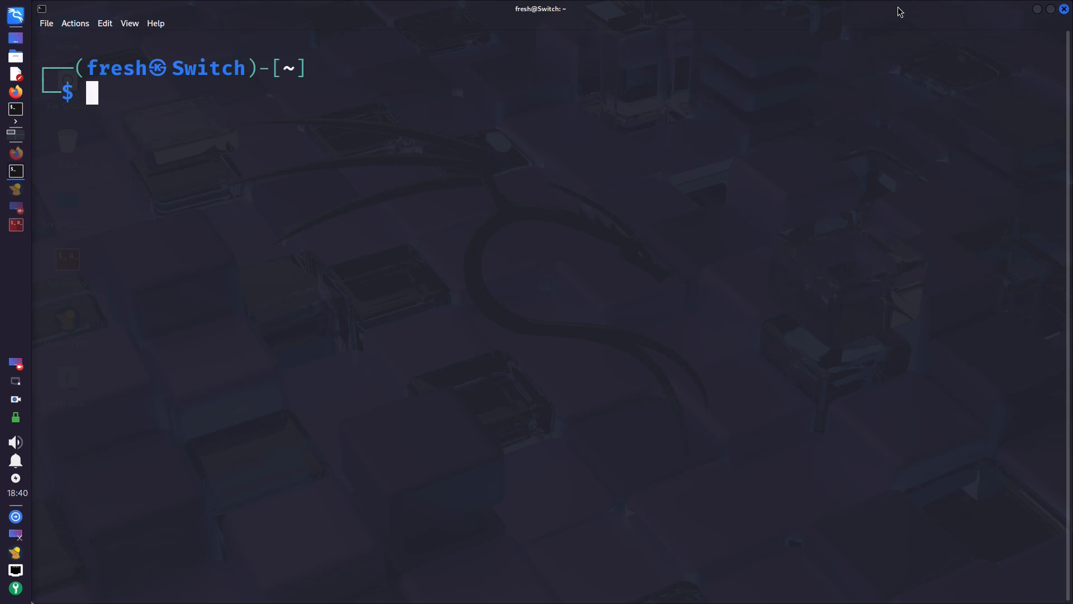
text(lsblk)
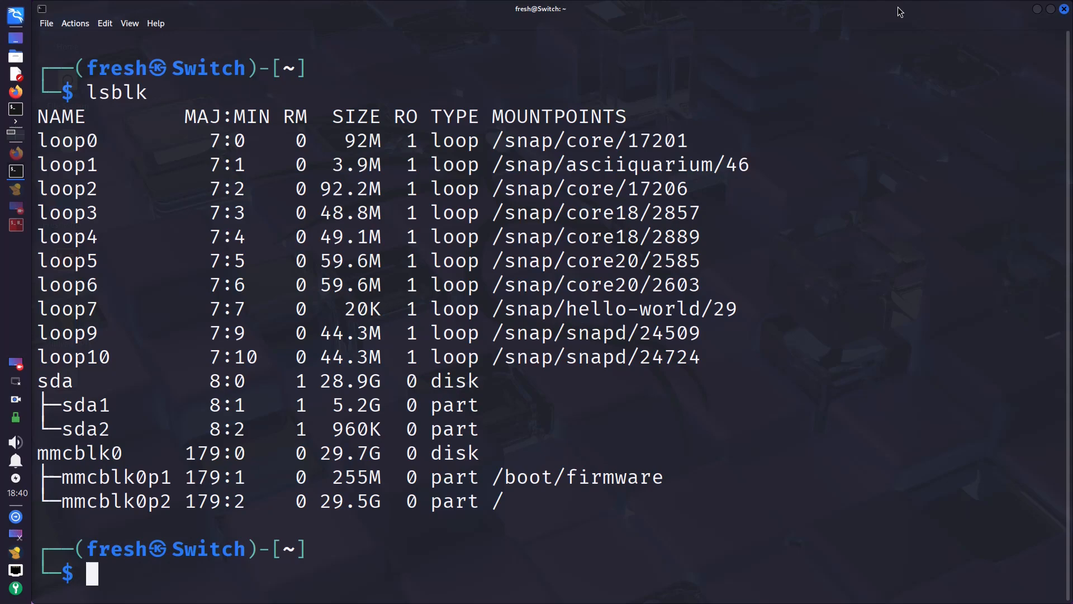
mouse_move(687, 241)
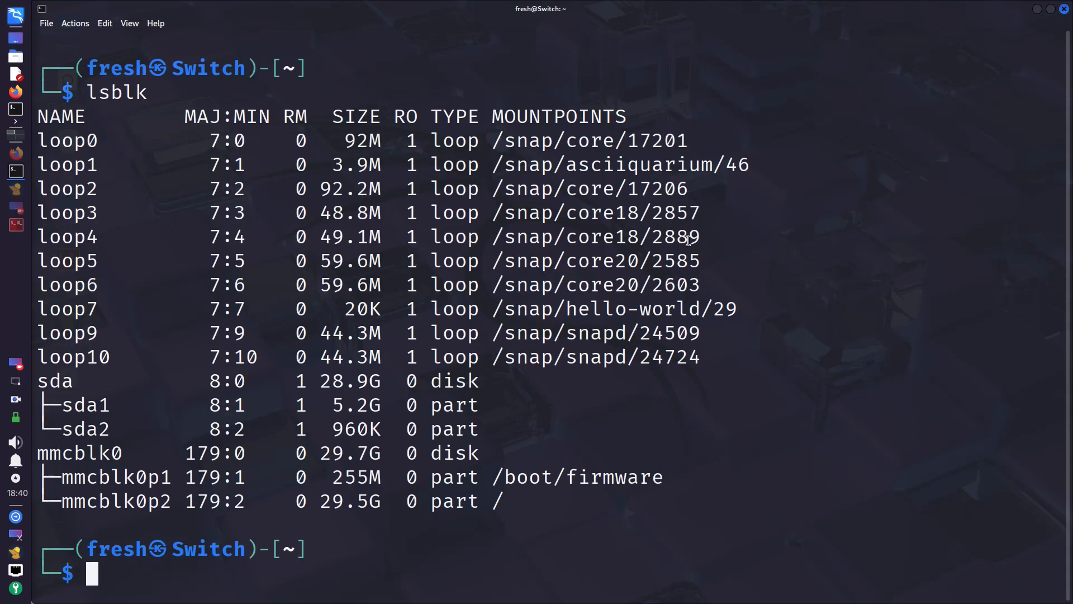
mouse_move(107, 428)
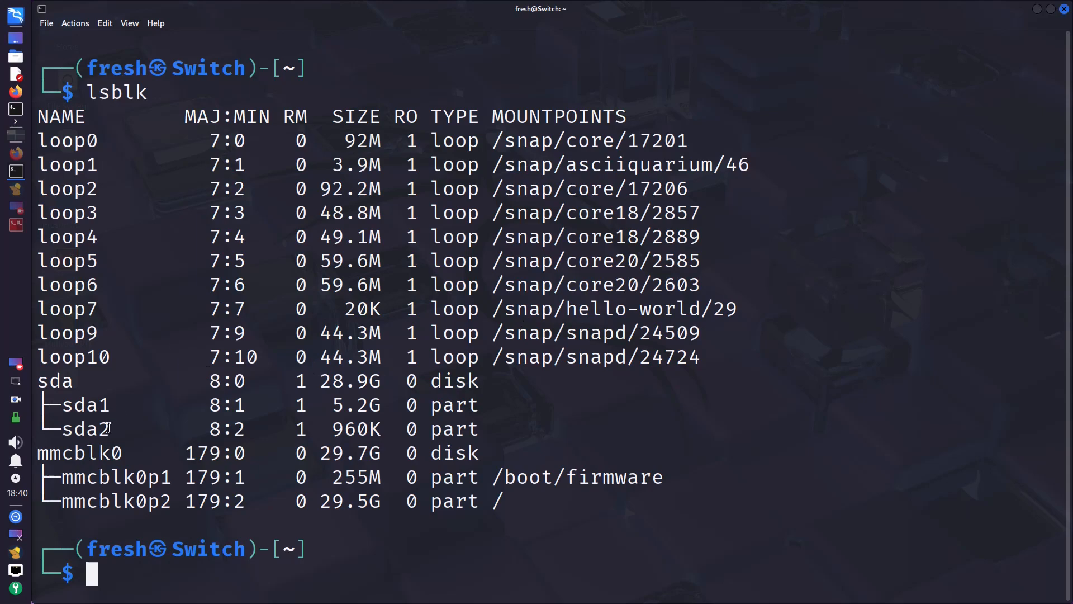
mouse_move(80, 388)
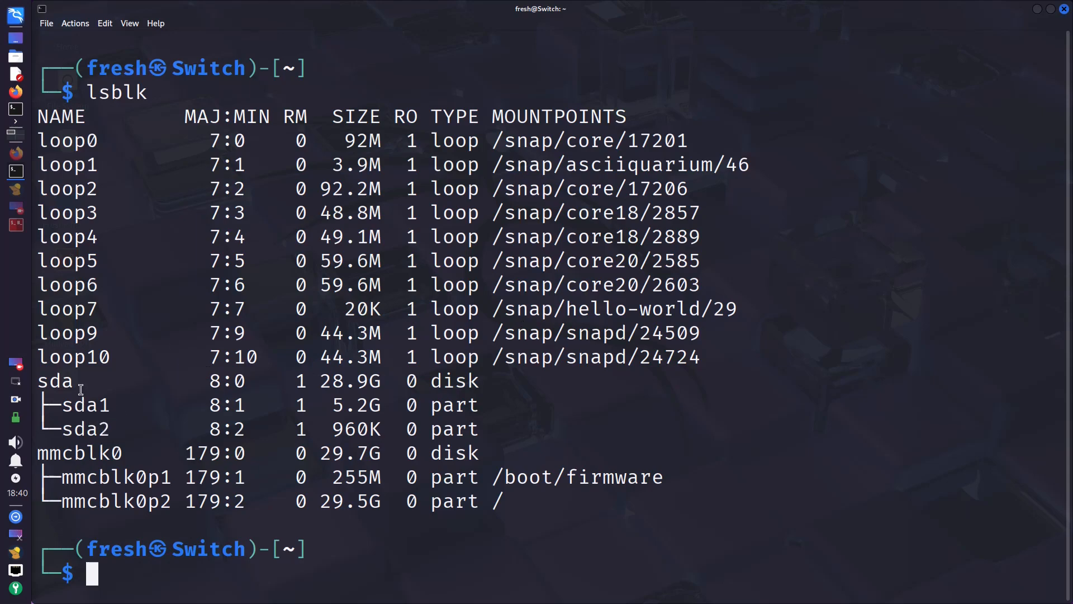
double_click(54, 380)
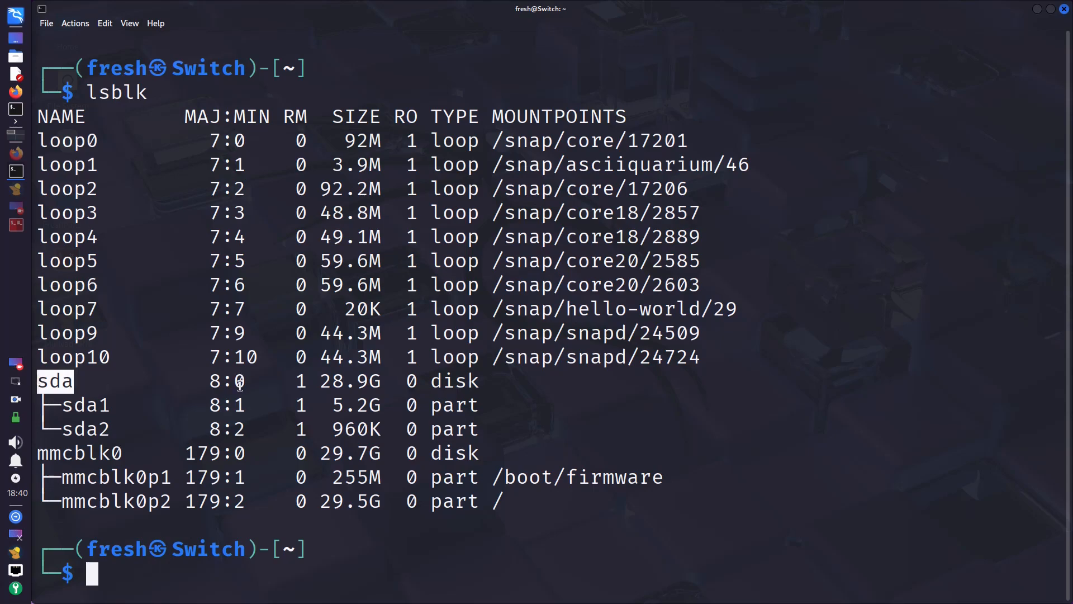
mouse_move(242, 429)
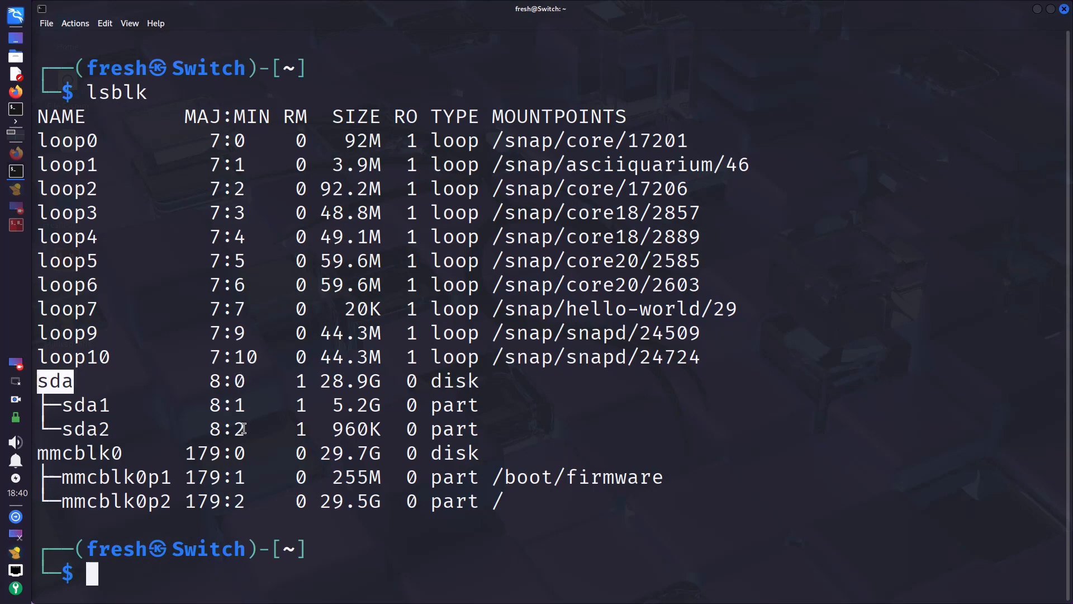
mouse_move(170, 578)
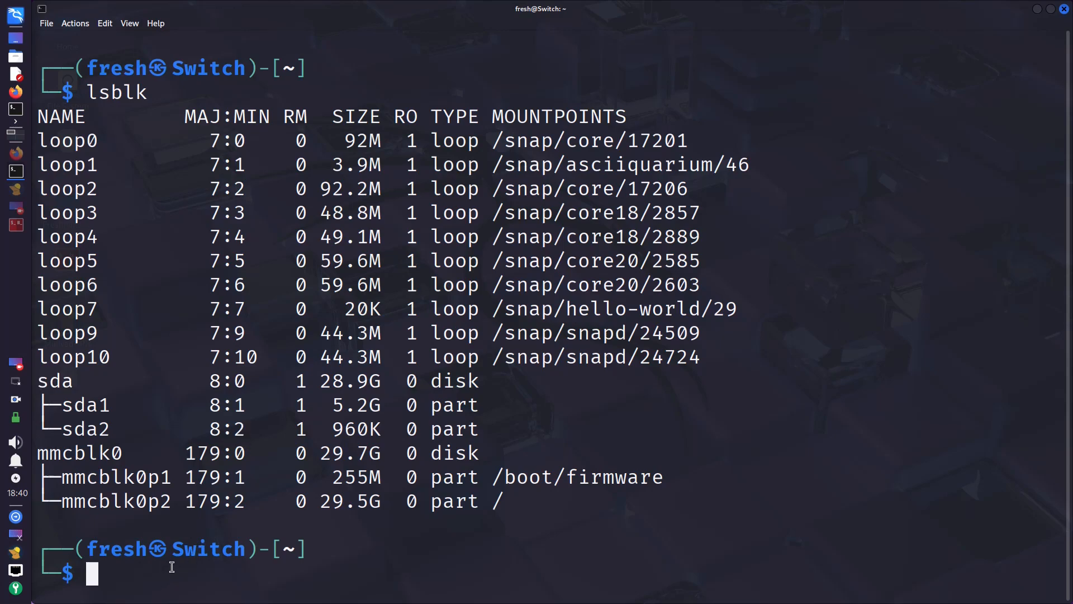
mouse_move(497, 433)
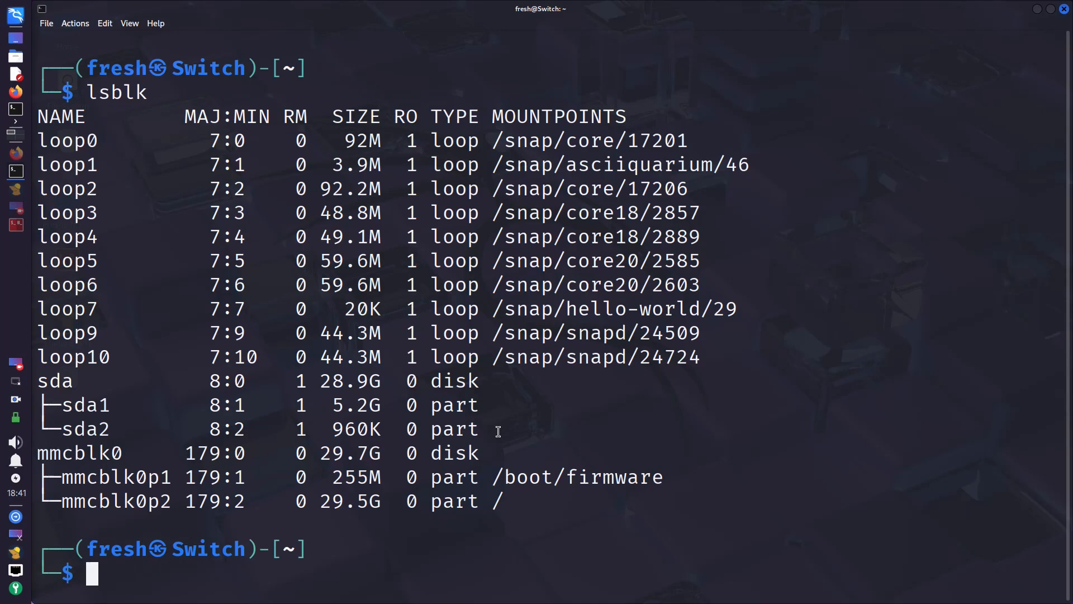
mouse_move(483, 429)
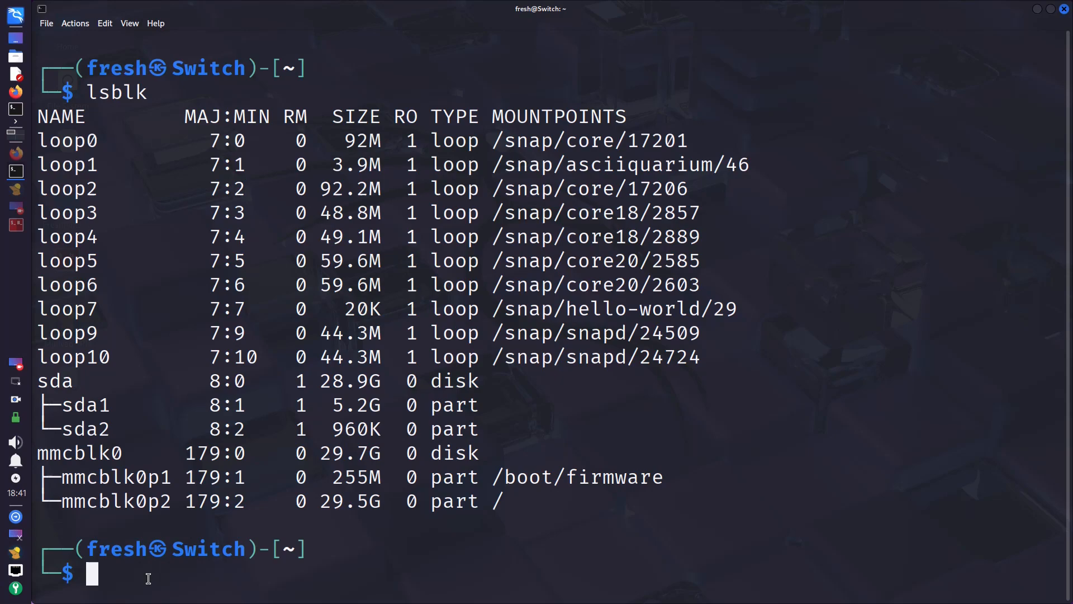
text(clear)
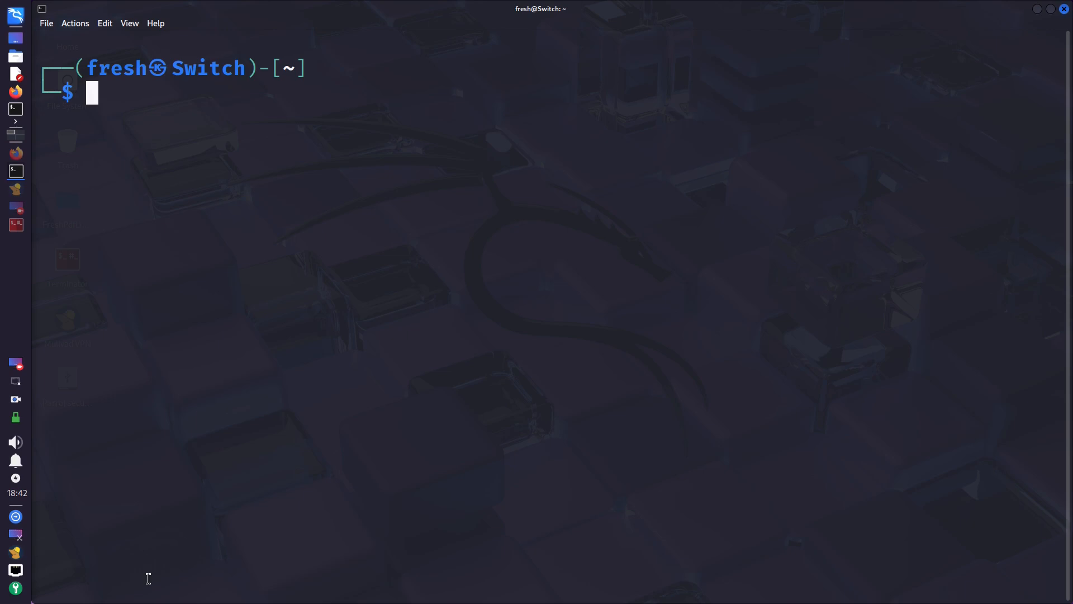
- Run fdisk on /dev/sda with scripted p, n, p, defaults, w input to add partition 3
text(sudo)
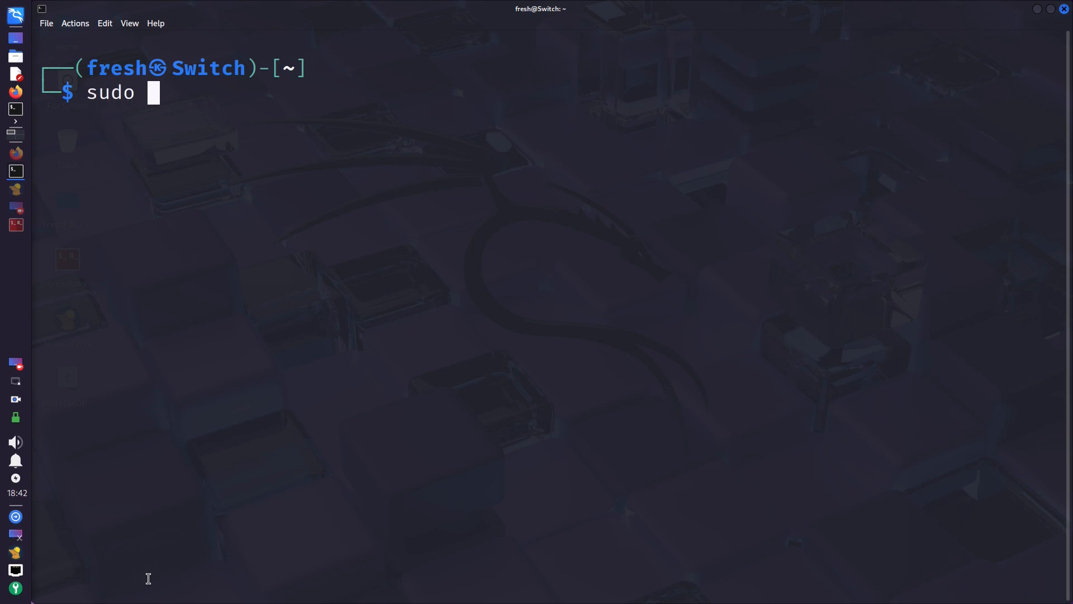
text(fdi)
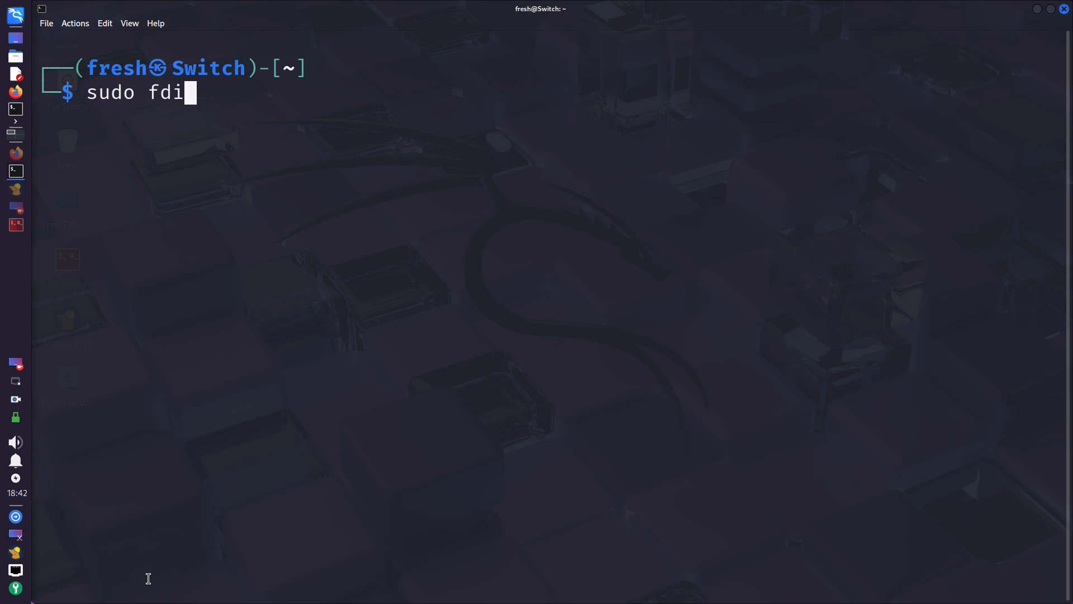
text(sk)
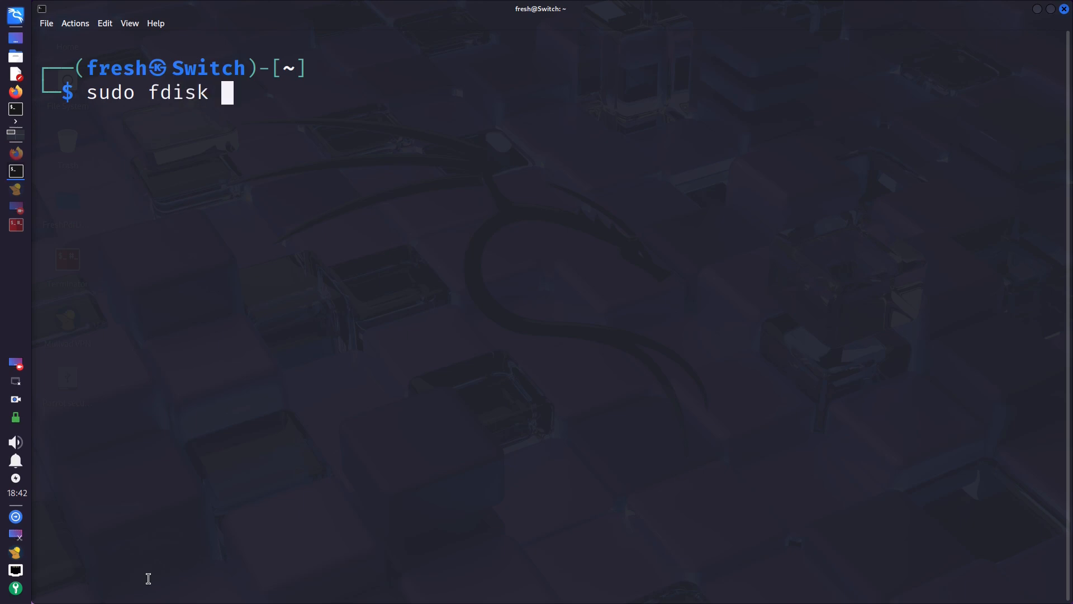
text(/dev)
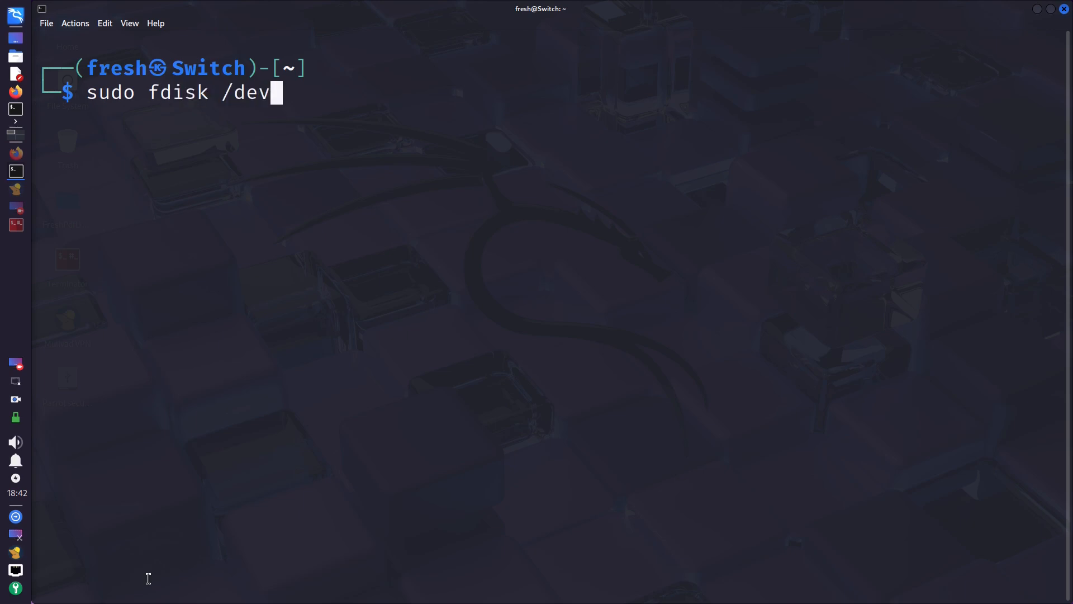
text(/)
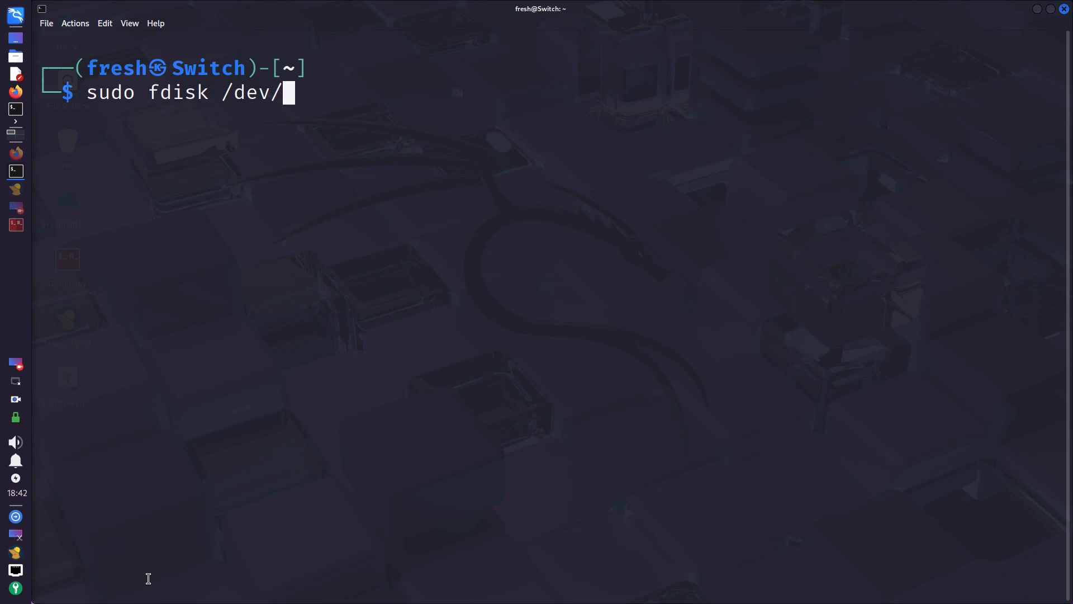
text(sda)
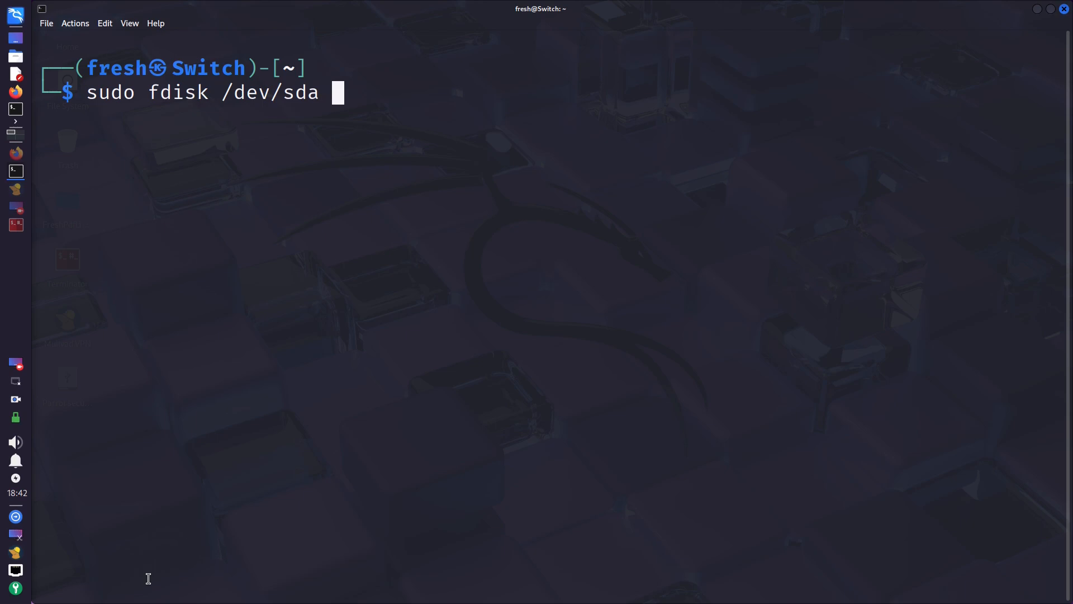
text(<<<)
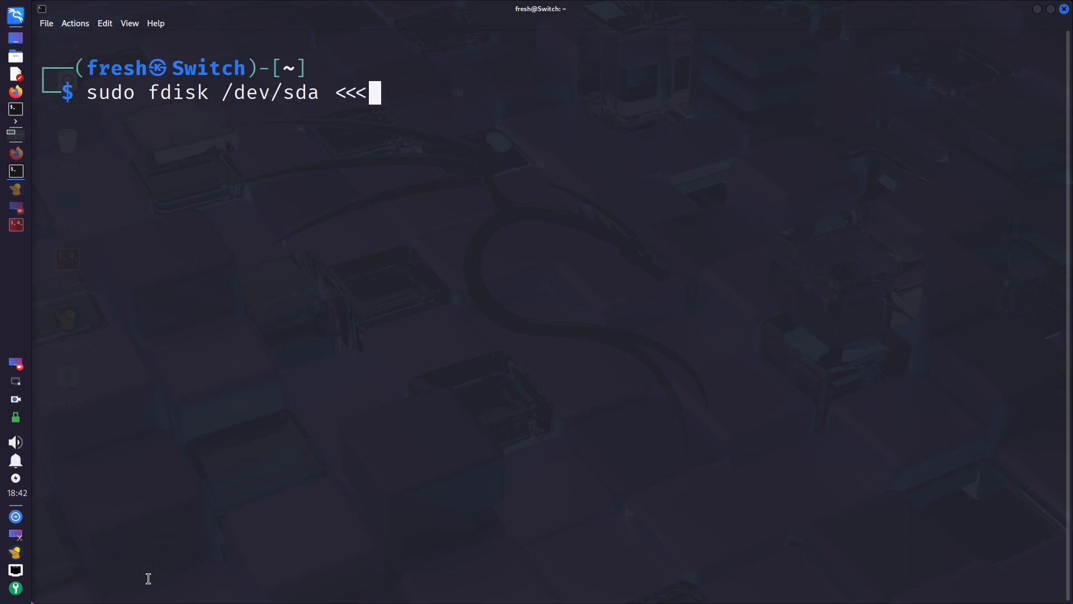
text(" ")
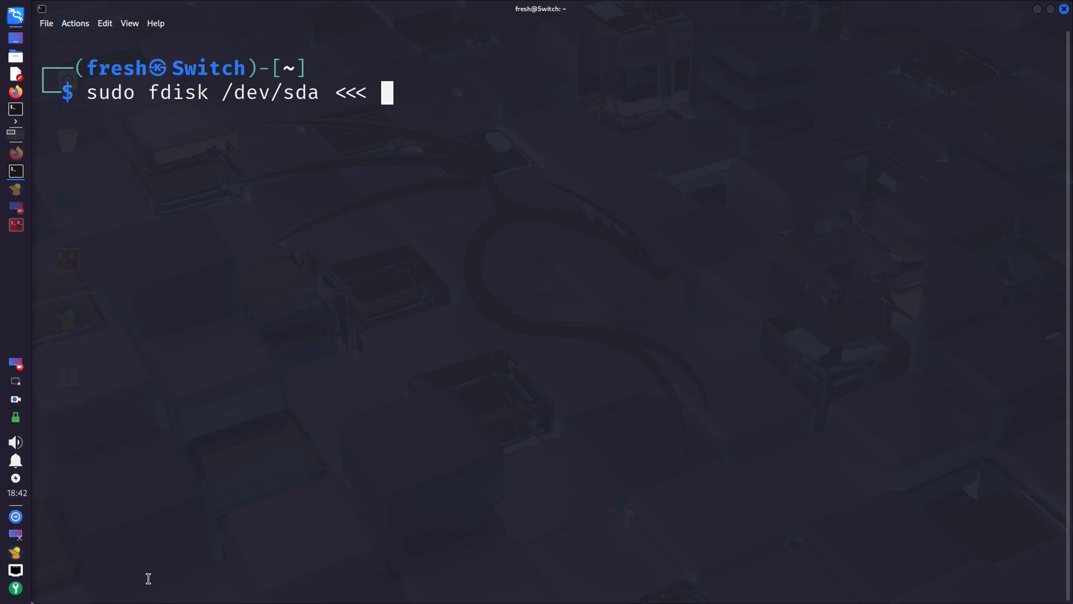
text($)
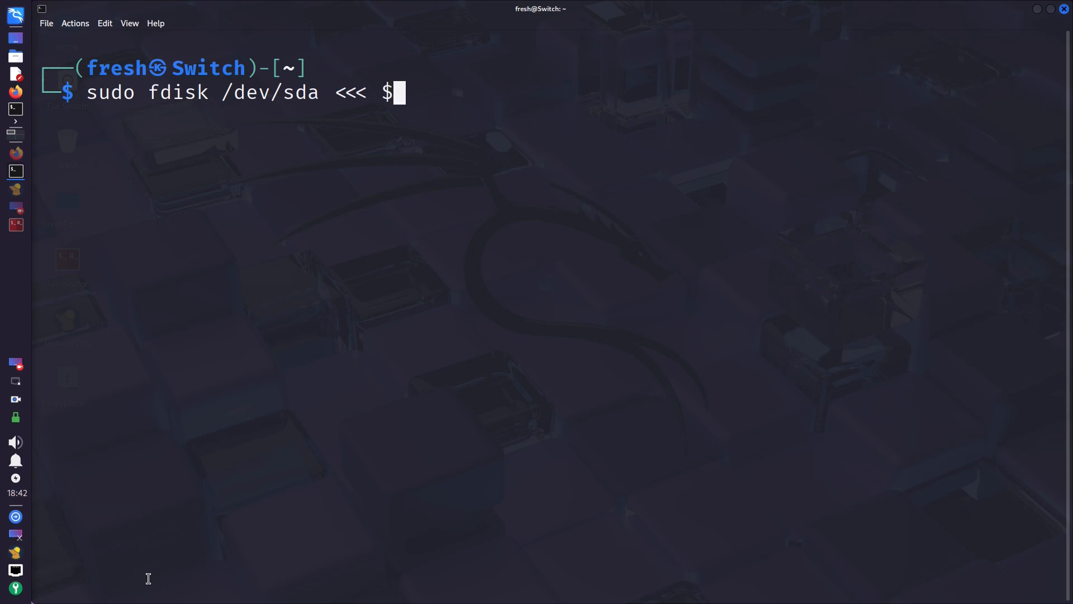
text(())
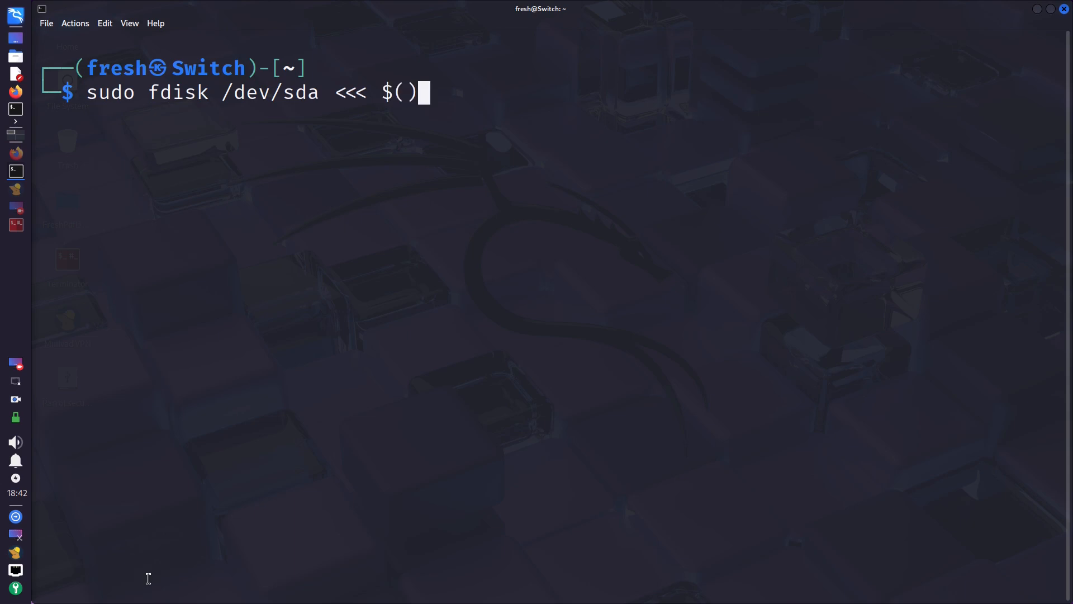
text(print)
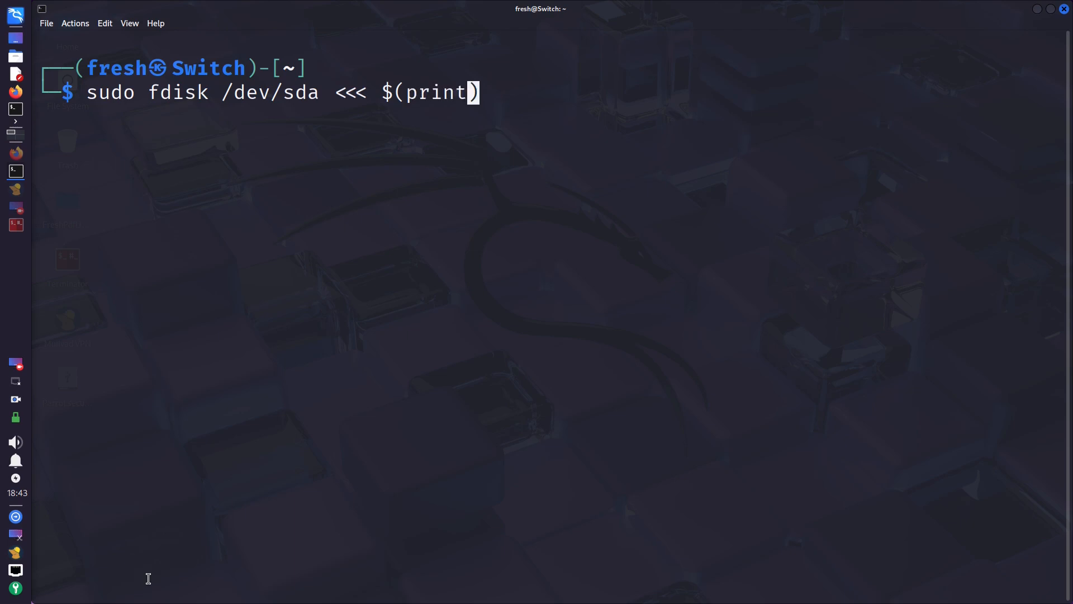
text(f ")
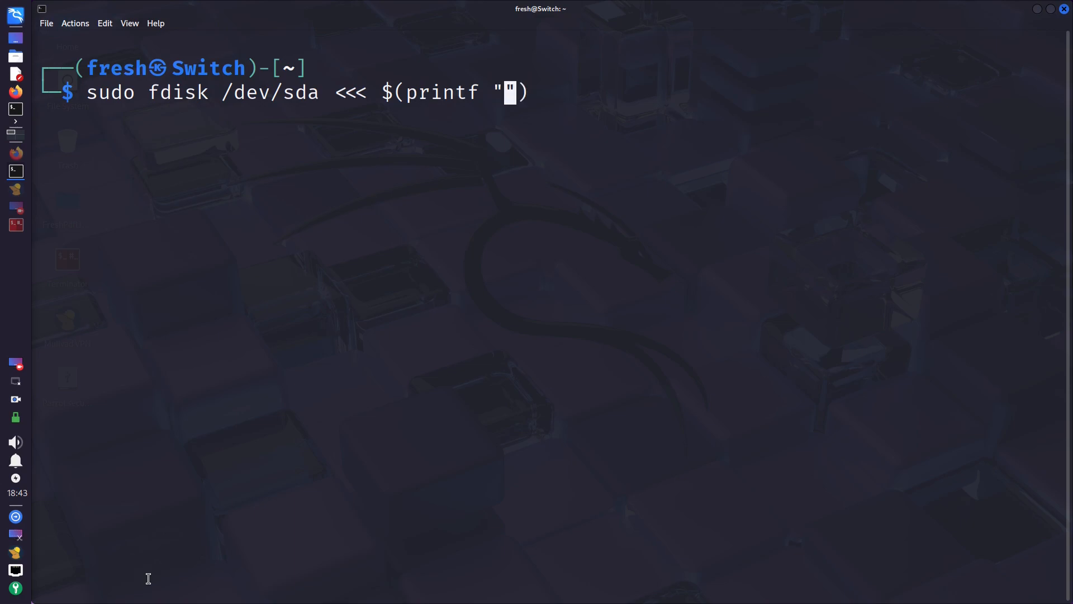
text(p\)
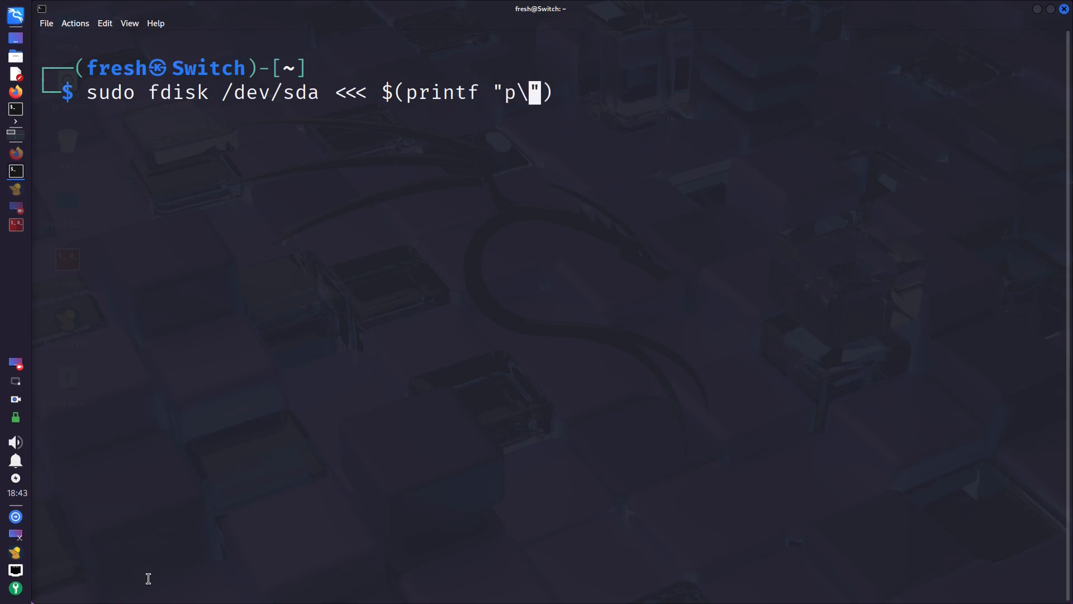
text(nn)
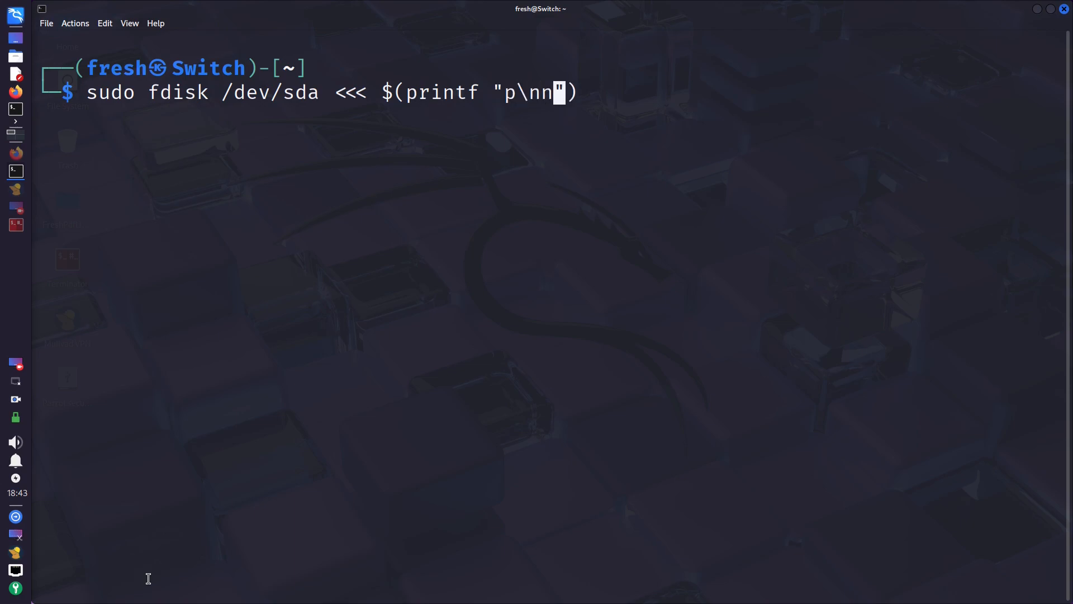
text(\)
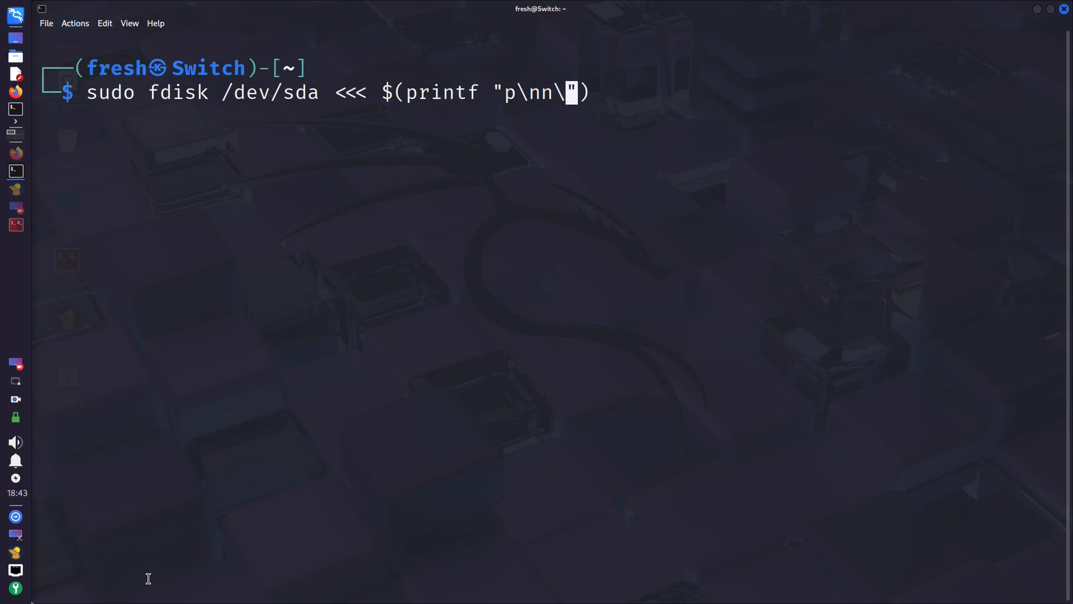
text(np)
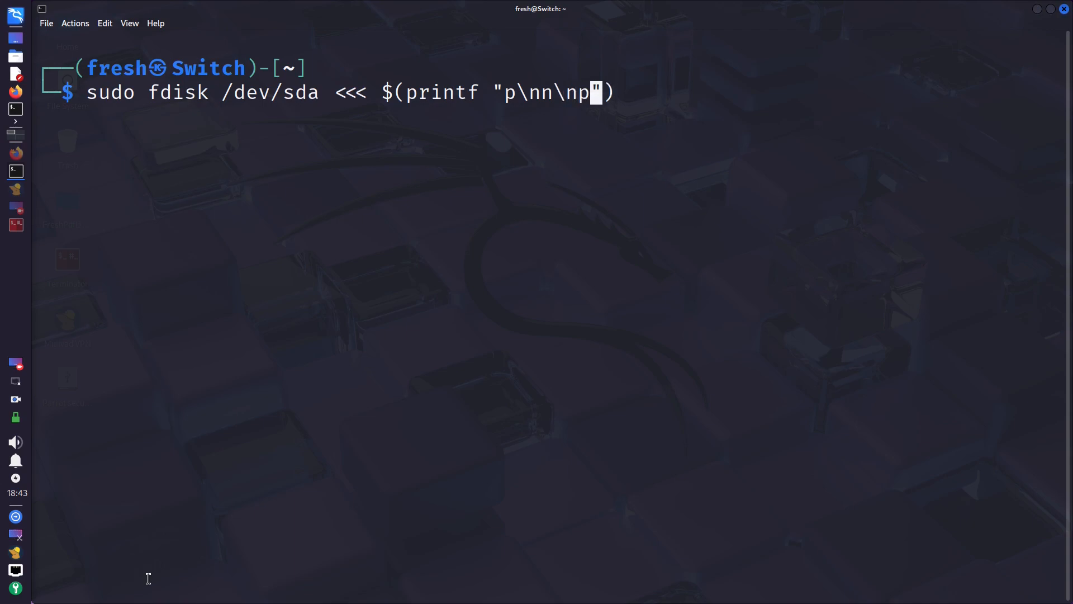
text(\n)
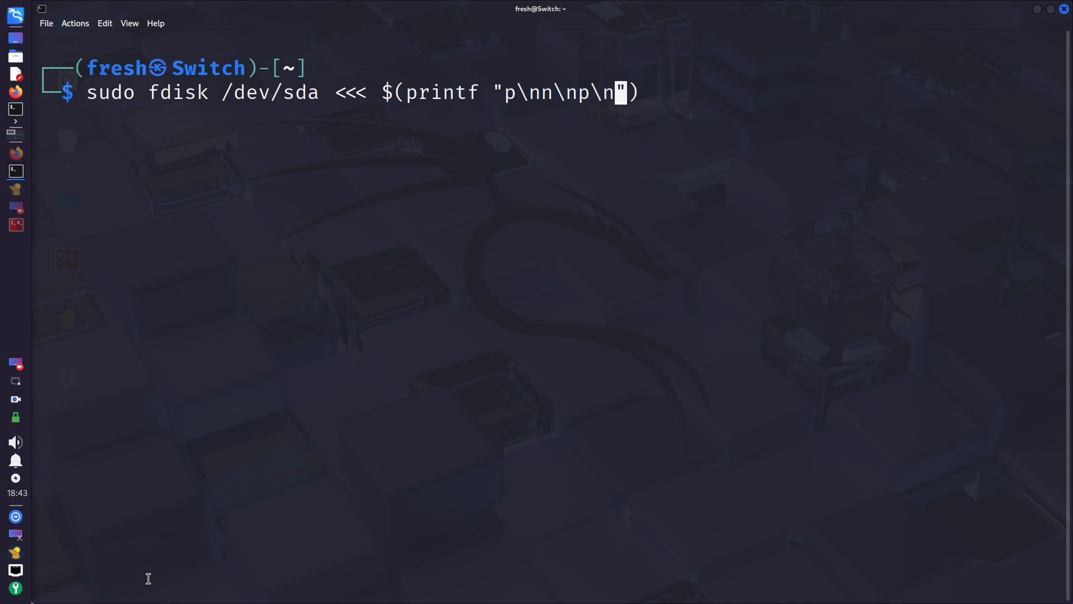
text(\n\)
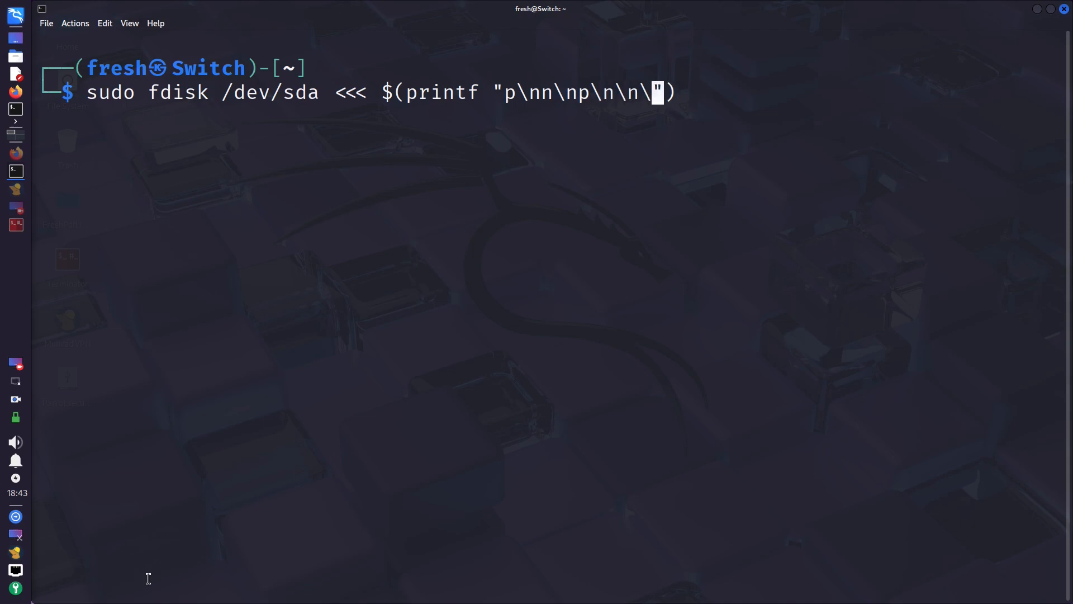
text(n\np)
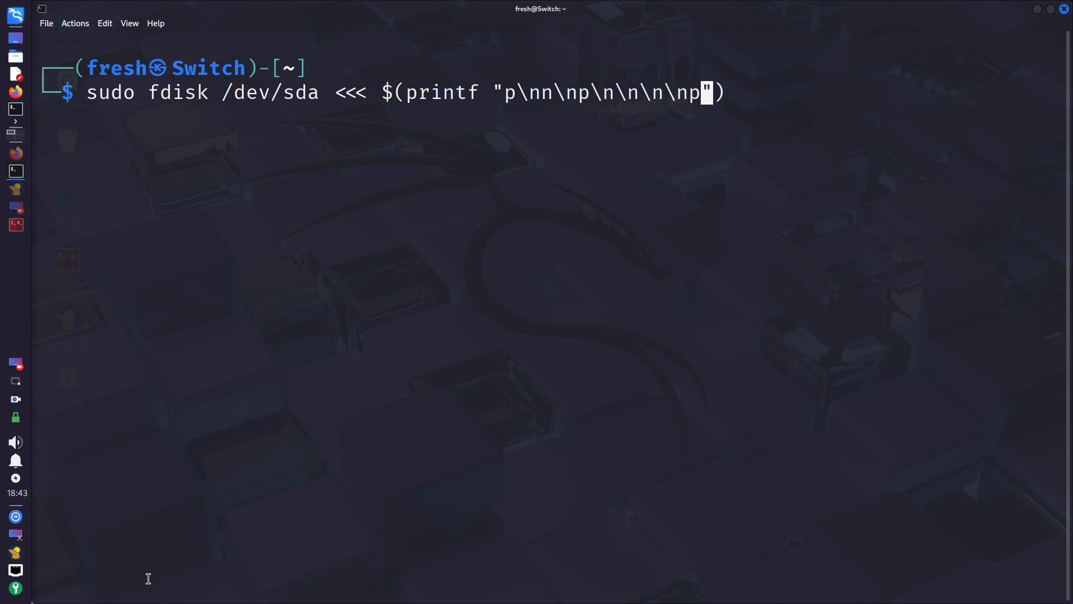
text(\)
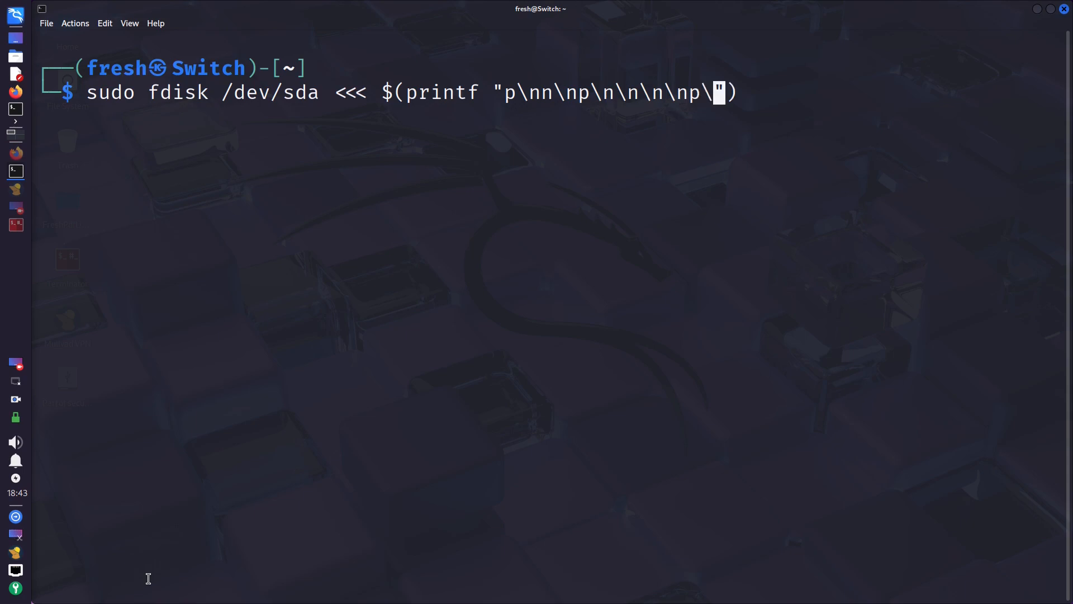
text(w)
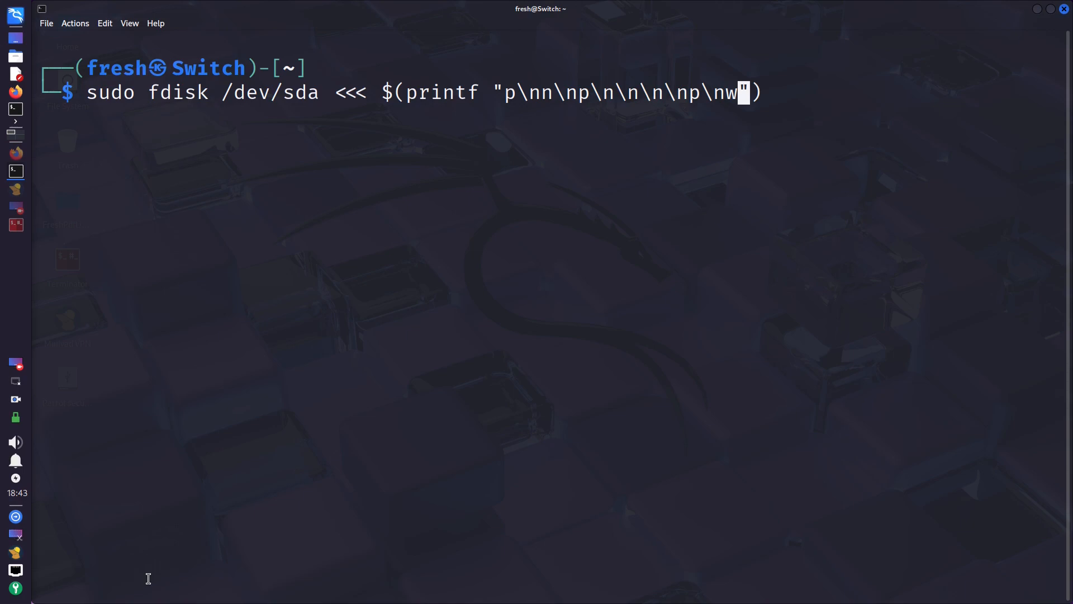
key(Return)
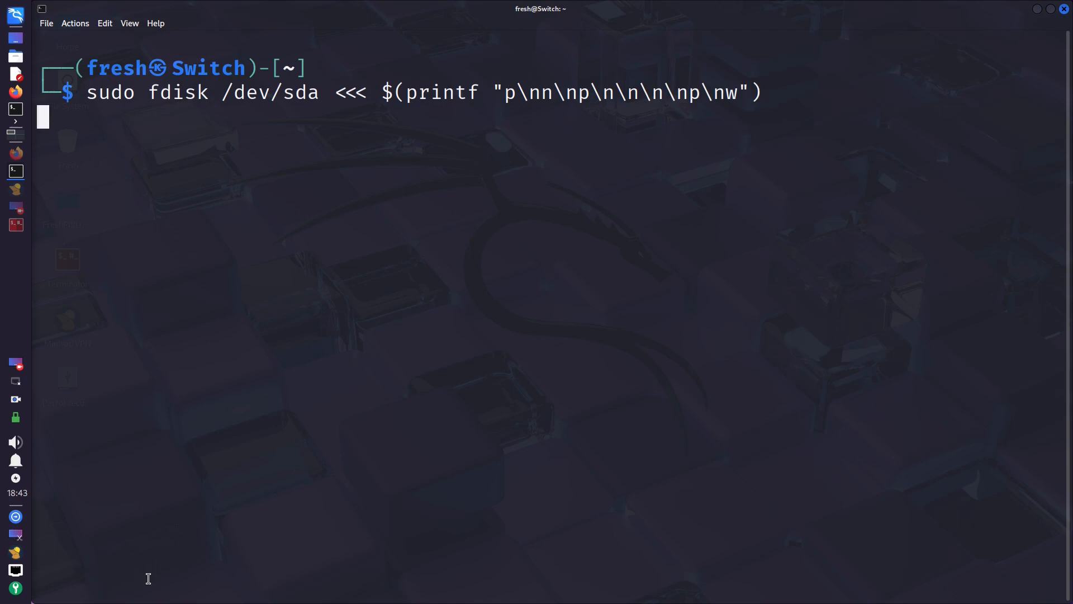
key(Return)
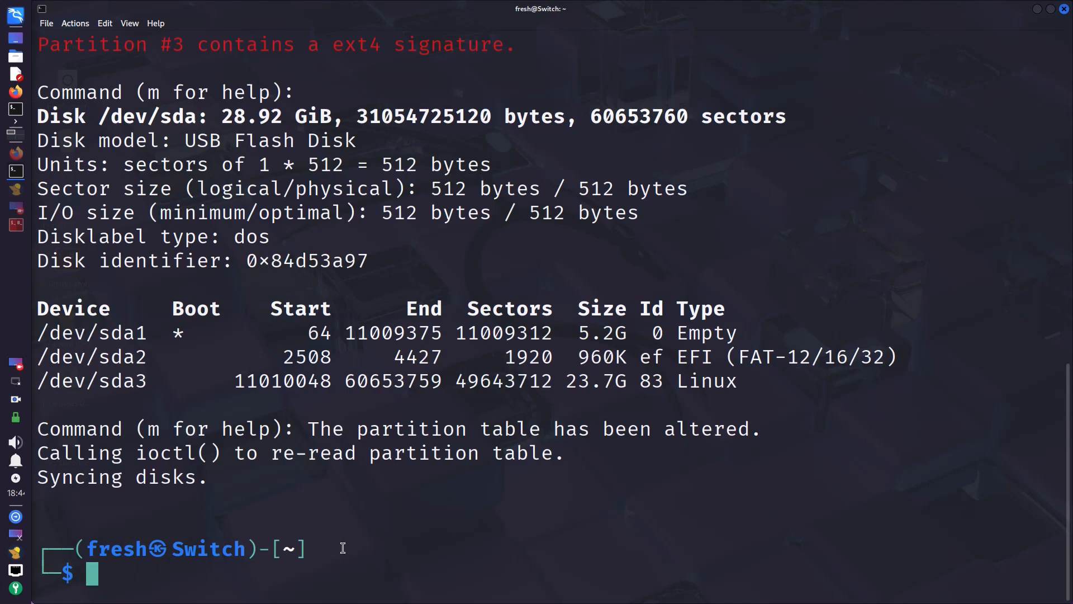
- Type 'sudo cryptsetup --verbose --verify-passphrase luksFormat /dev/sda3' at the prompt without running it
text(sudo)
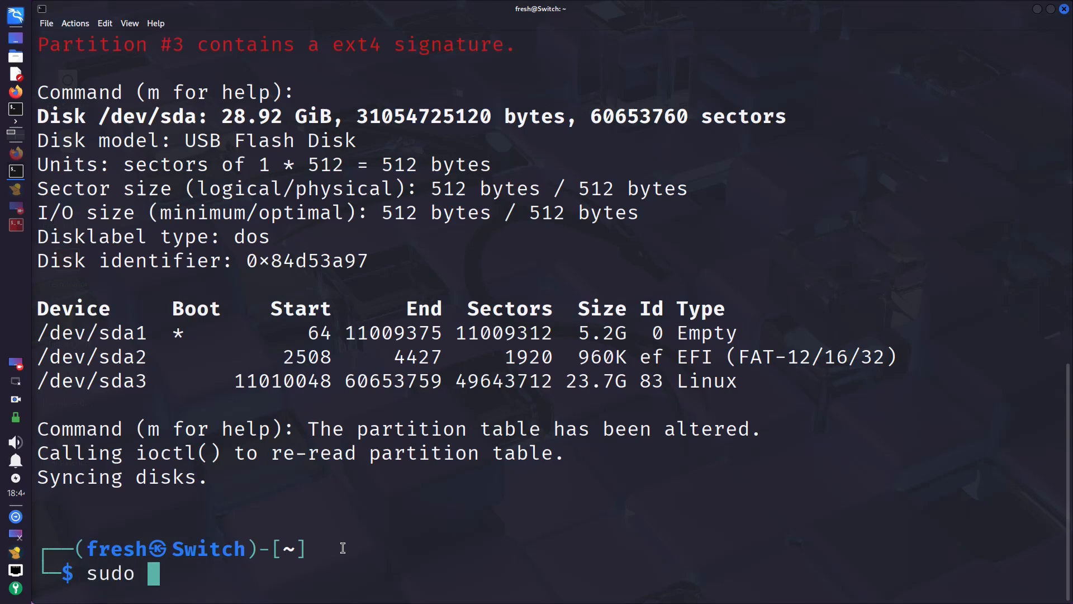
text(crypt)
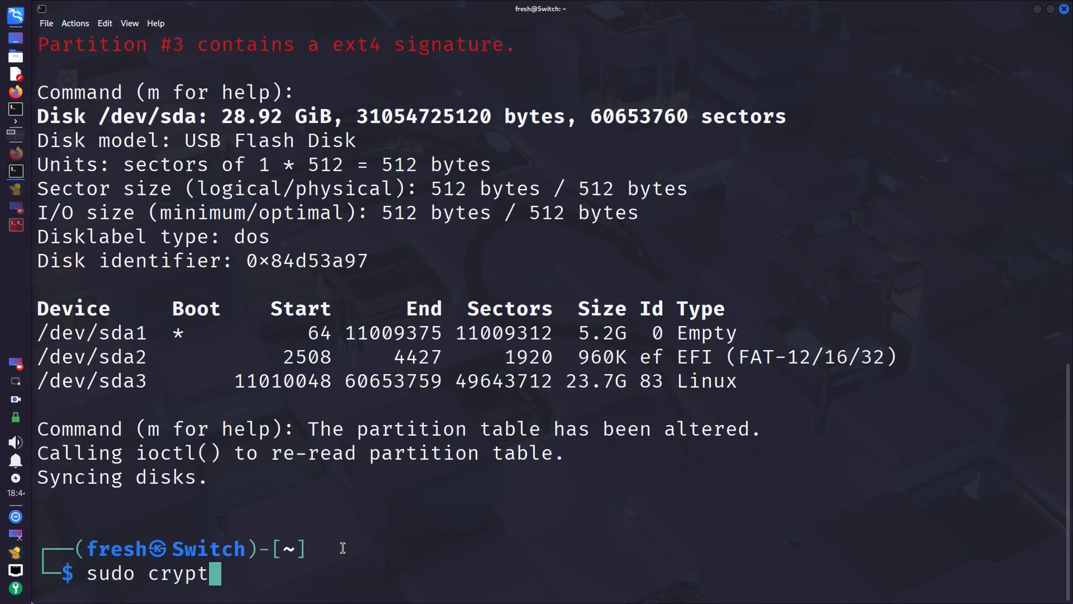
text(setup)
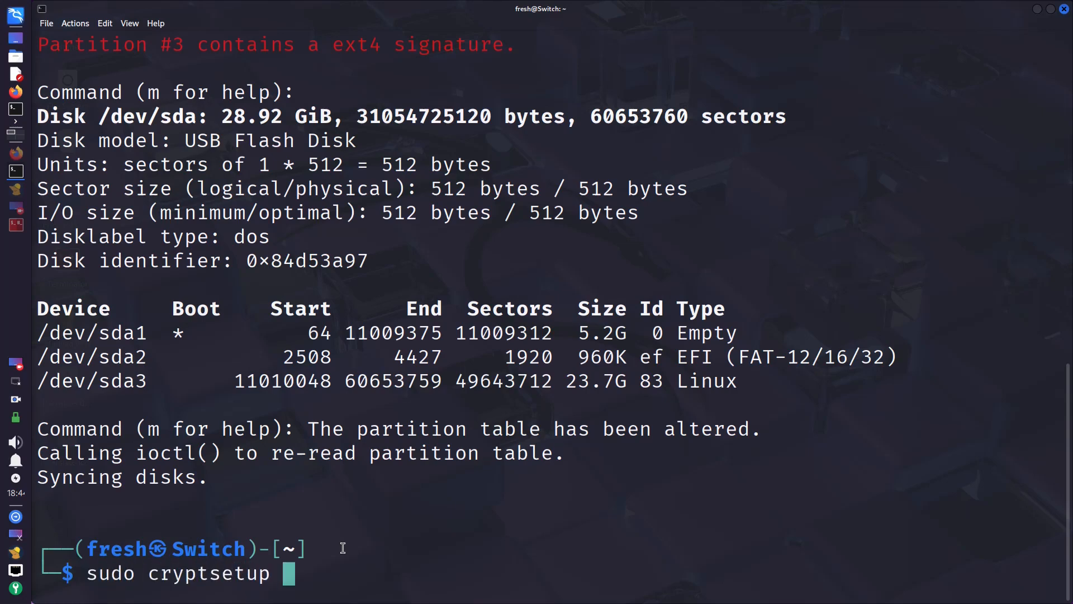
text(--)
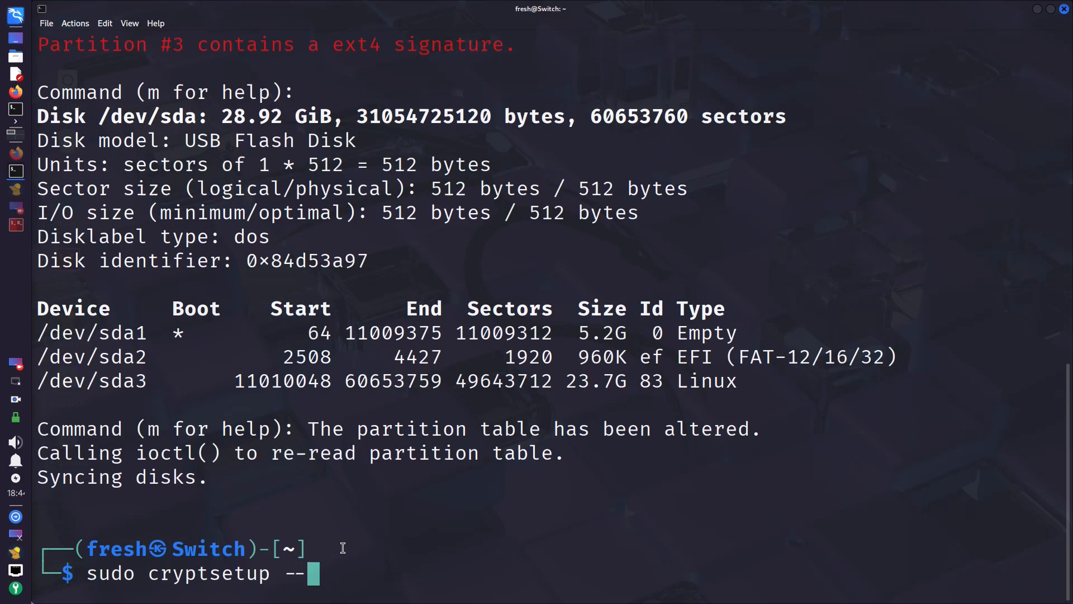
text(verbo)
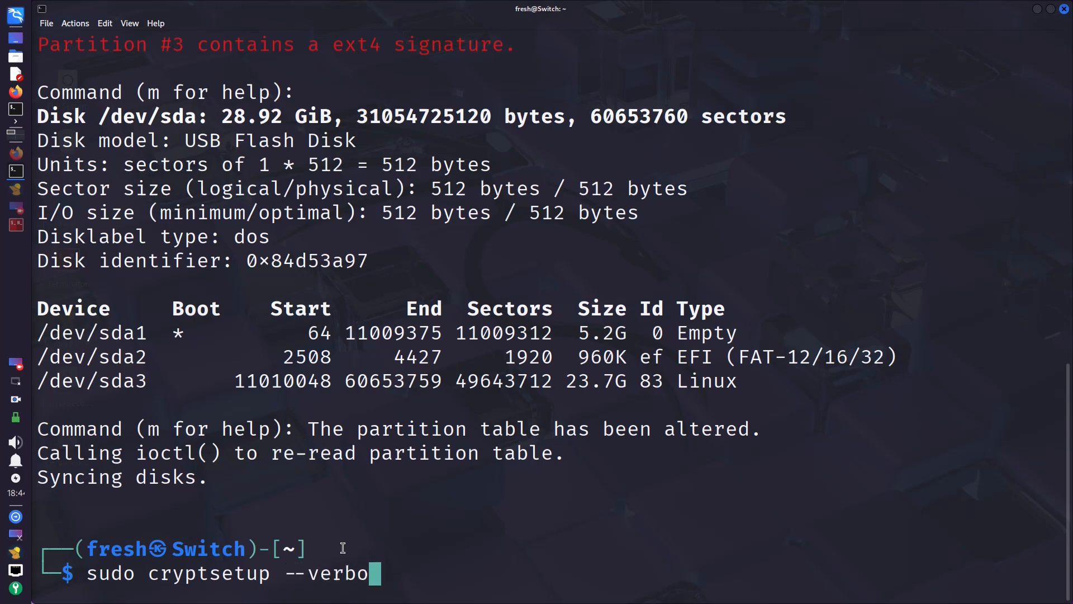
text(se)
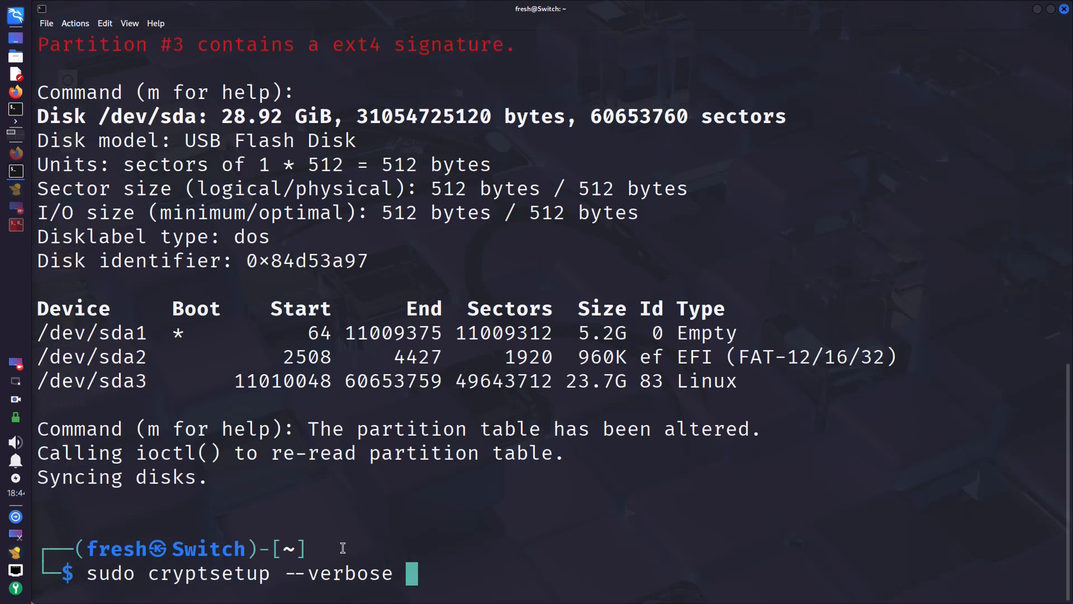
text(--verify)
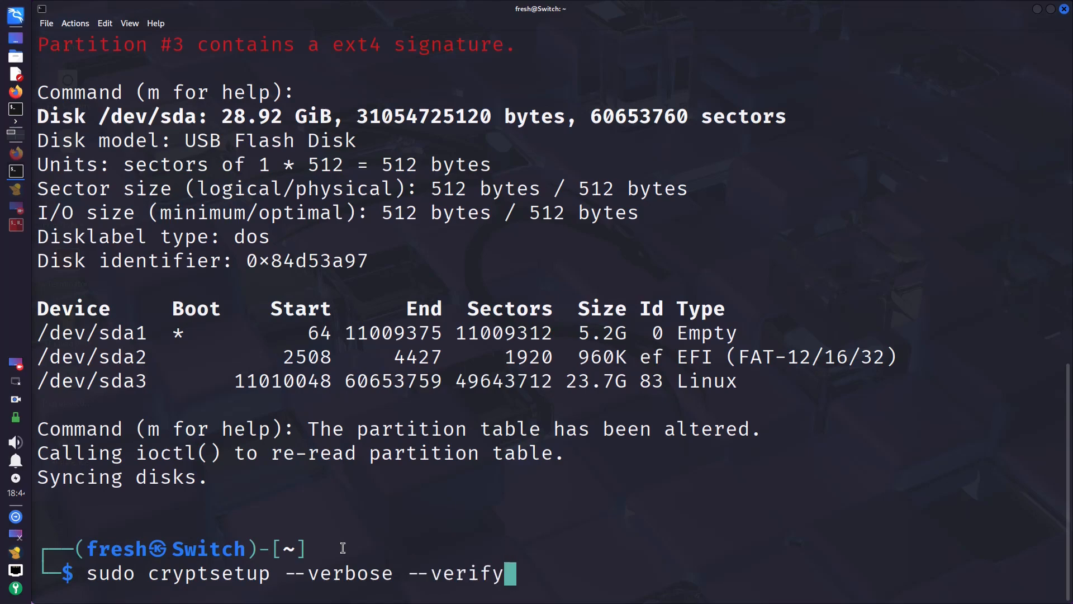
text(-)
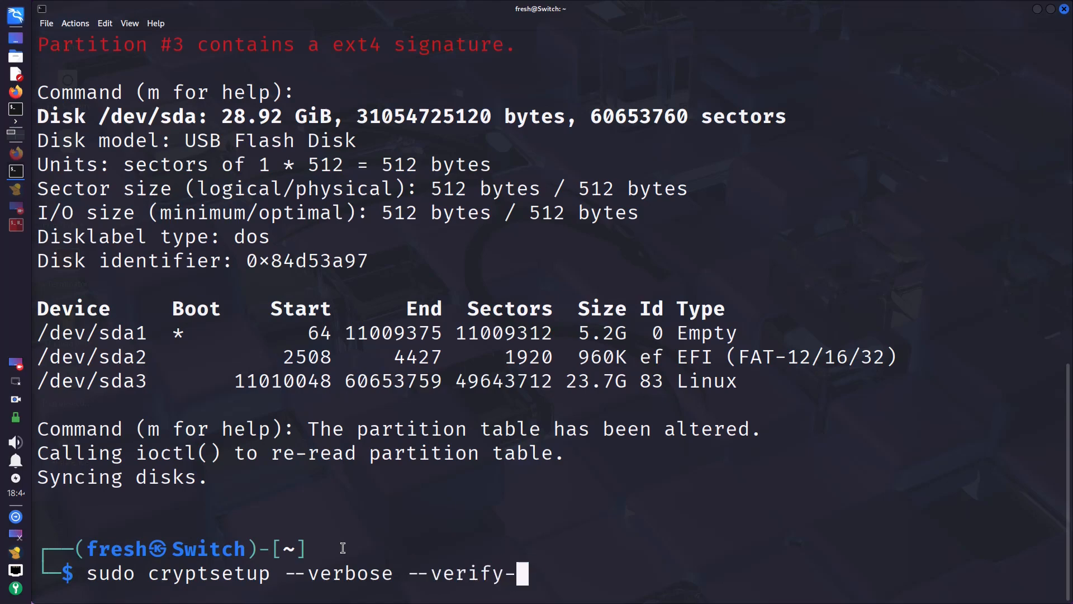
text(pass)
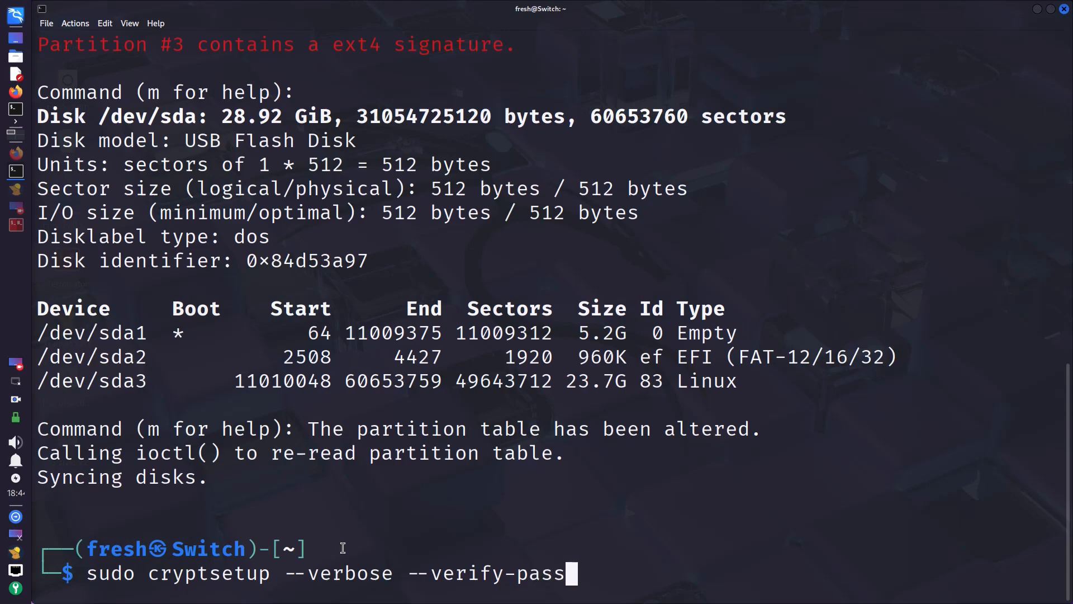
text(hrase)
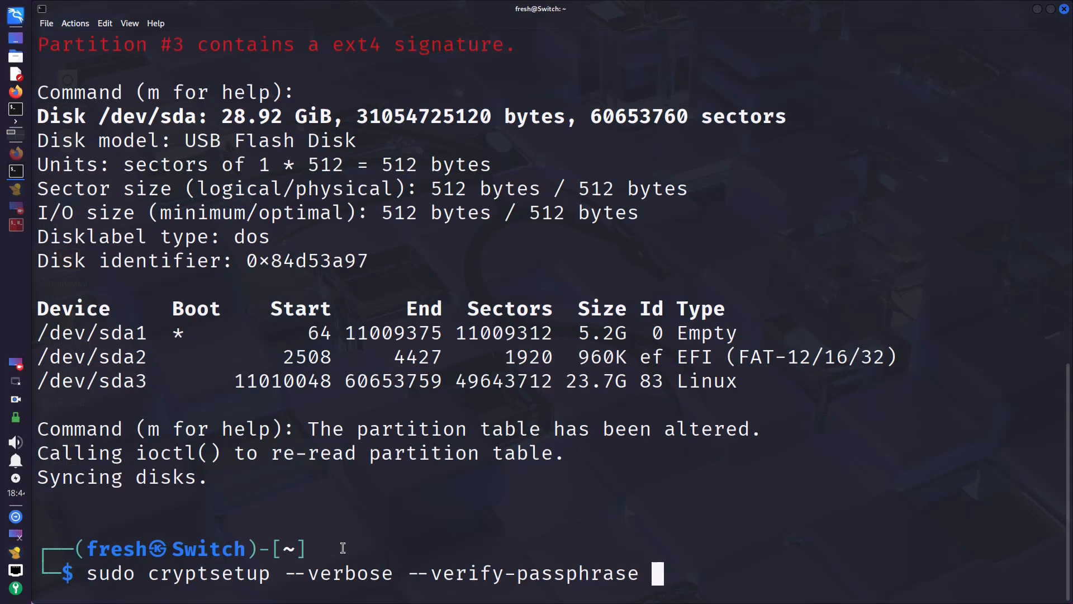
text(/)
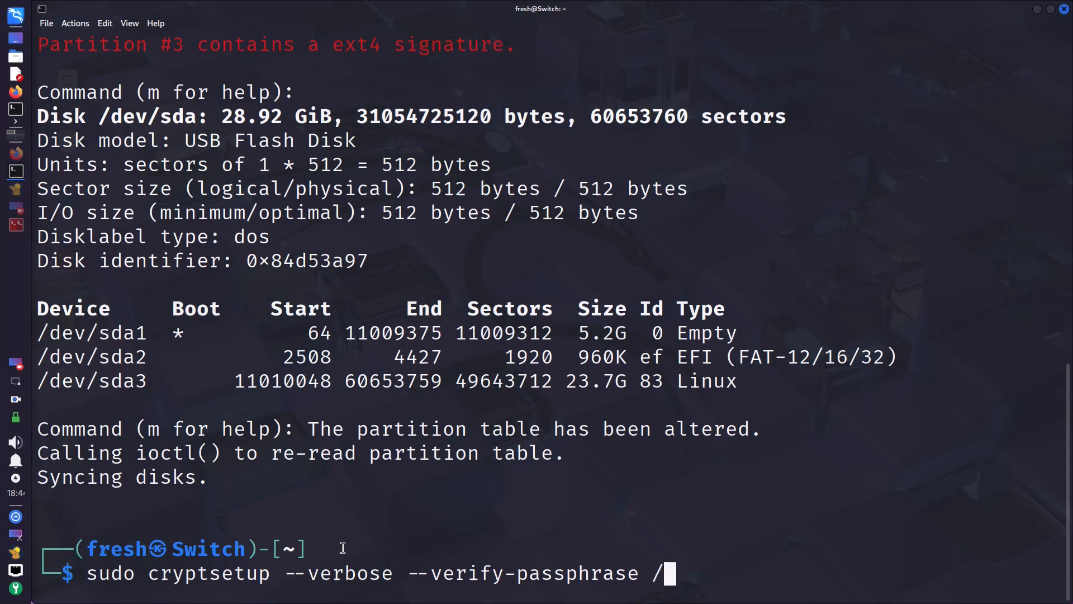
text(dev/)
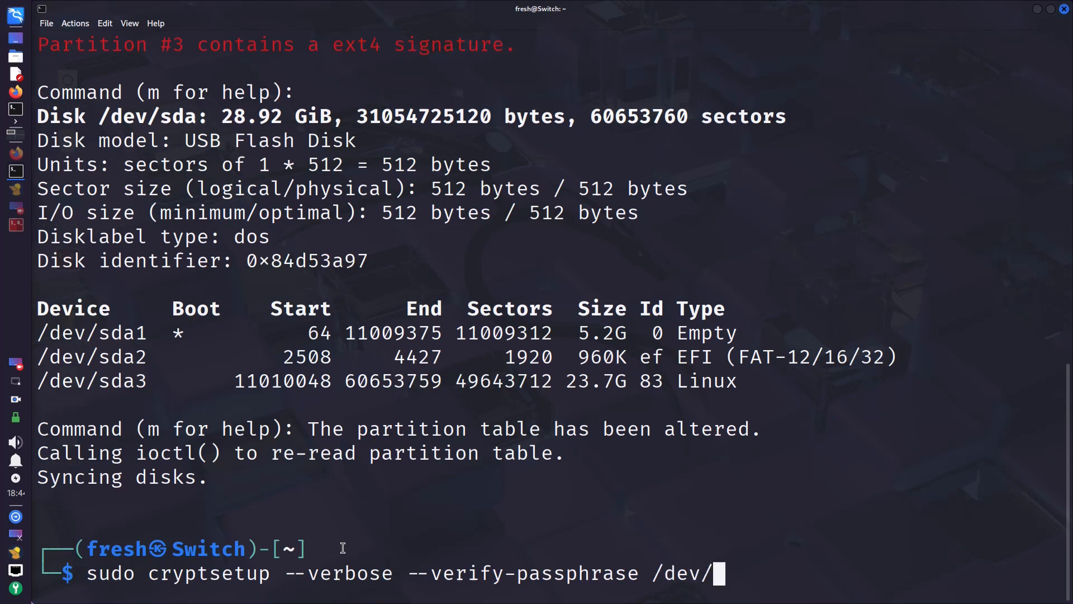
text(sd)
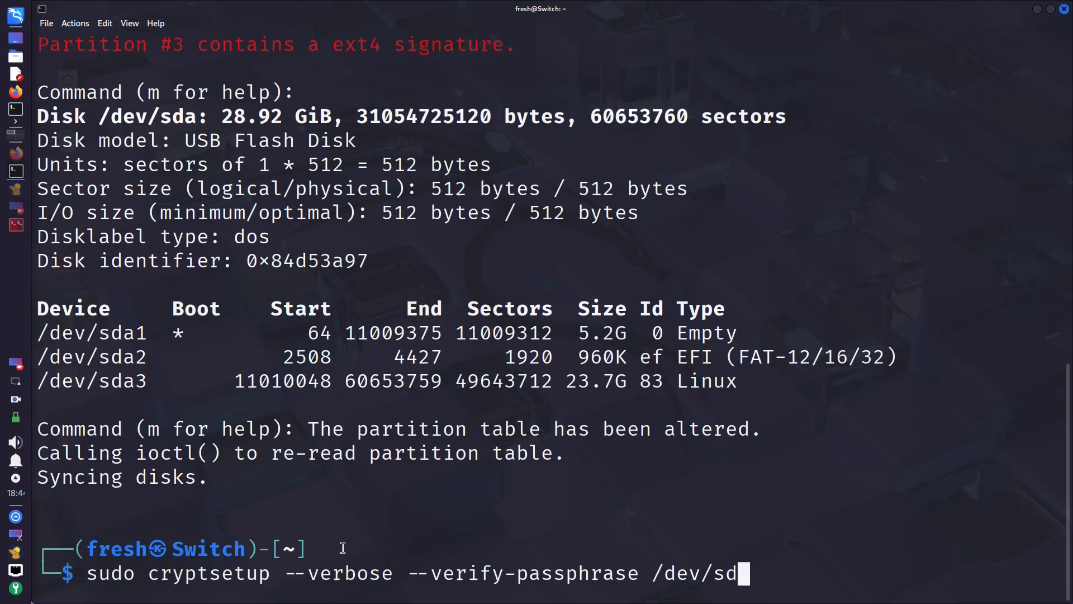
text(a3)
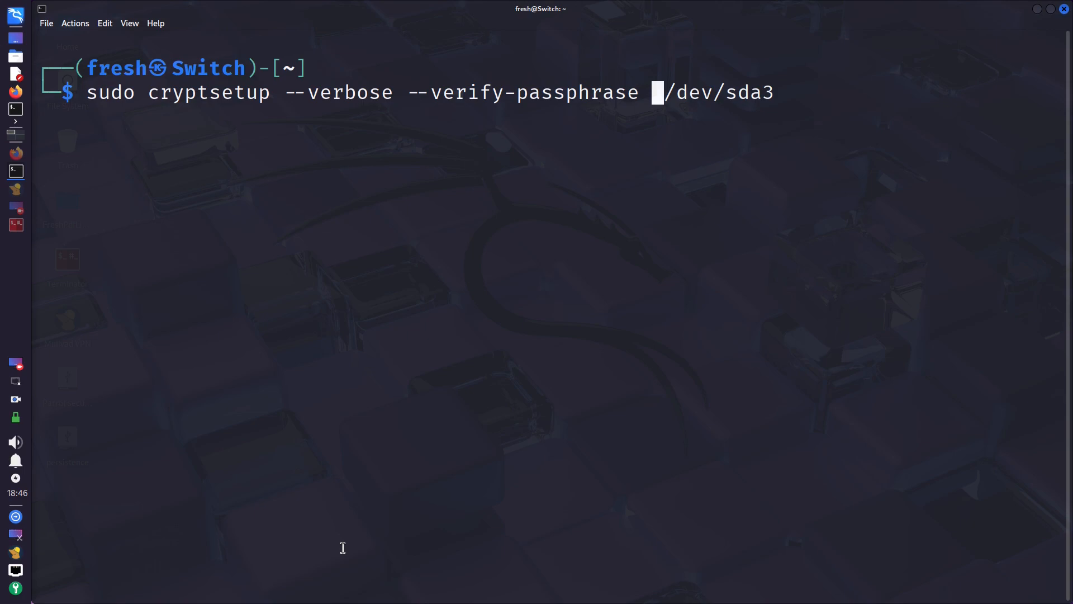
text(luks)
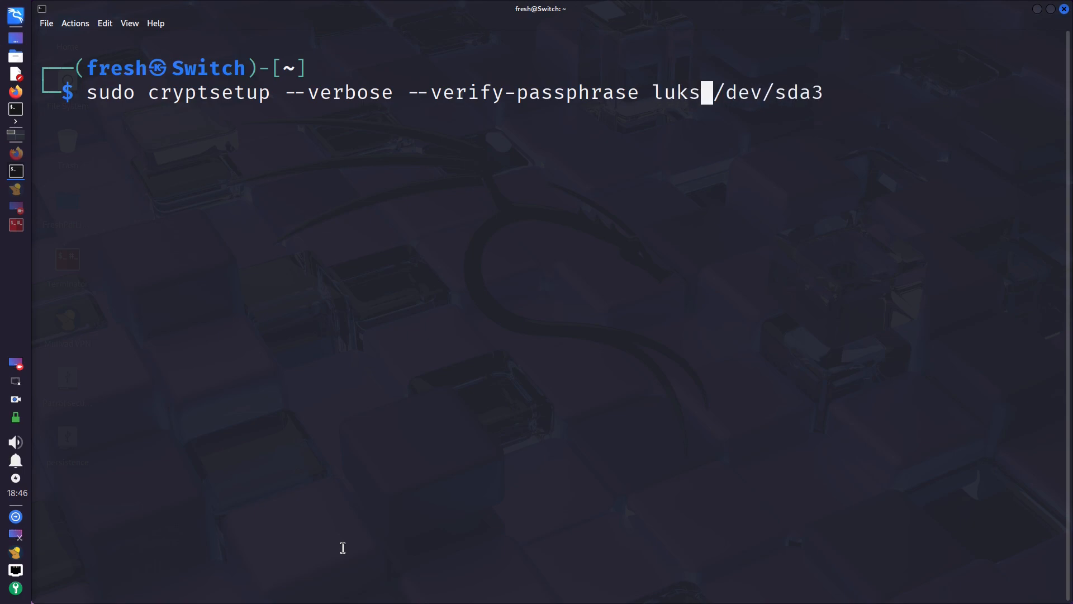
text(Forma)
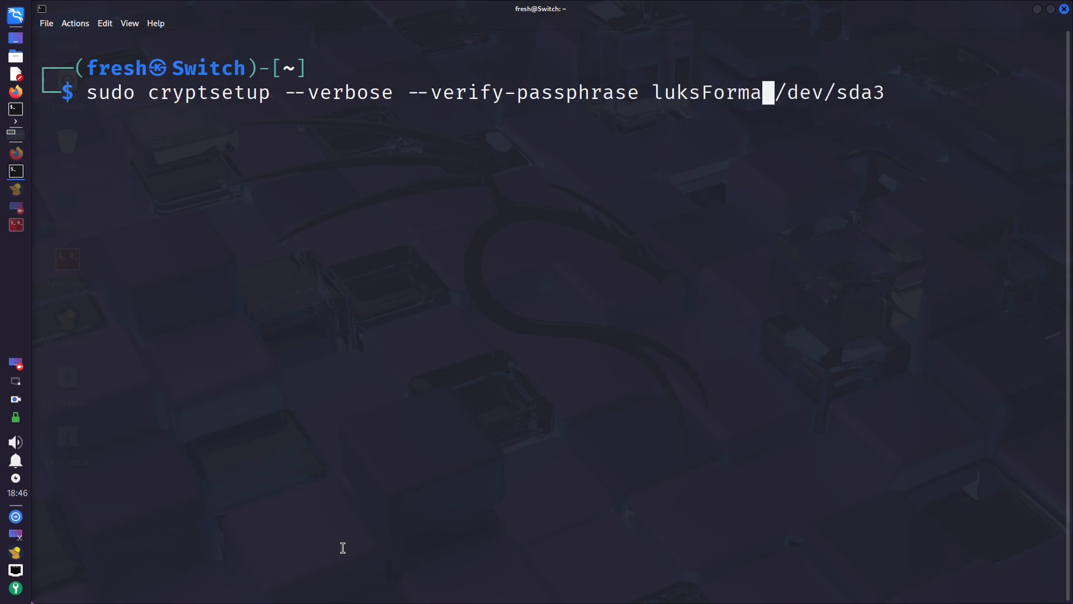
text(t)
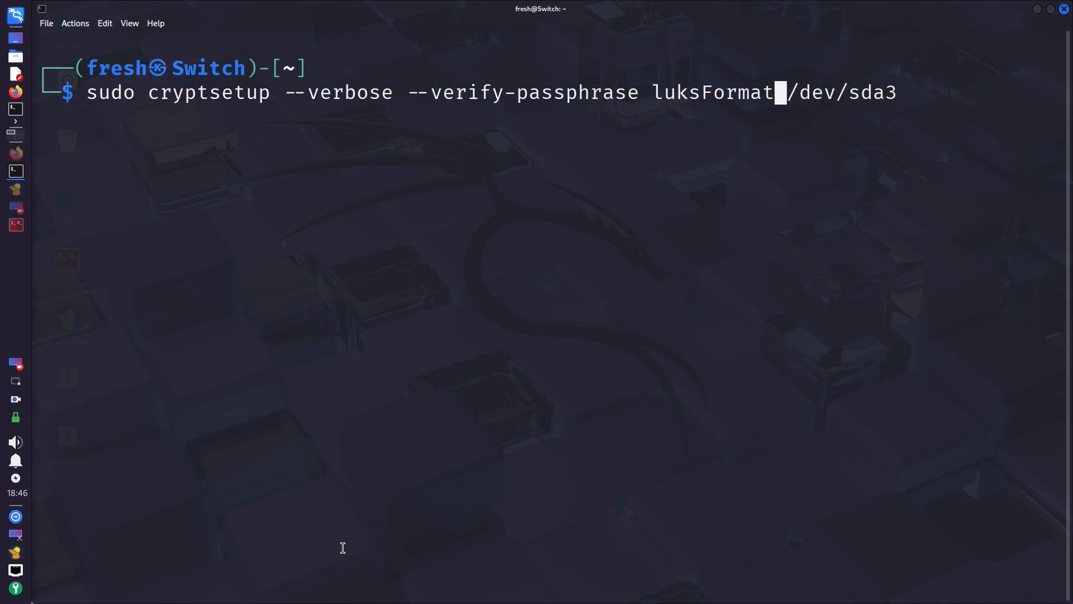
- Run luksFormat on /dev/sda3, confirm with YES, and enter the passphrase twice
key(End)
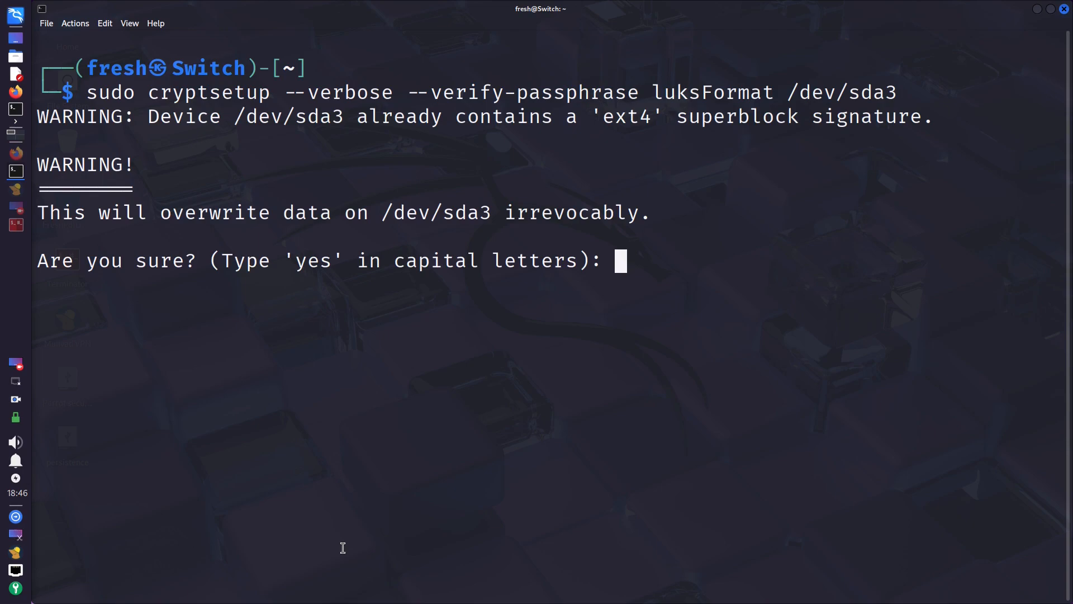
text(YES)
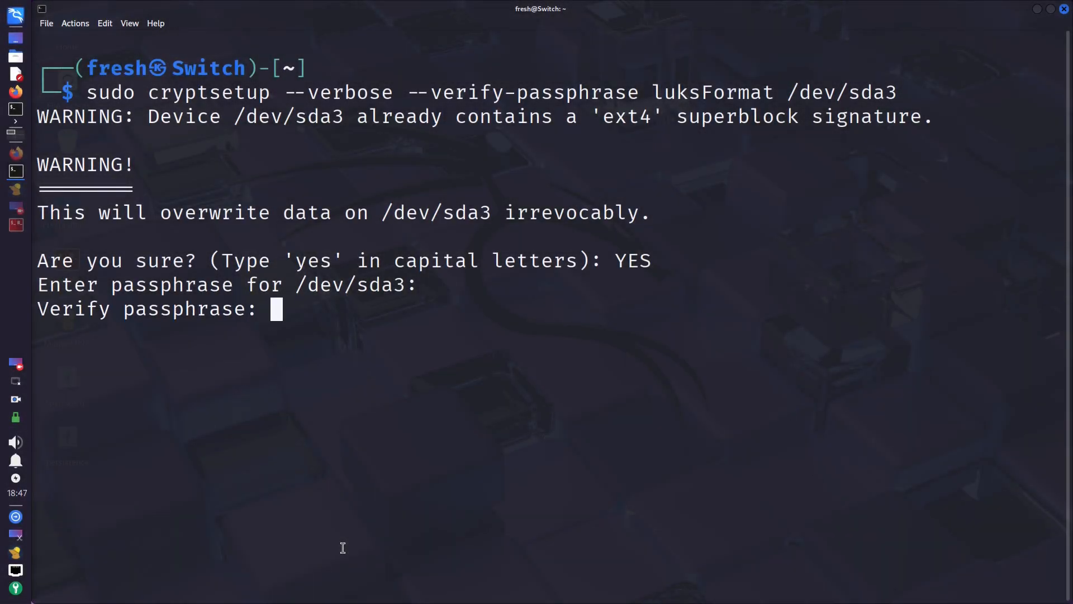
key(Enter)
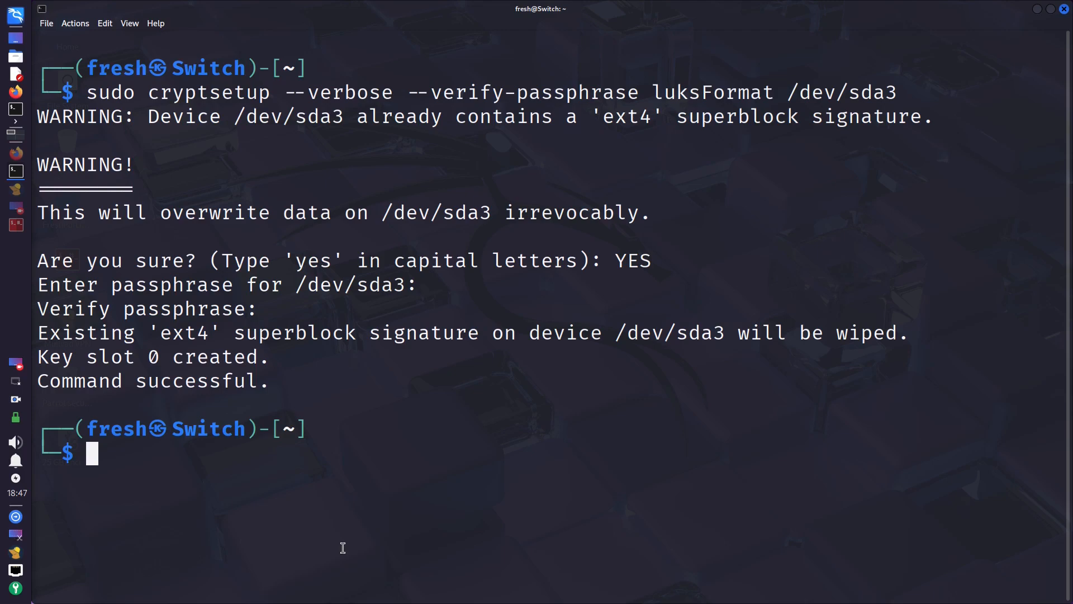
- Unlock /dev/sda3 as the mapped device my_usb with sudo cryptsetup luksOpen
text(sudo c)
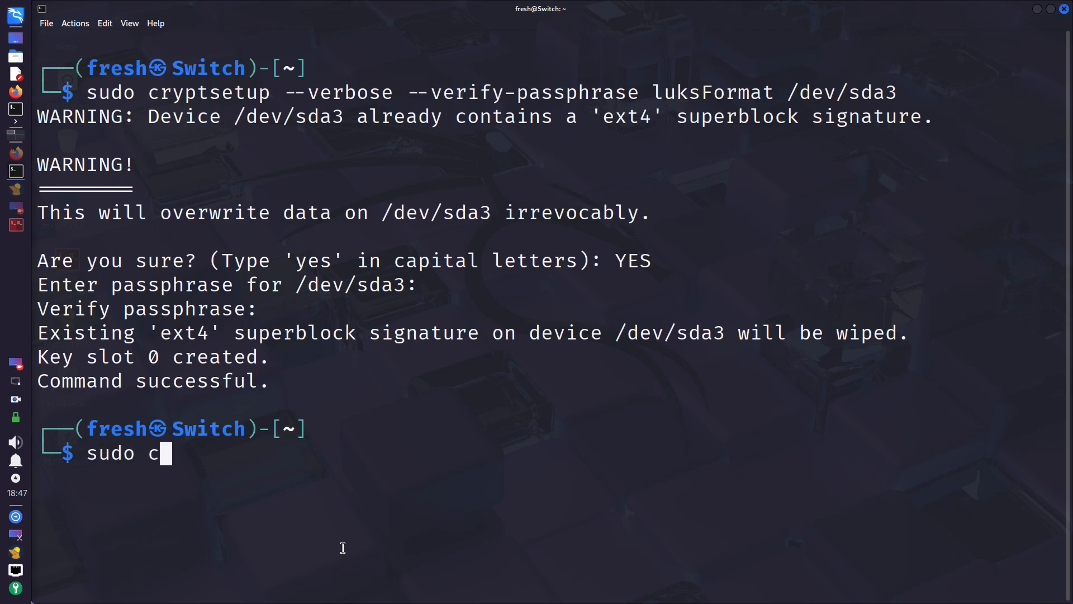
text(ryptsetu)
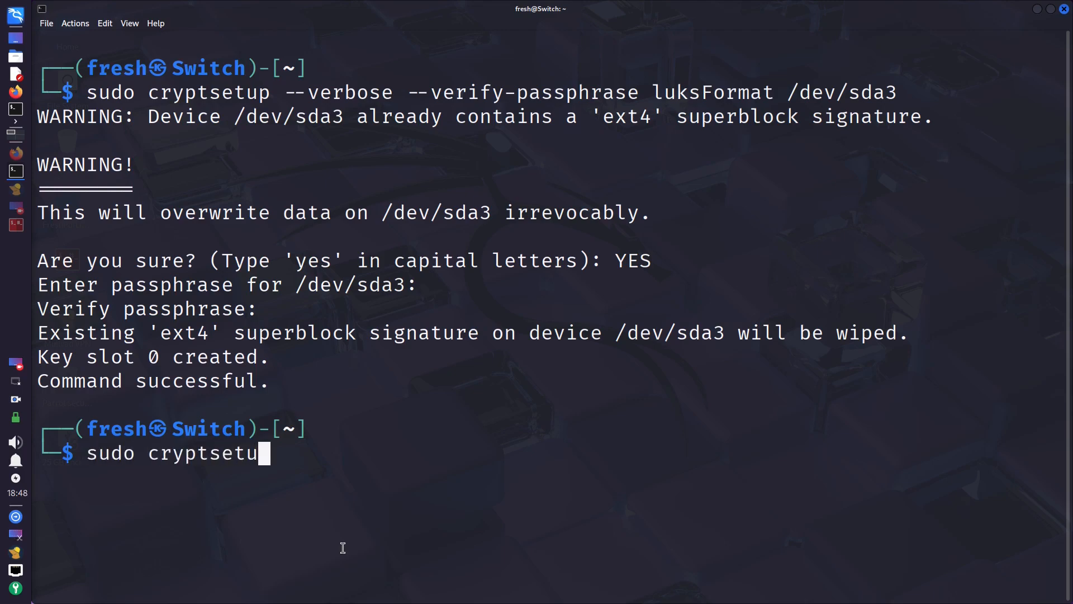
text(p luks)
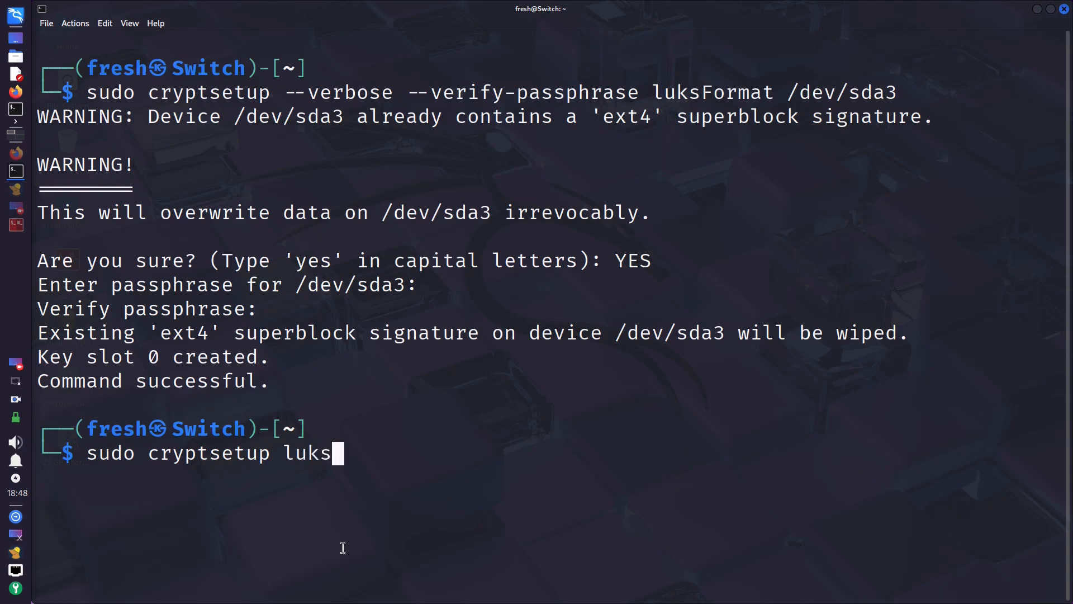
text(Open)
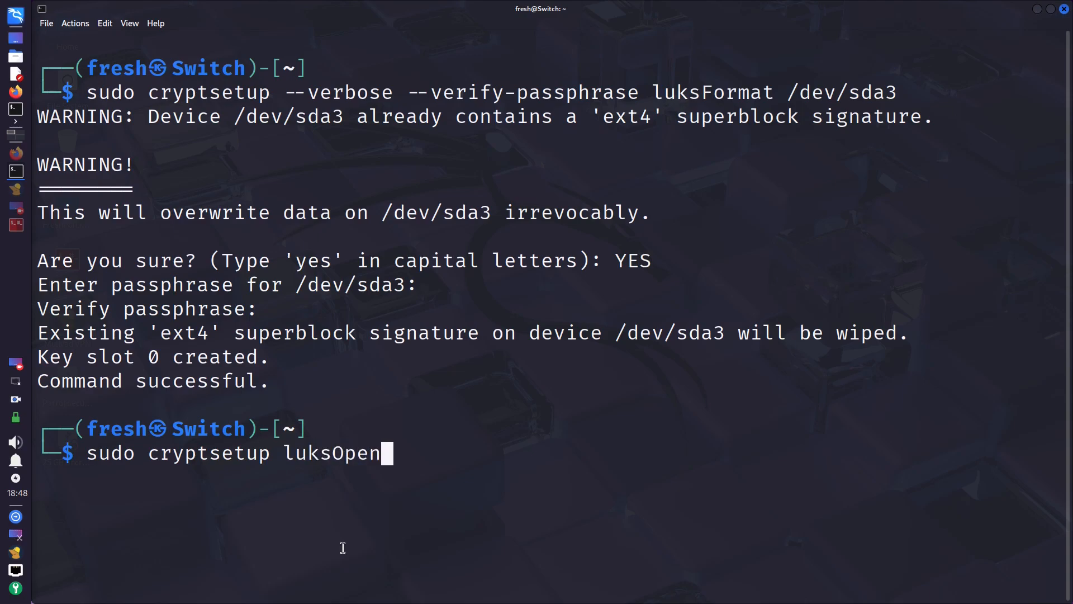
text(/)
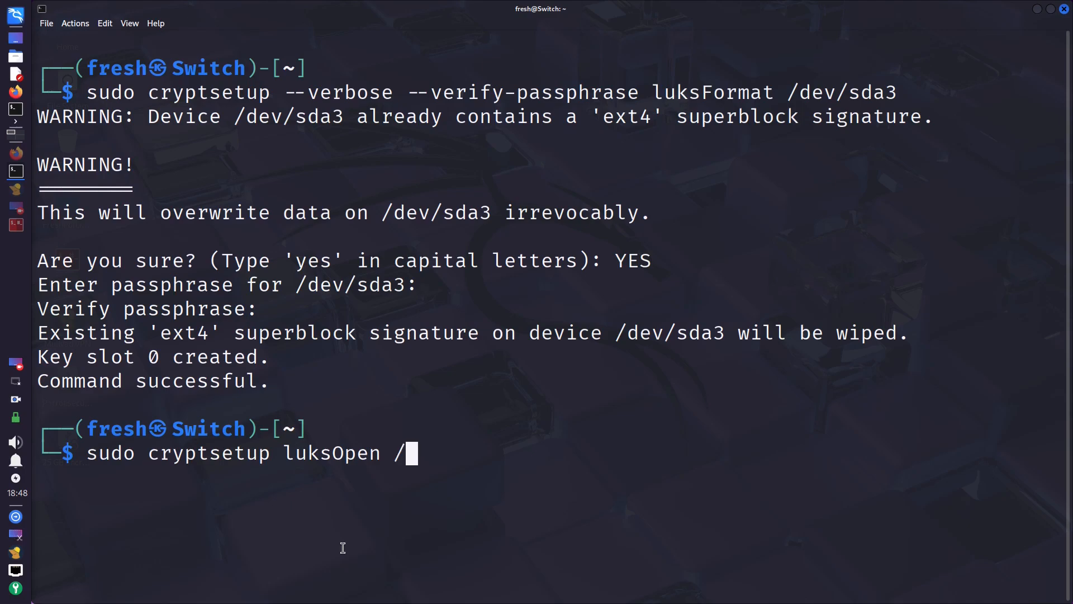
text(dev)
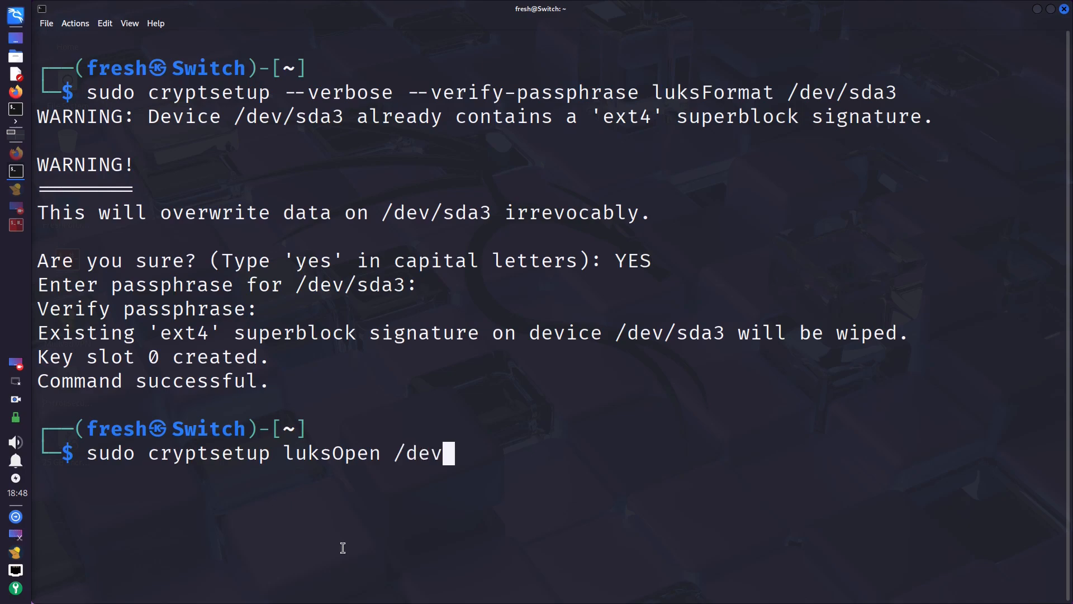
text(sd)
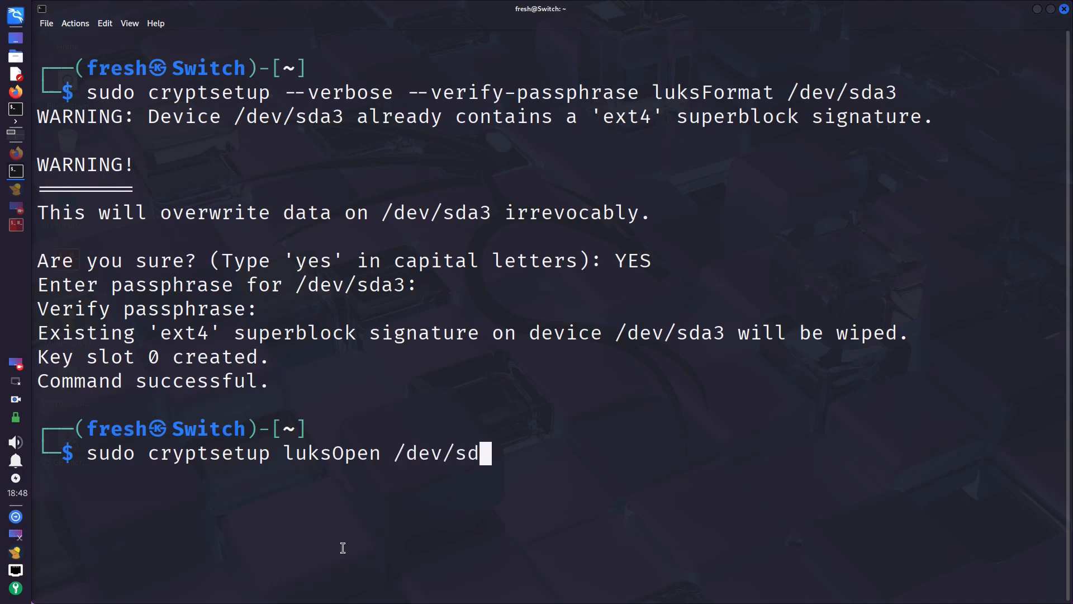
text(a3)
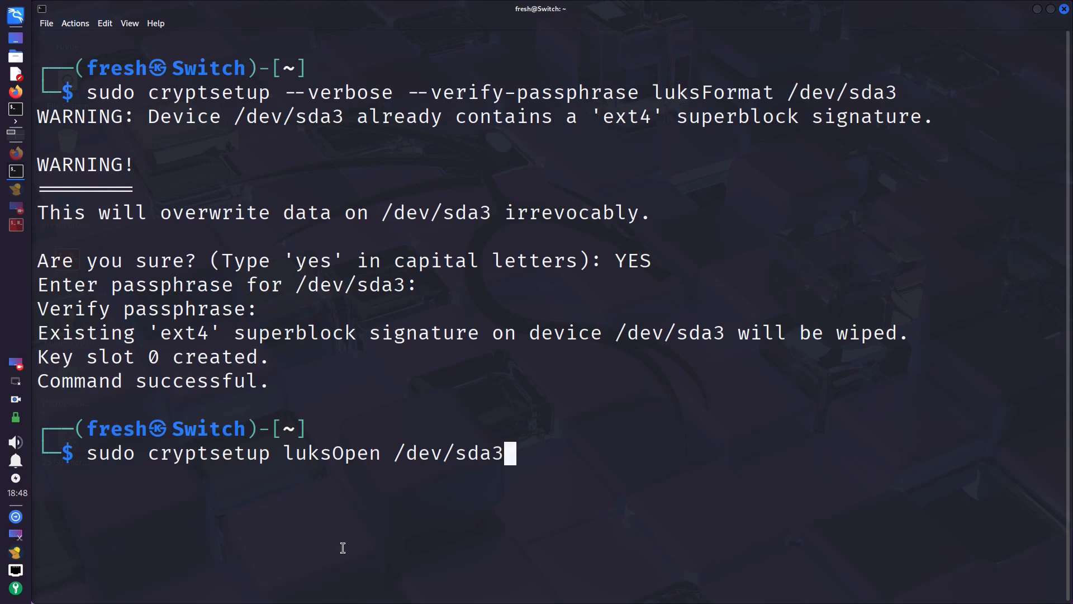
text(my)
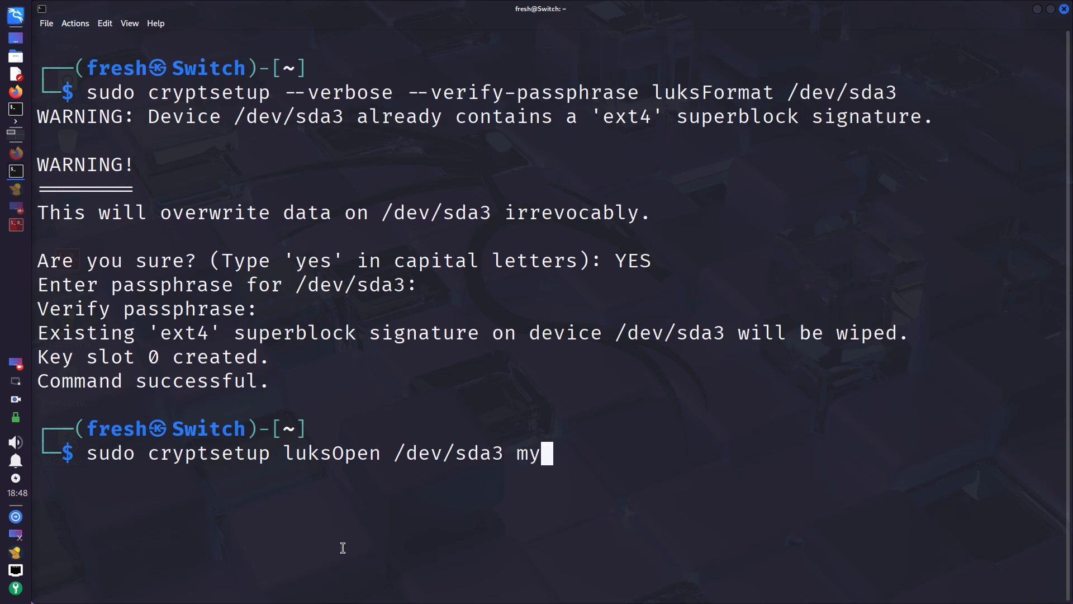
text(_)
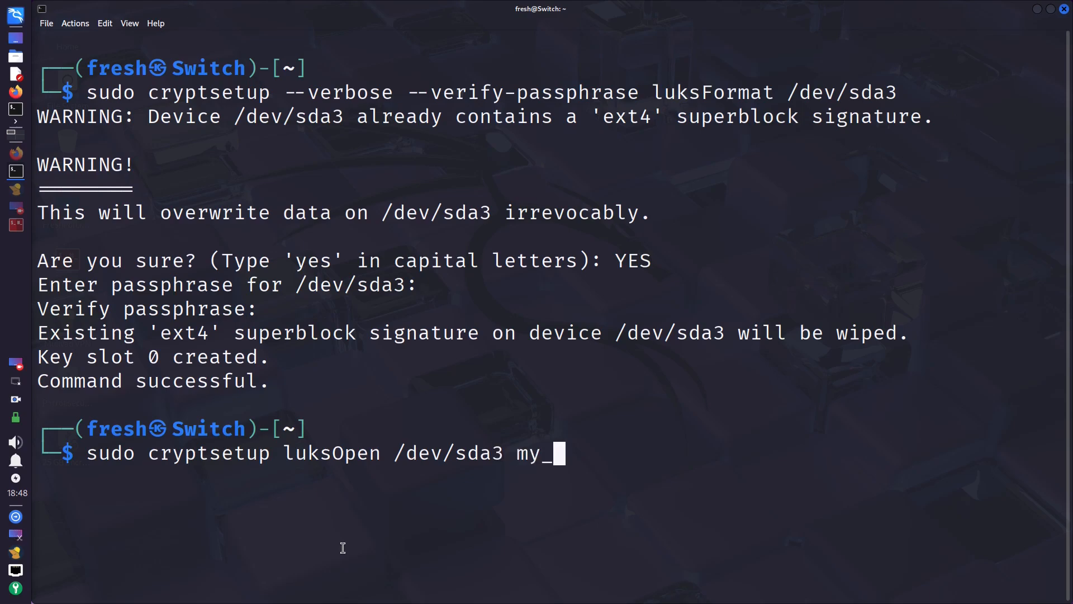
text(usb)
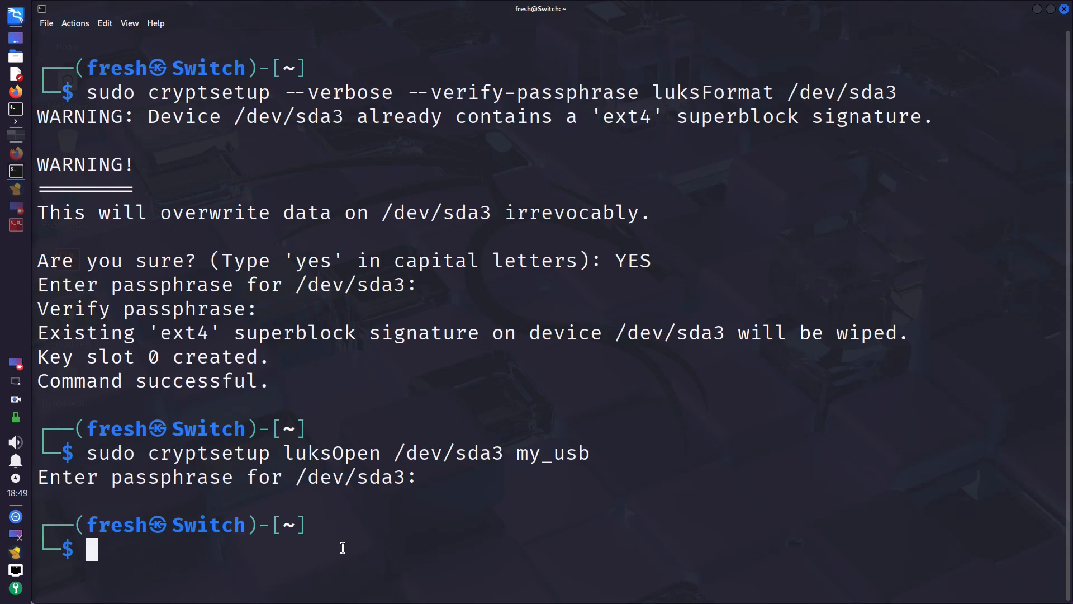
text(sudo)
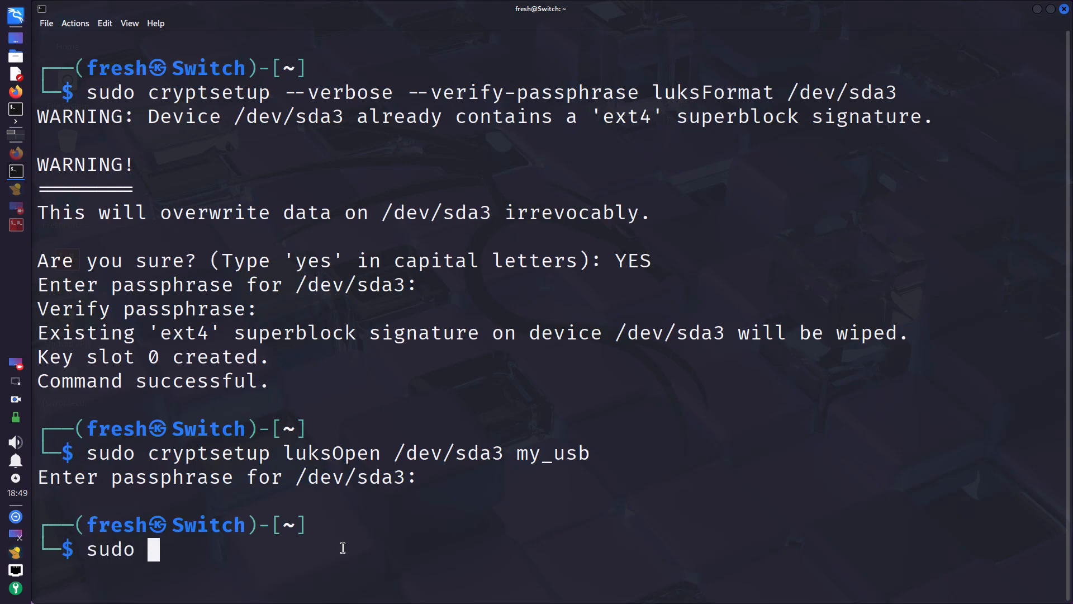
- Create an ext4 filesystem labelled 'persistence' on /dev/mapper/my_usb with mkfs.ext4 -L
text(mkfs)
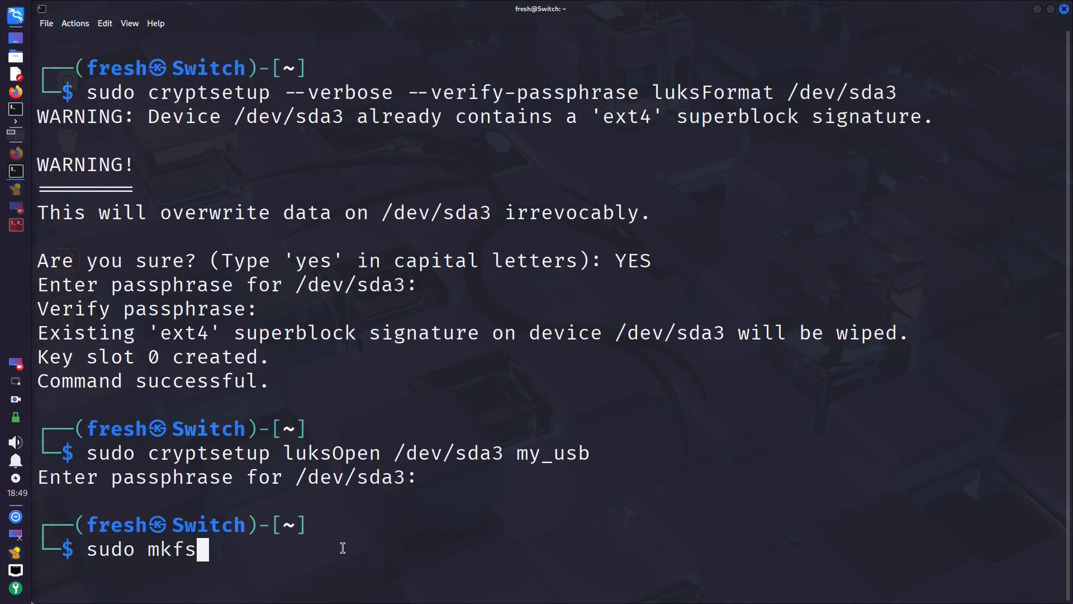
text(.ext)
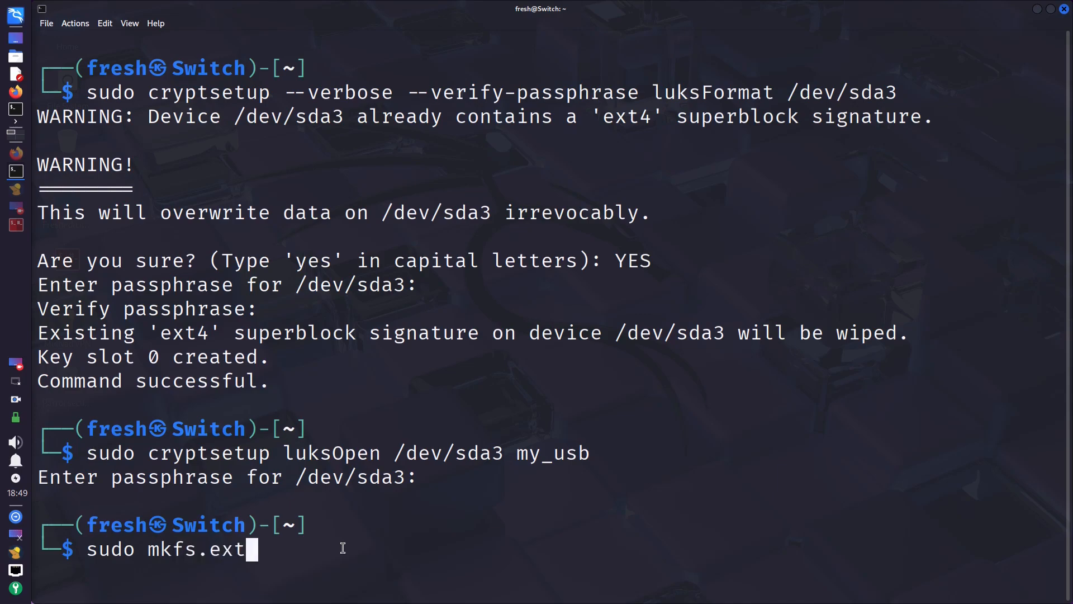
text(4)
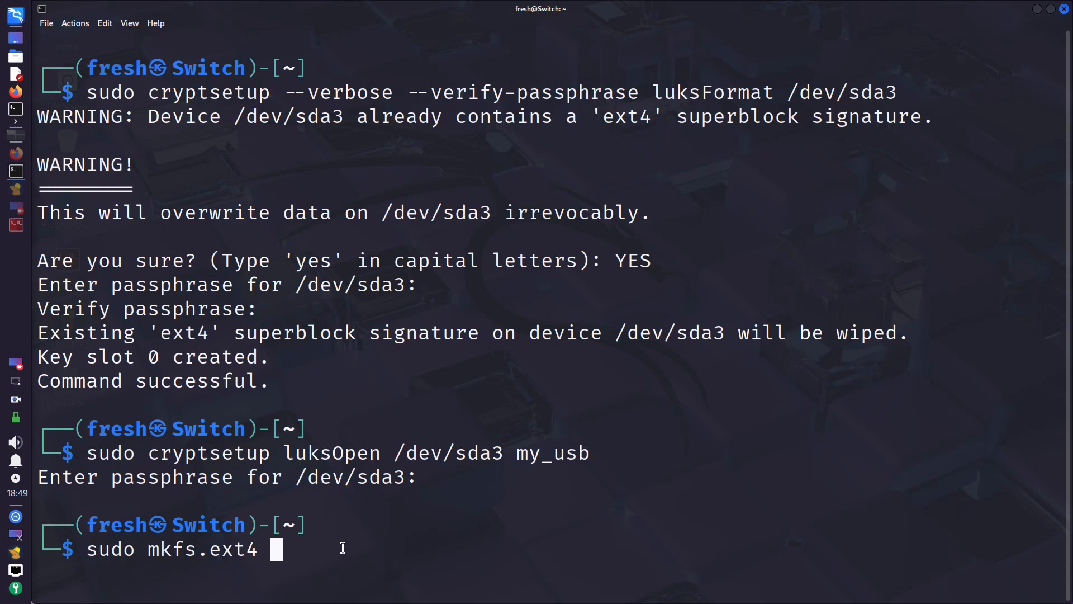
text(-L)
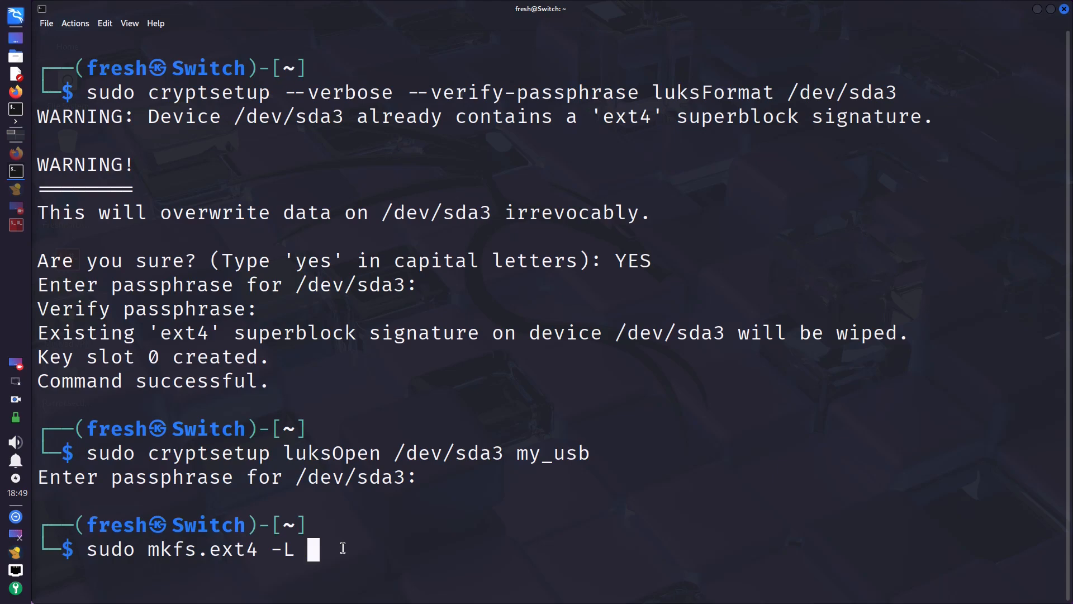
text(pers)
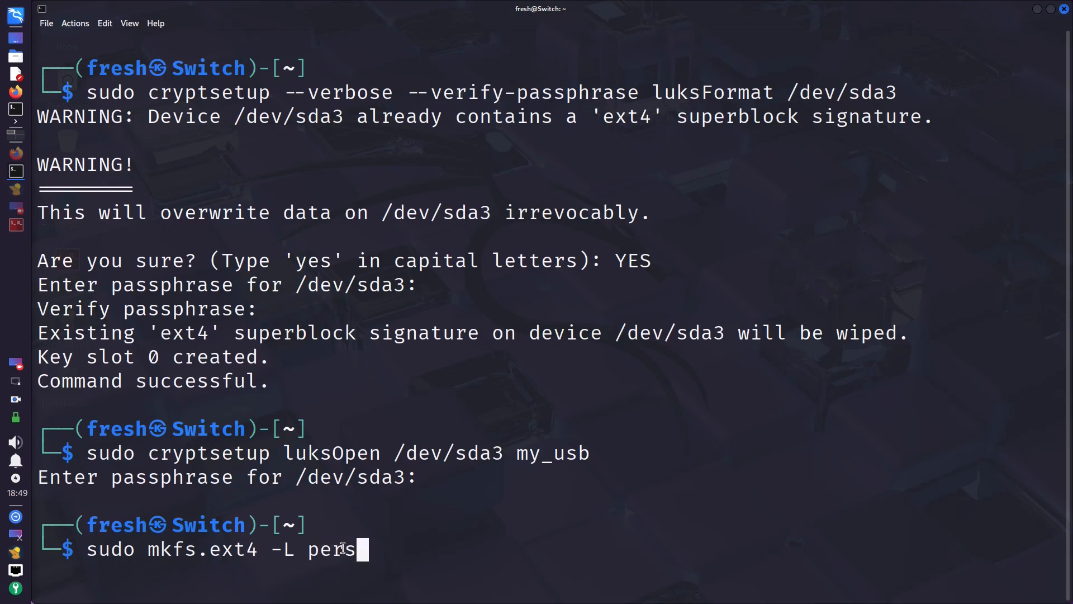
text(ist)
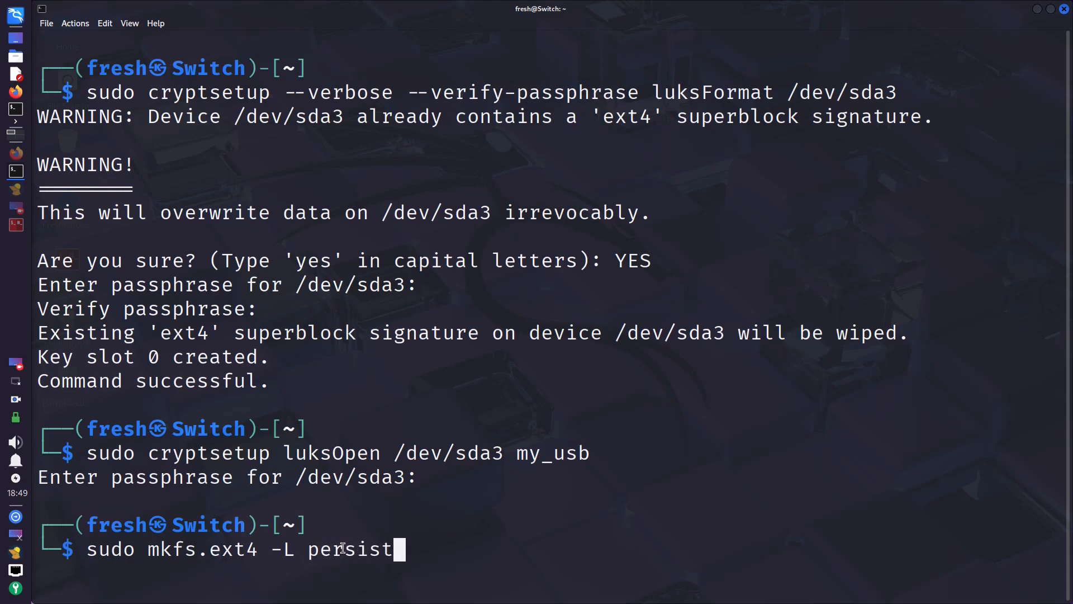
text(ence)
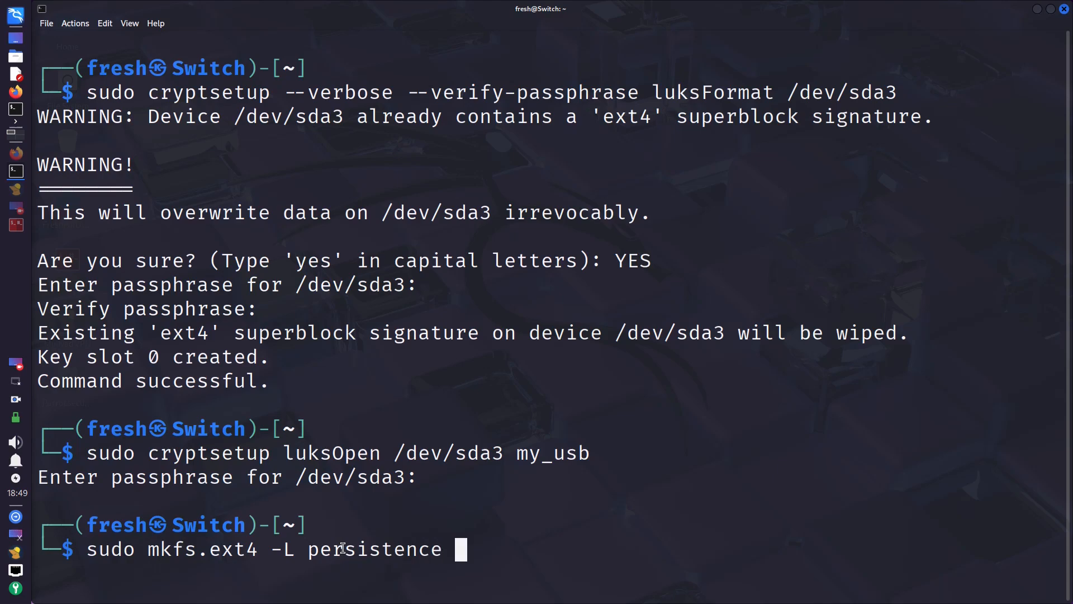
text(/dev)
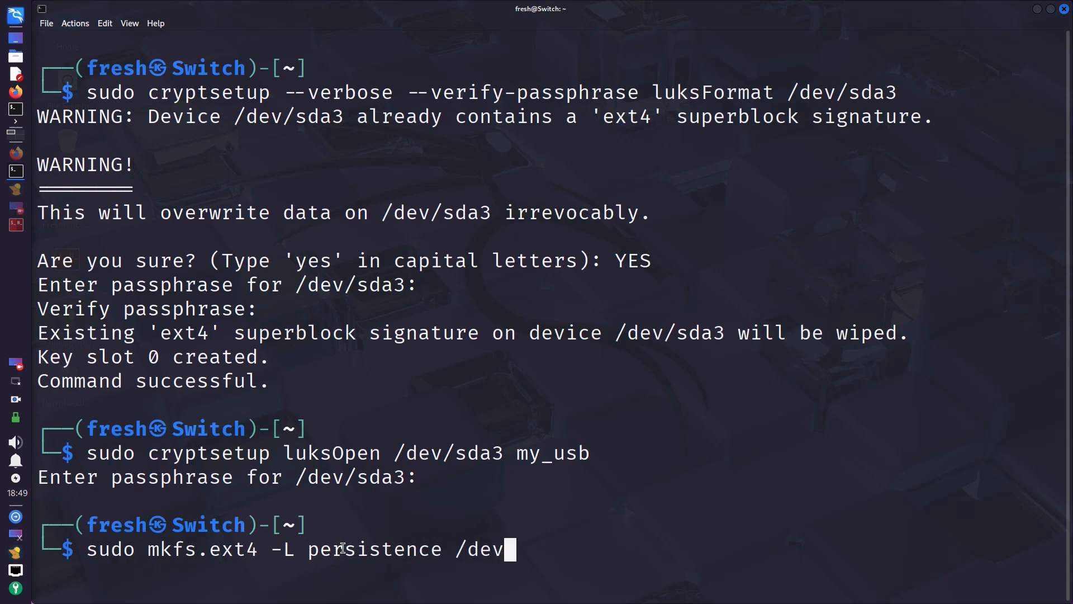
text(/mapper/)
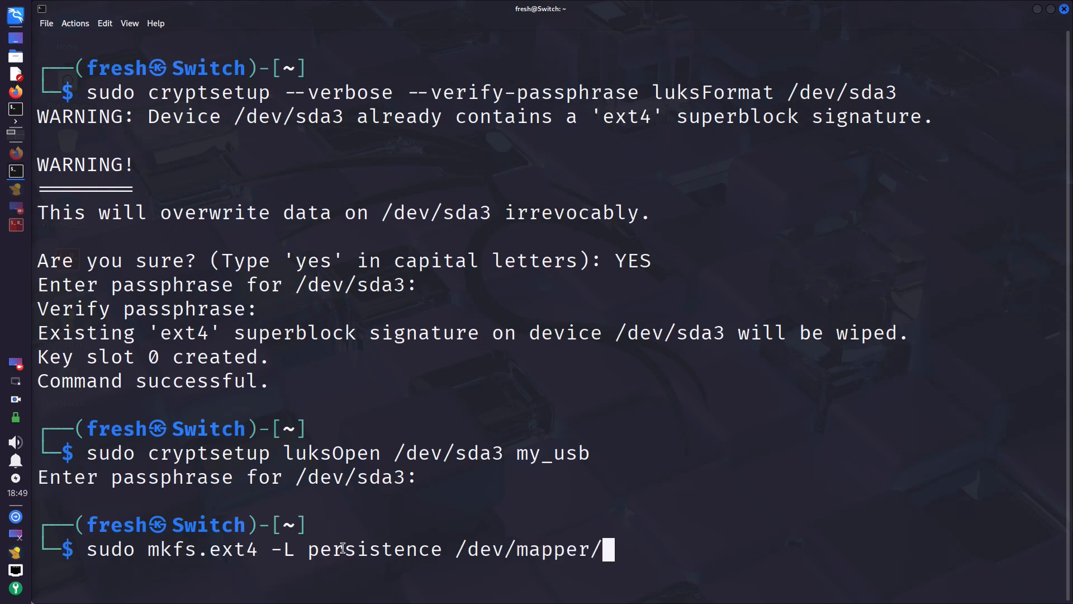
text(my_usb)
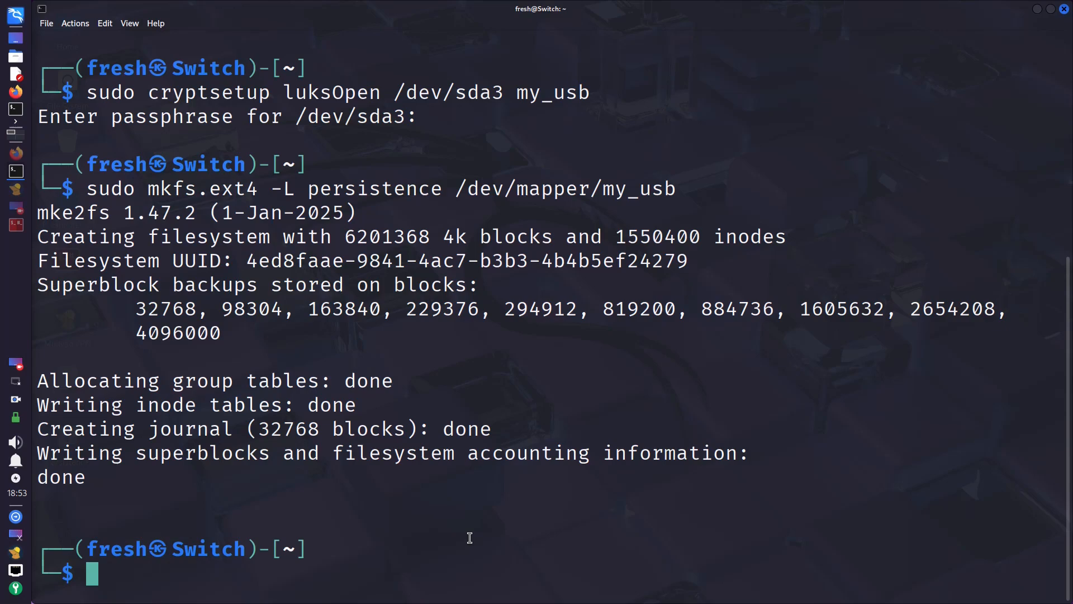
text(sudo mk)
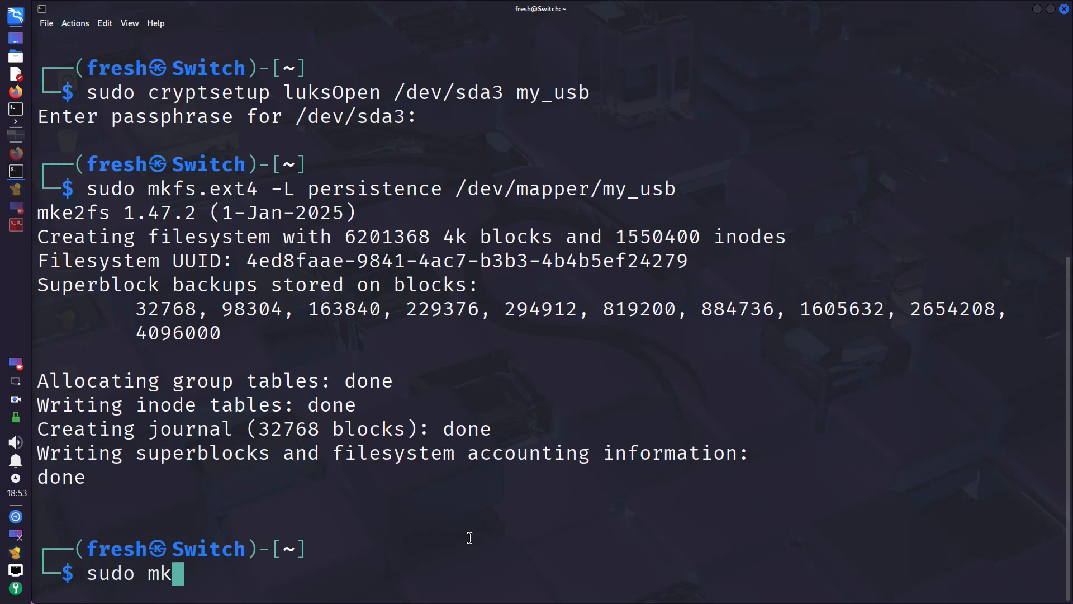
- Create the /mnt/my_usb directory with sudo mkdir -pv
text(dir)
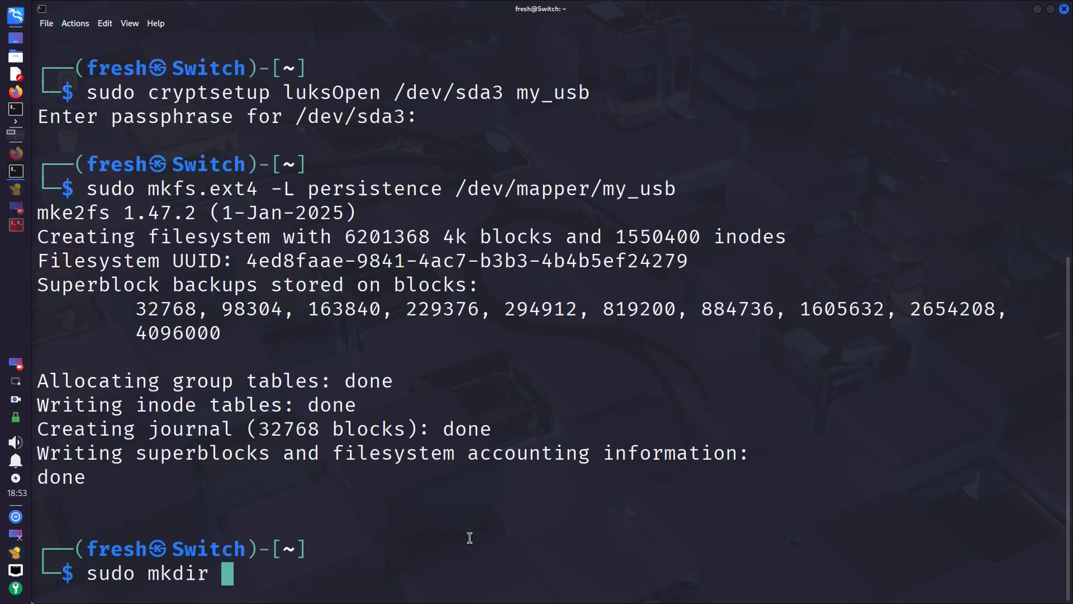
text(-pv)
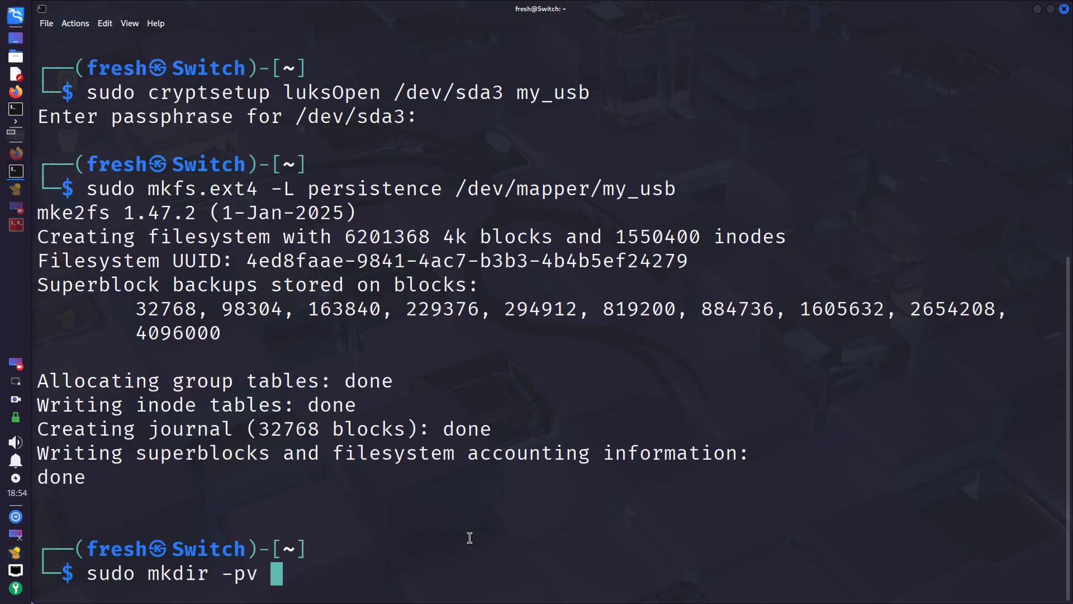
text(/m)
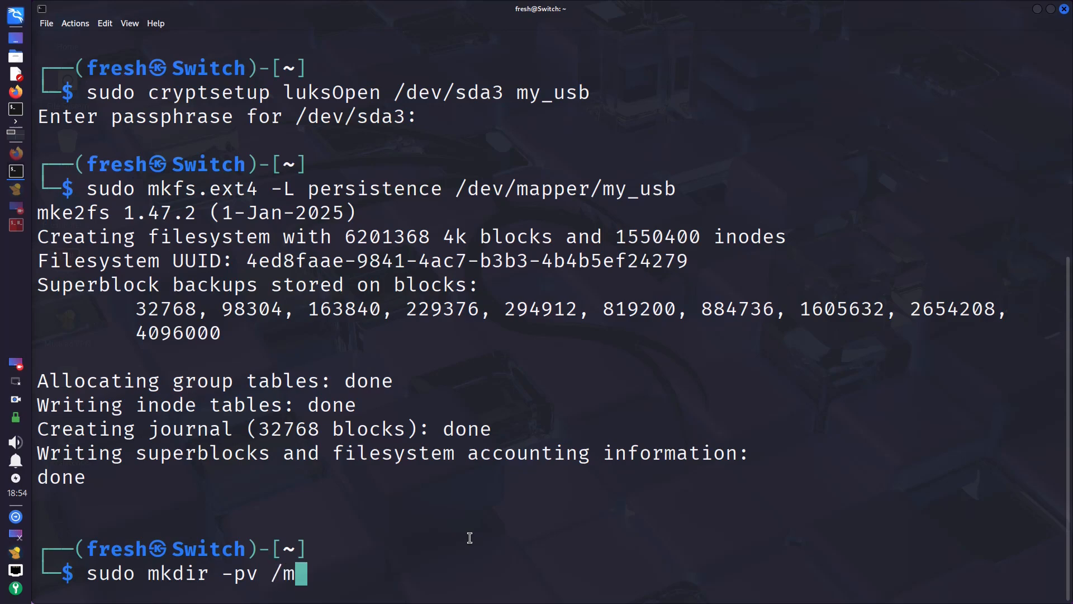
text(nt)
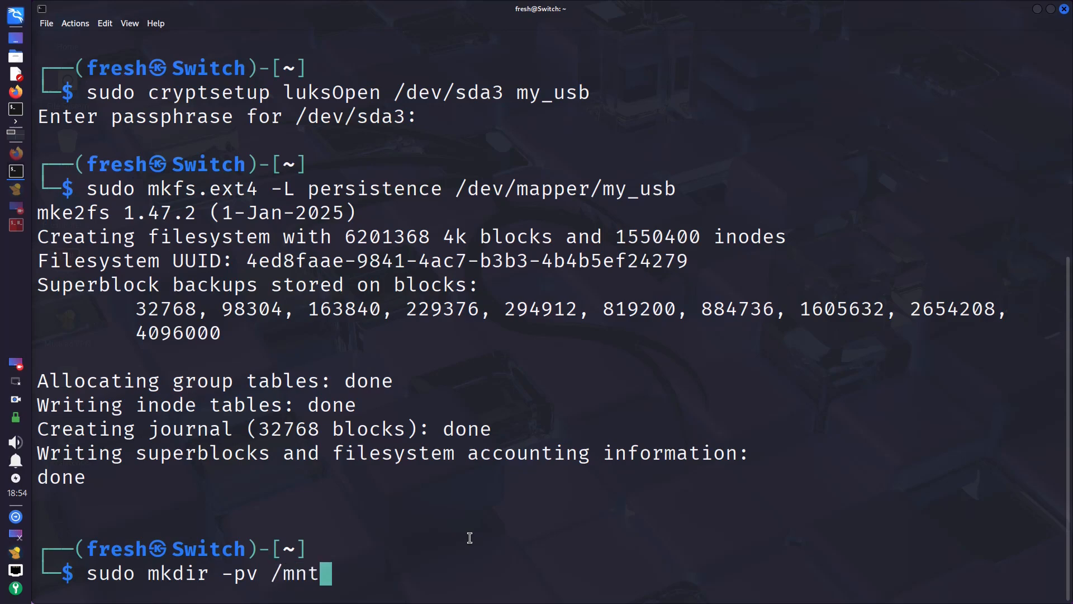
text(/my)
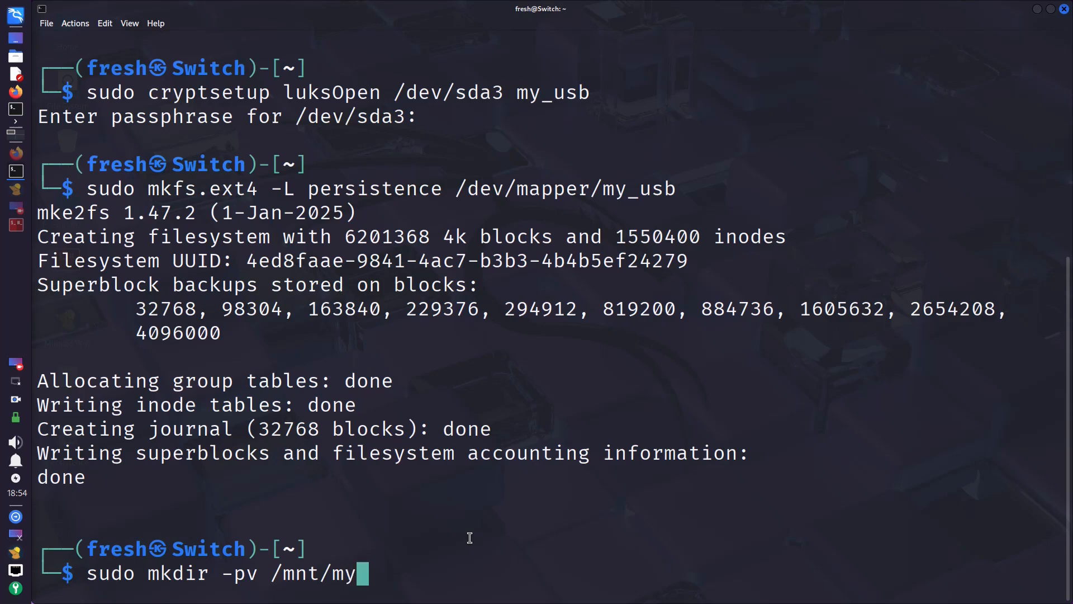
text(_usb)
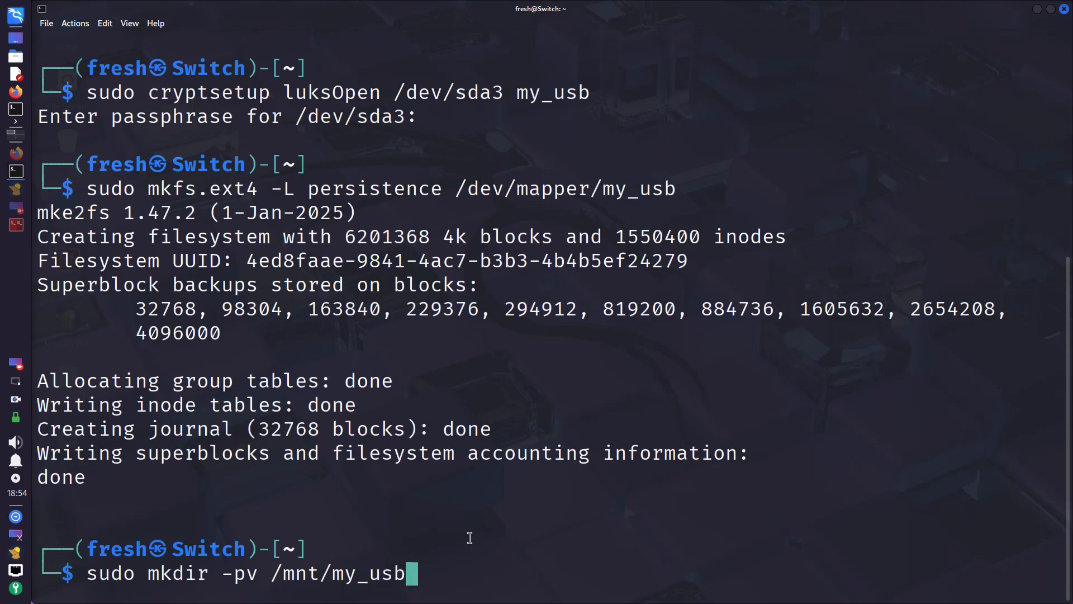
key(Return)
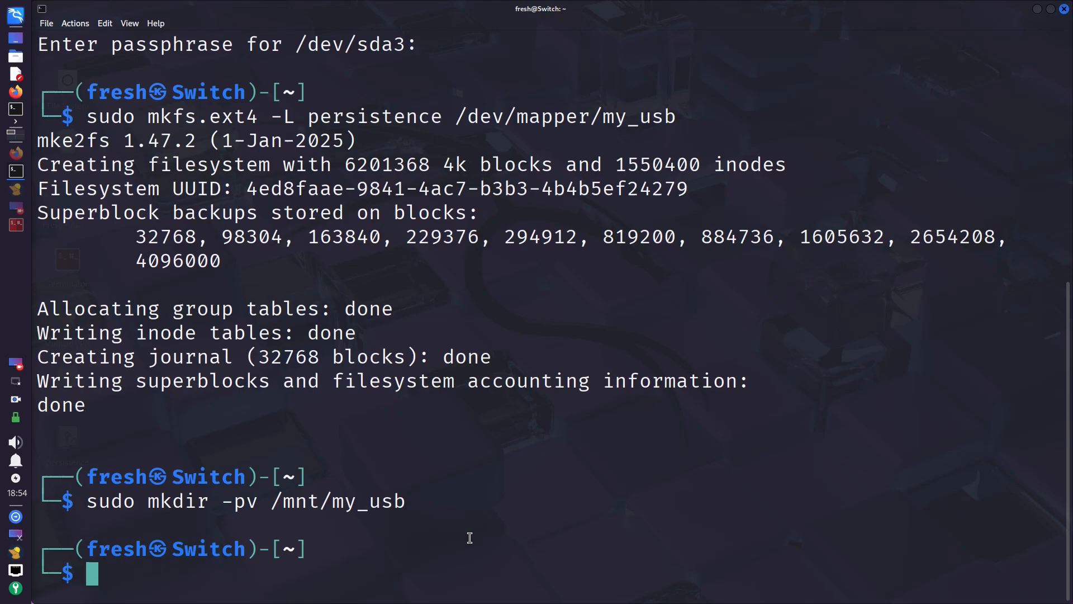
- Mount /dev/mapper/my_usb on /mnt/my_usb with sudo mount -v
text(sudo)
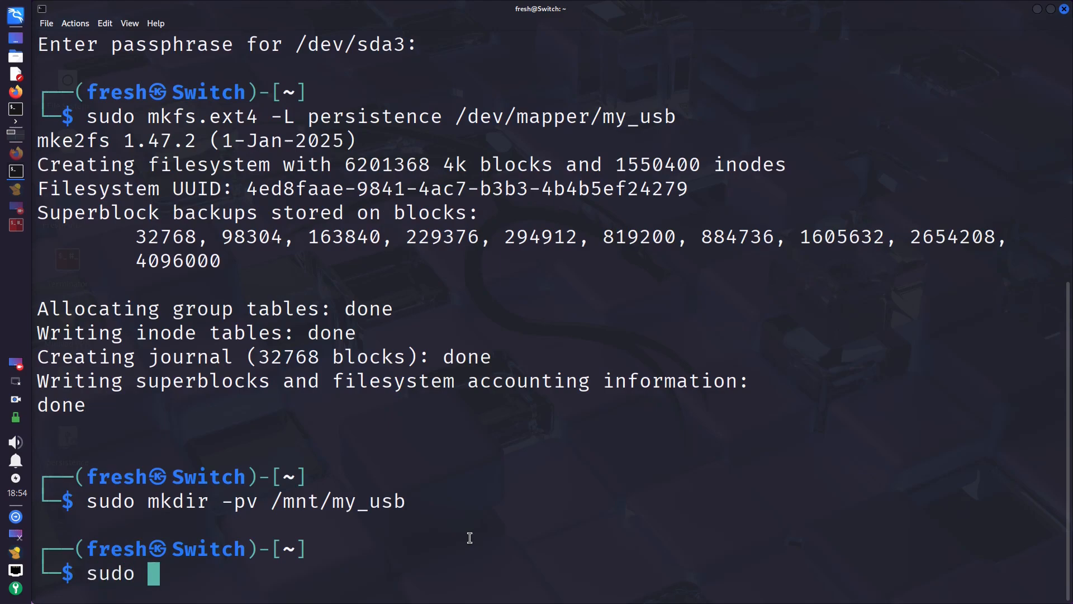
text(mount)
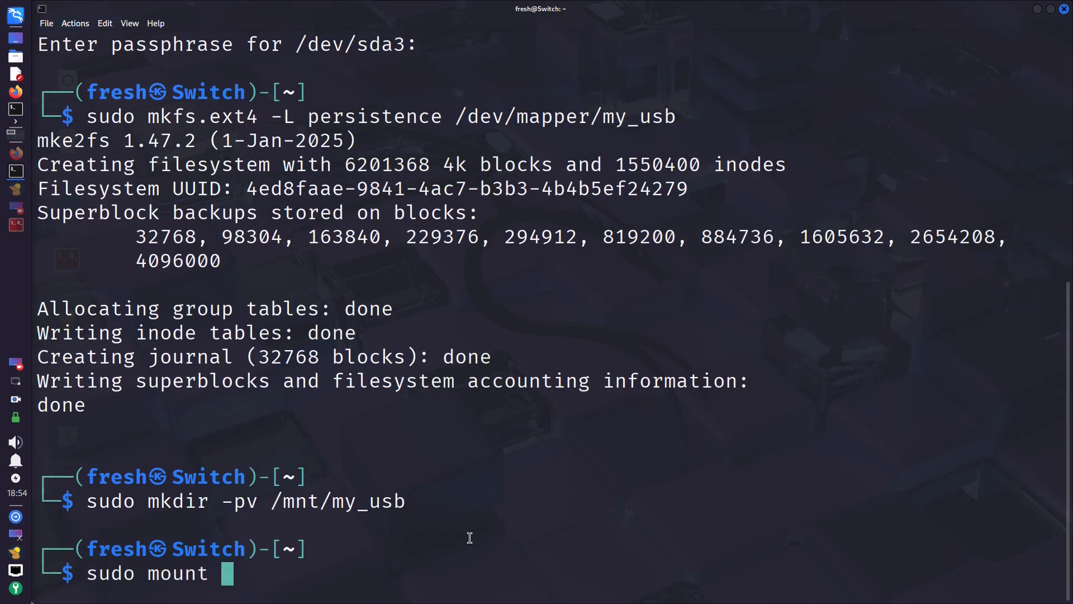
text(-v)
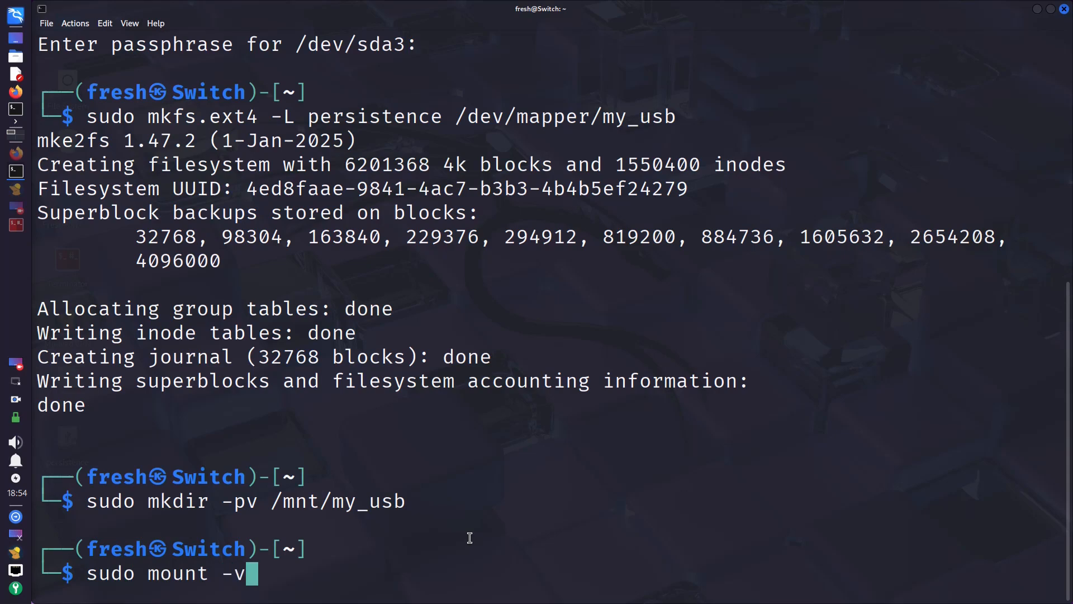
text(/dev)
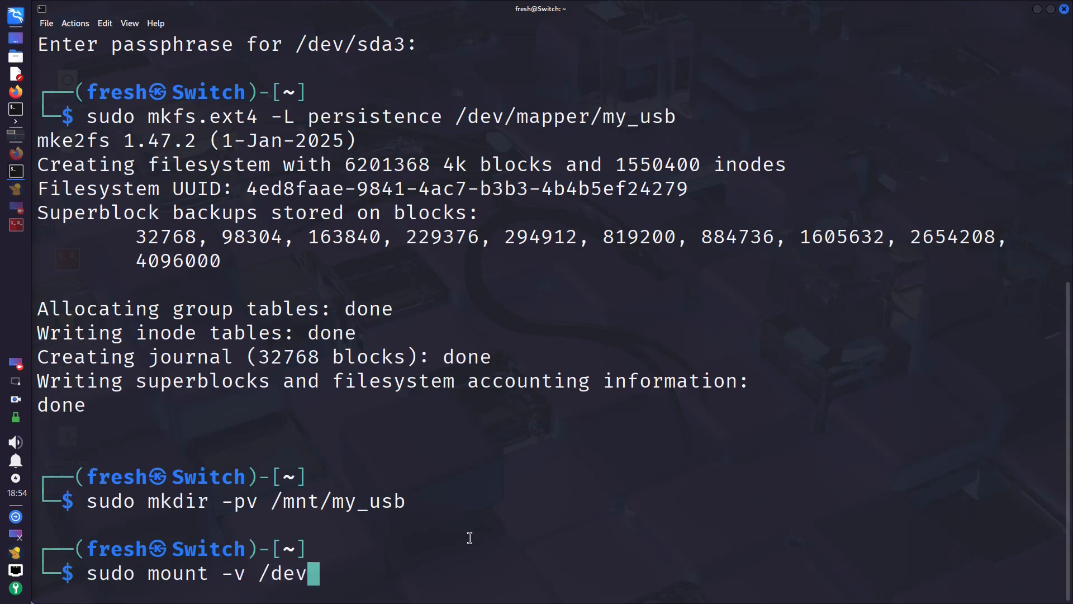
text(/mapper/)
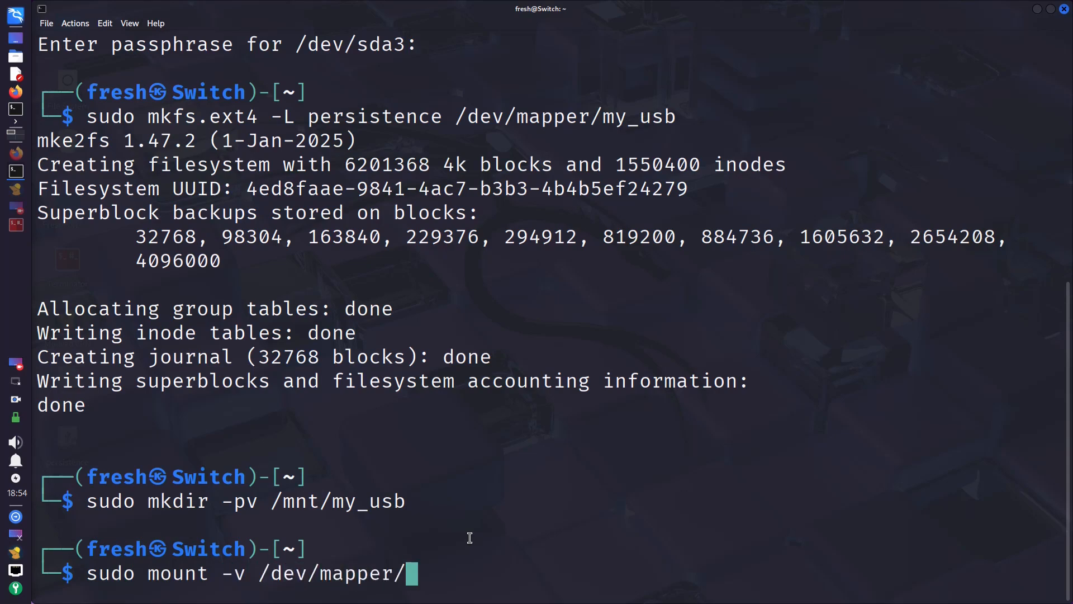
text(my_usb)
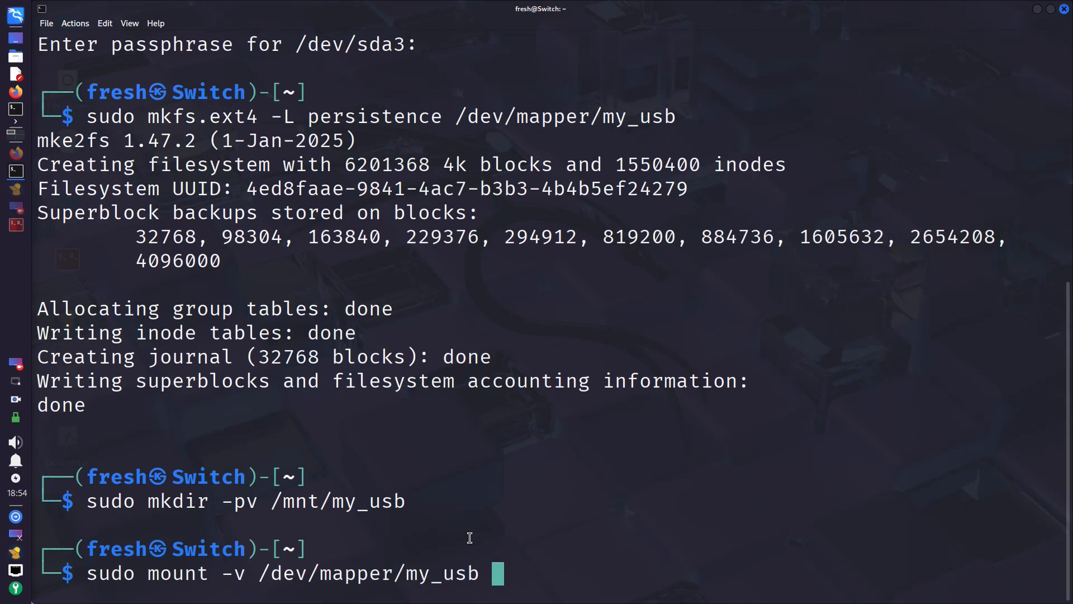
text(/m)
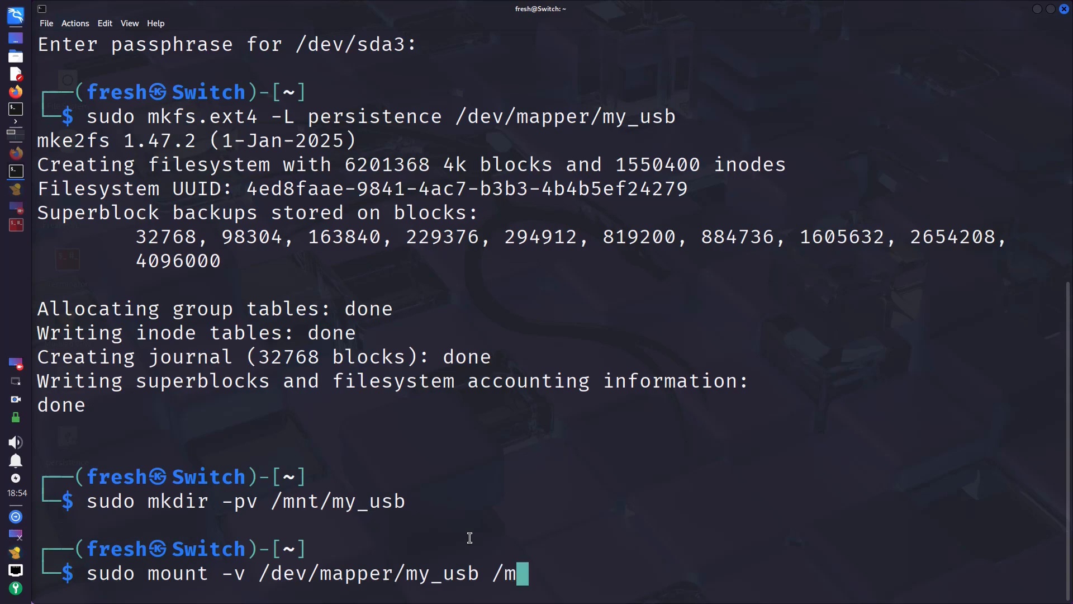
text(nt/)
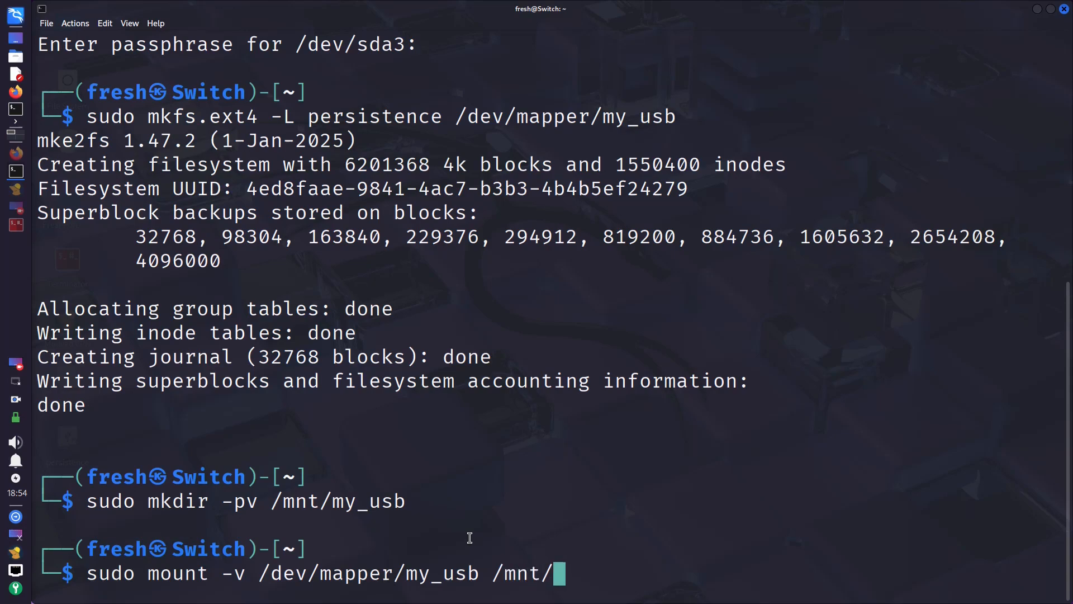
text(my_usb/)
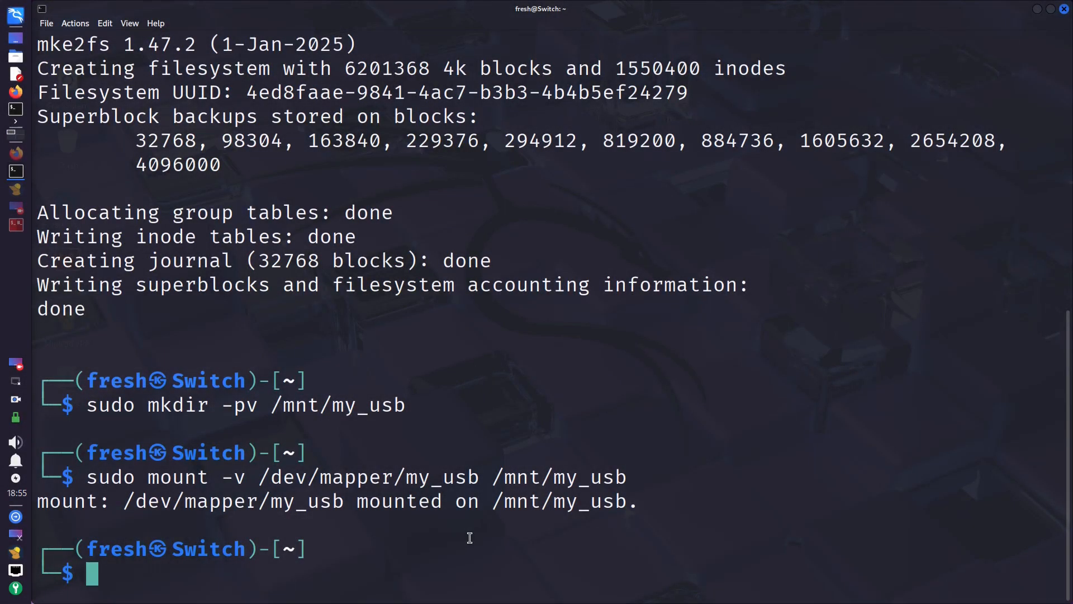
- Write '/ union' into /mnt/my_usb/persistence.conf using echo piped to sudo tee
text(echo ")
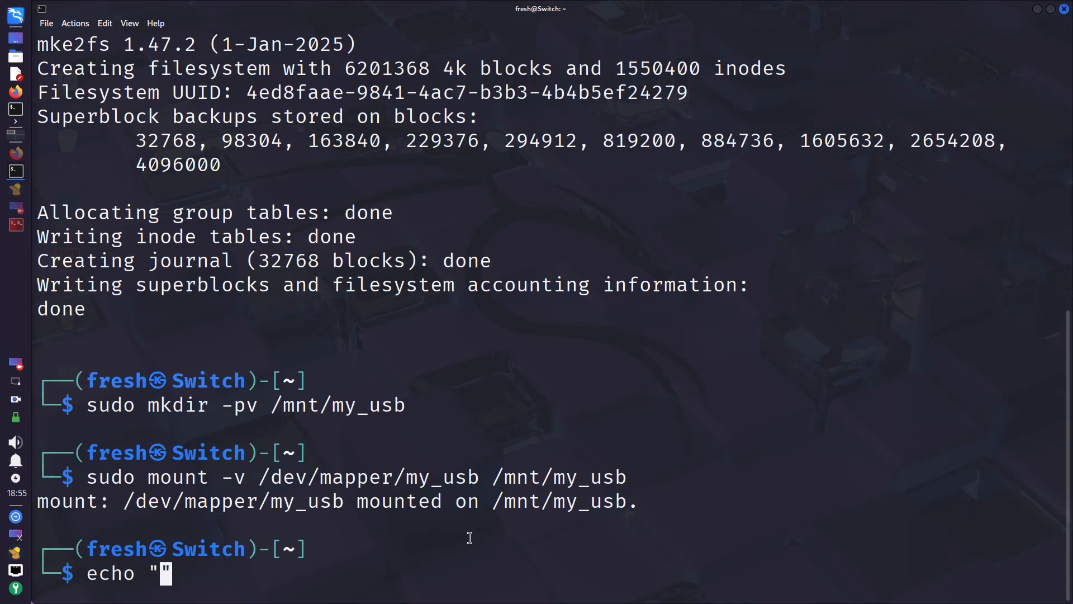
text(/ uni)
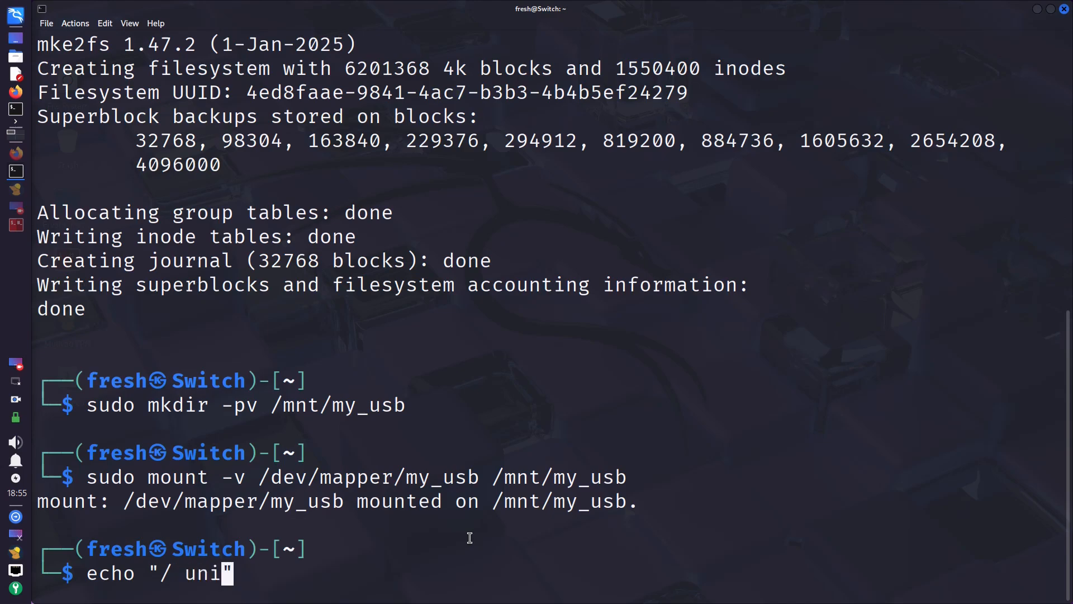
text(on)
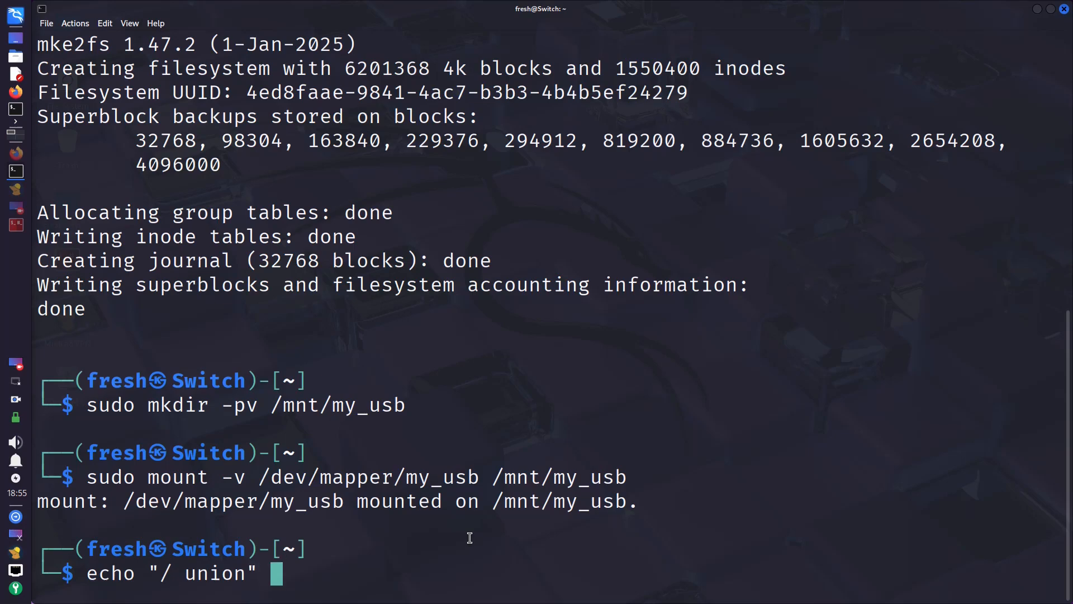
text(|)
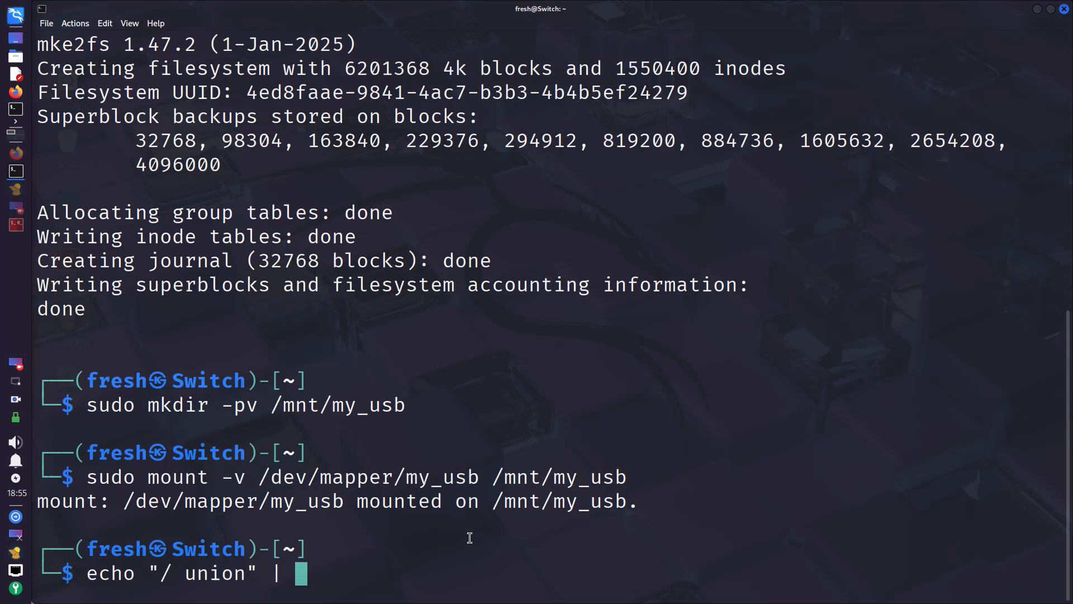
text(sudo te)
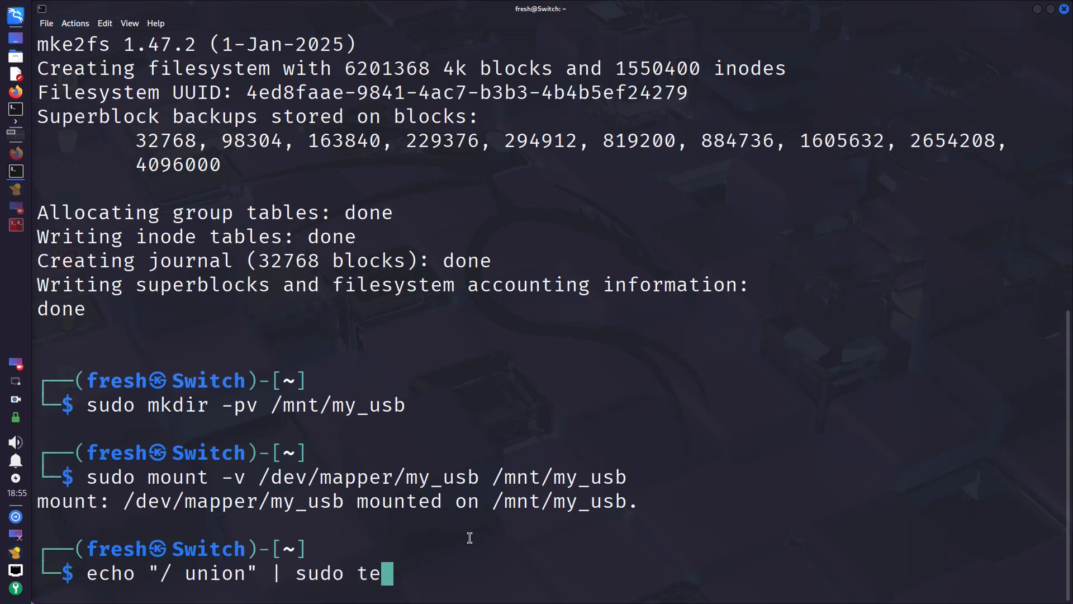
text(e /mnt)
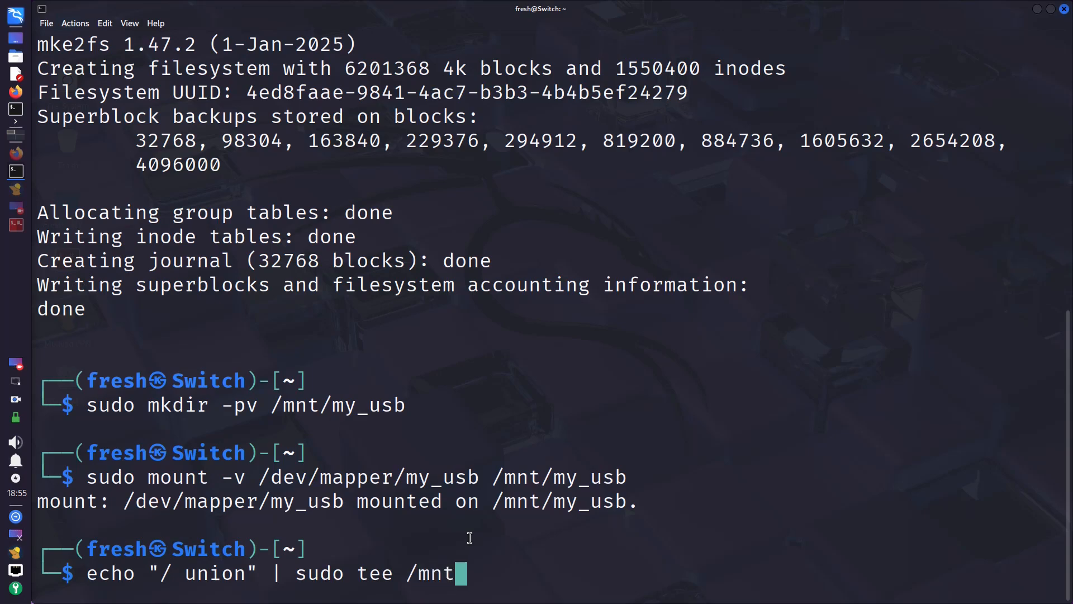
text(/my_usb/)
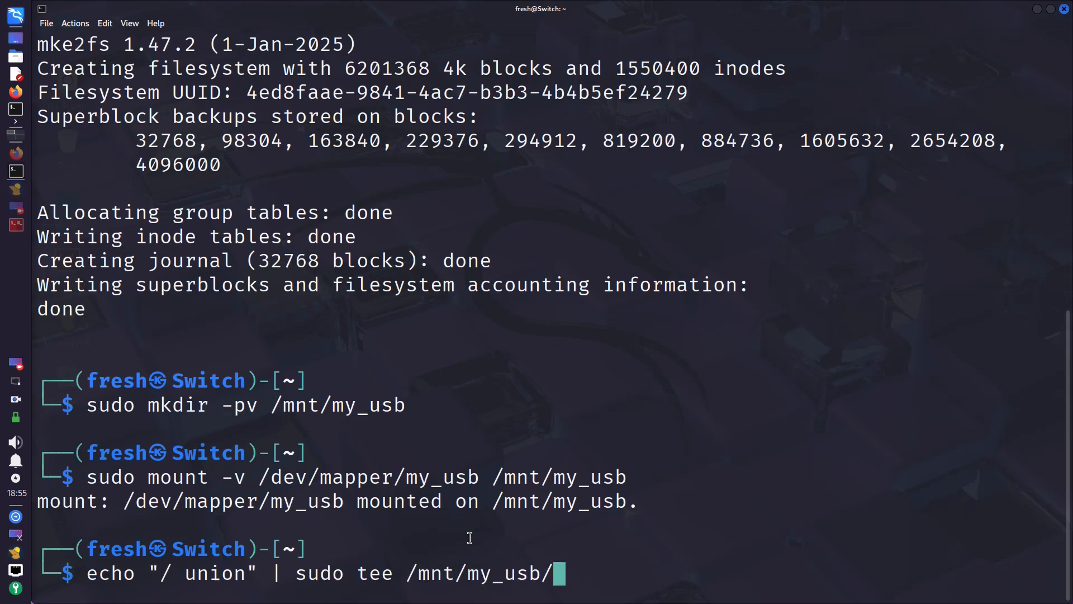
text(per)
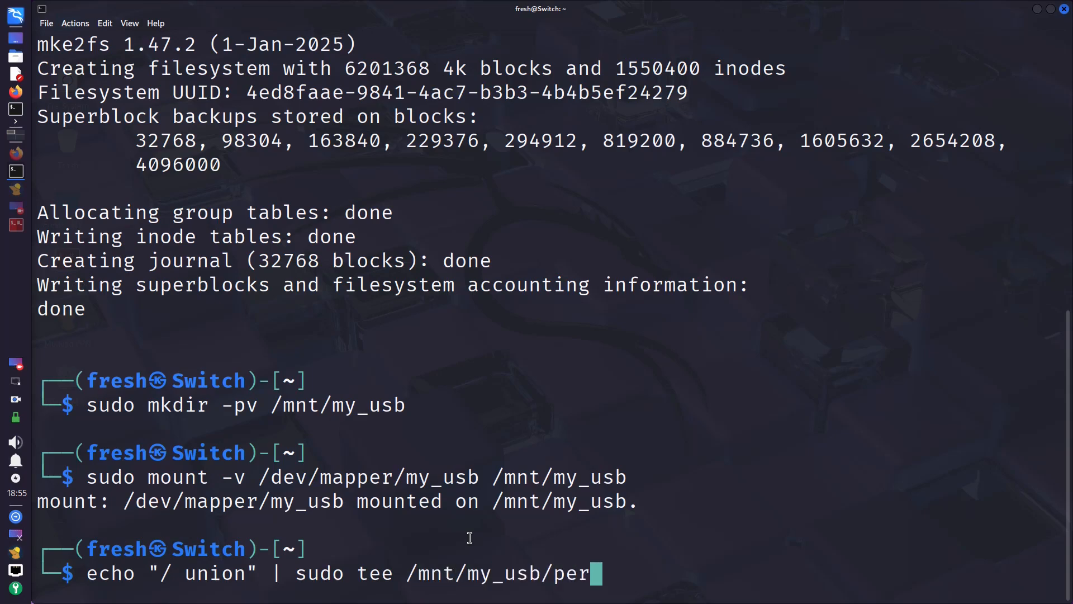
text(sistenc)
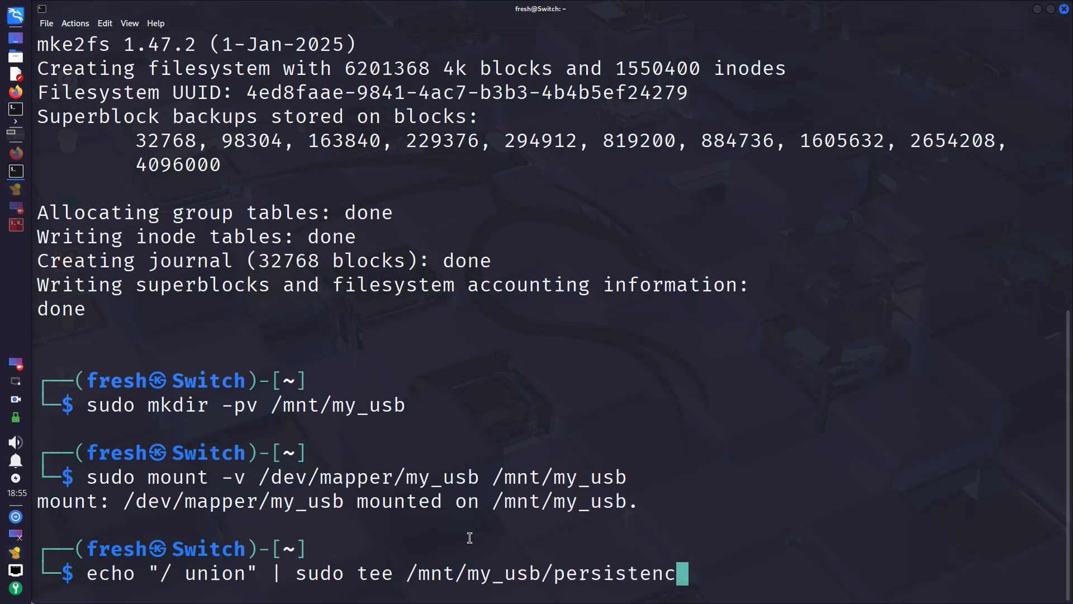
text(e.conf)
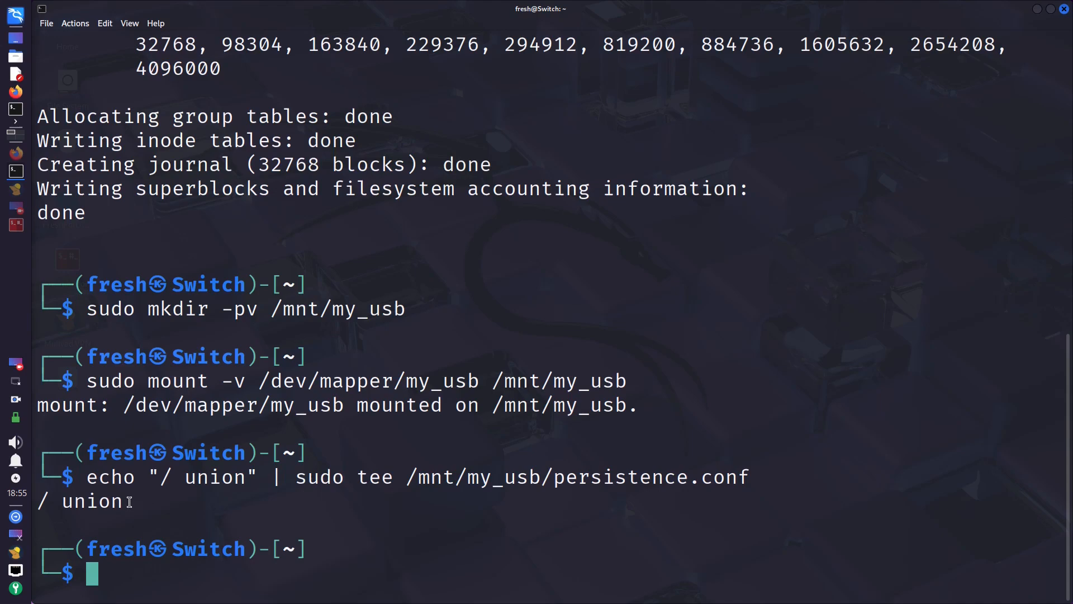
mouse_move(112, 583)
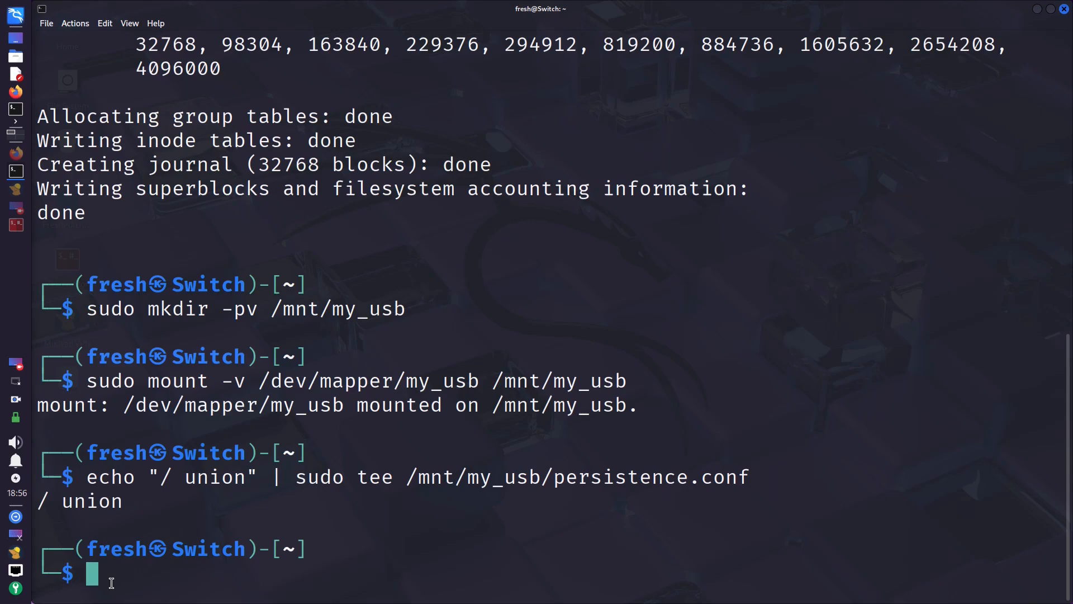
- Unmount /mnt/my_usb with sudo umount -v
text(sudo umou)
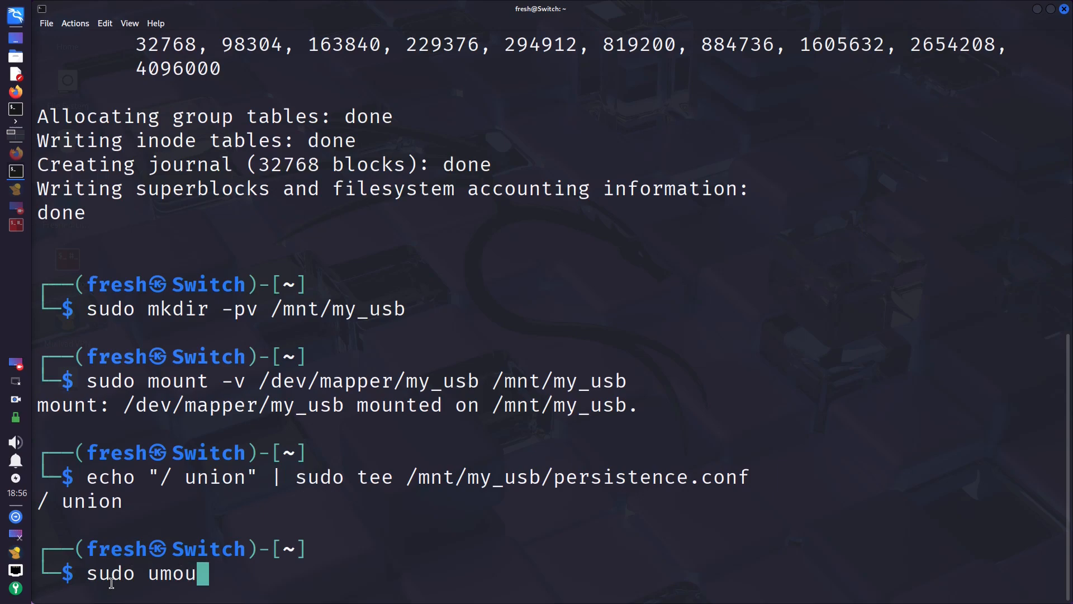
text(nt -v)
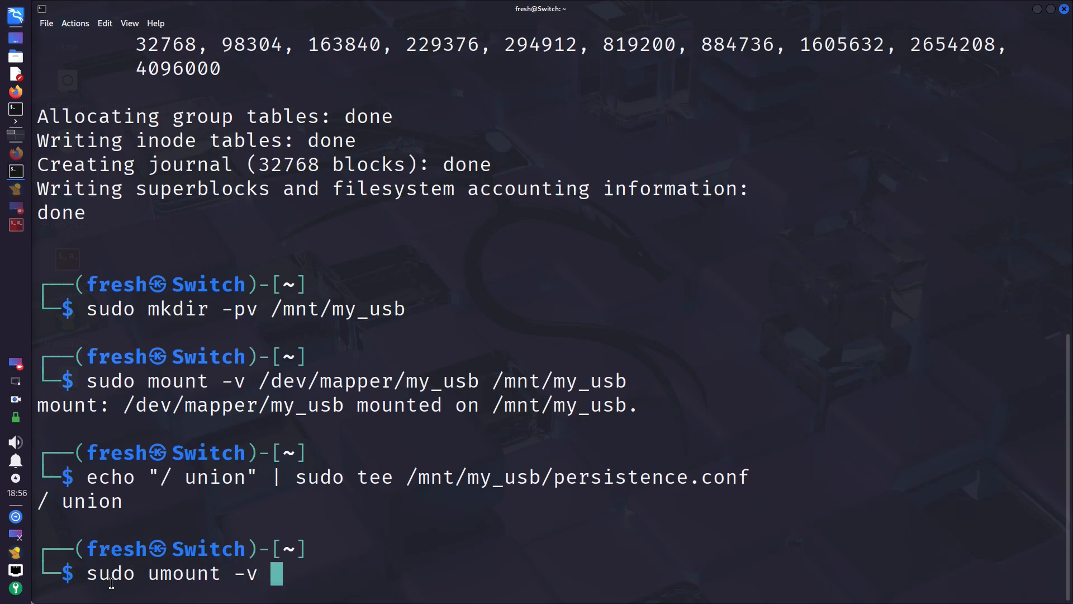
text(/mnt/)
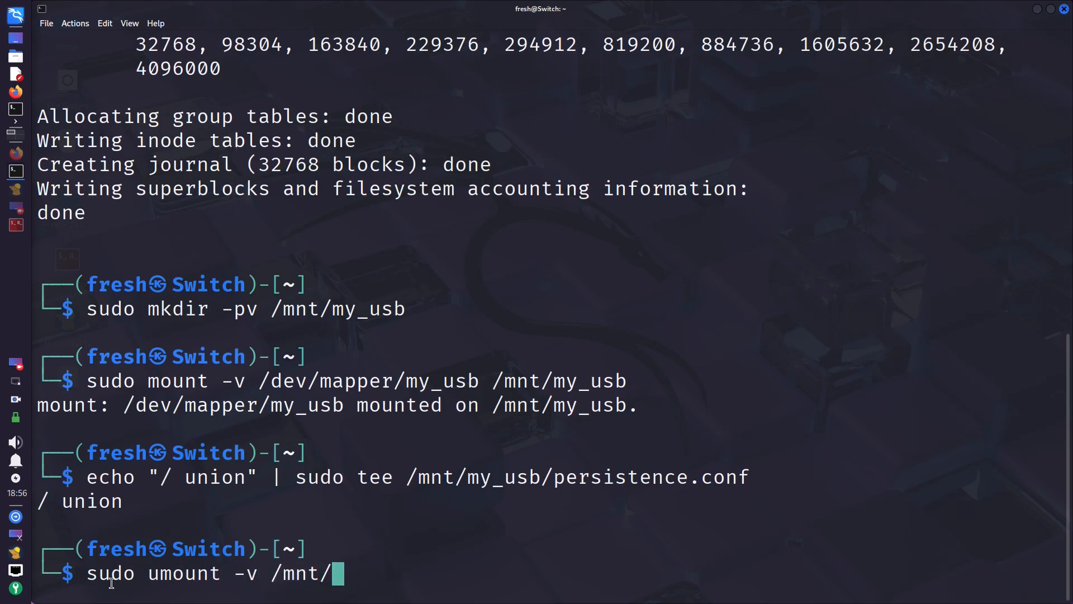
text(my_usb)
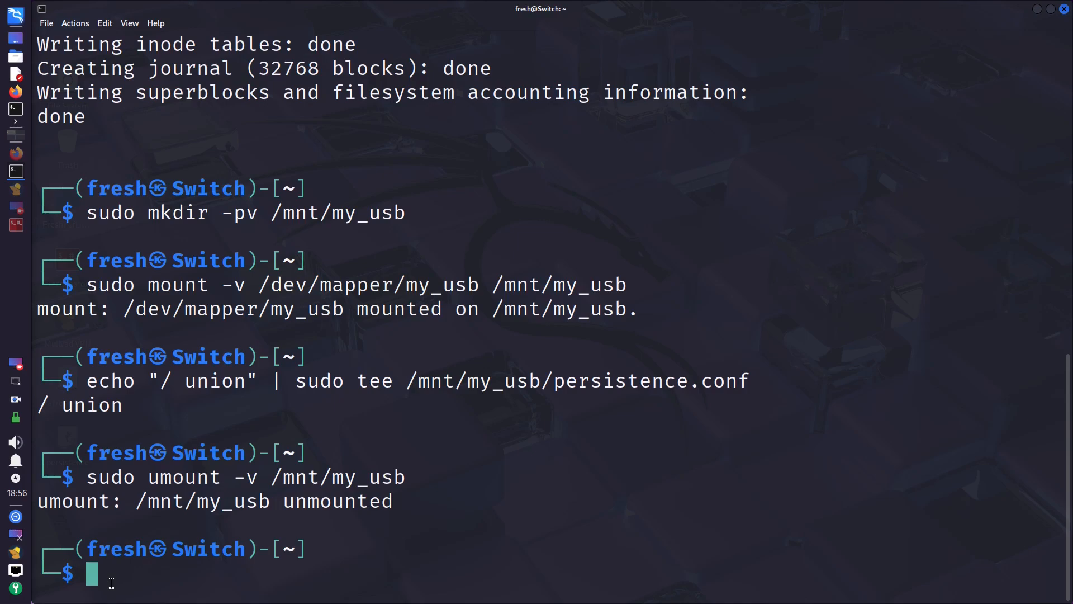
- Close the encrypted mapping /dev/mapper/my_usb with sudo cryptsetup luksClose
text(sudo)
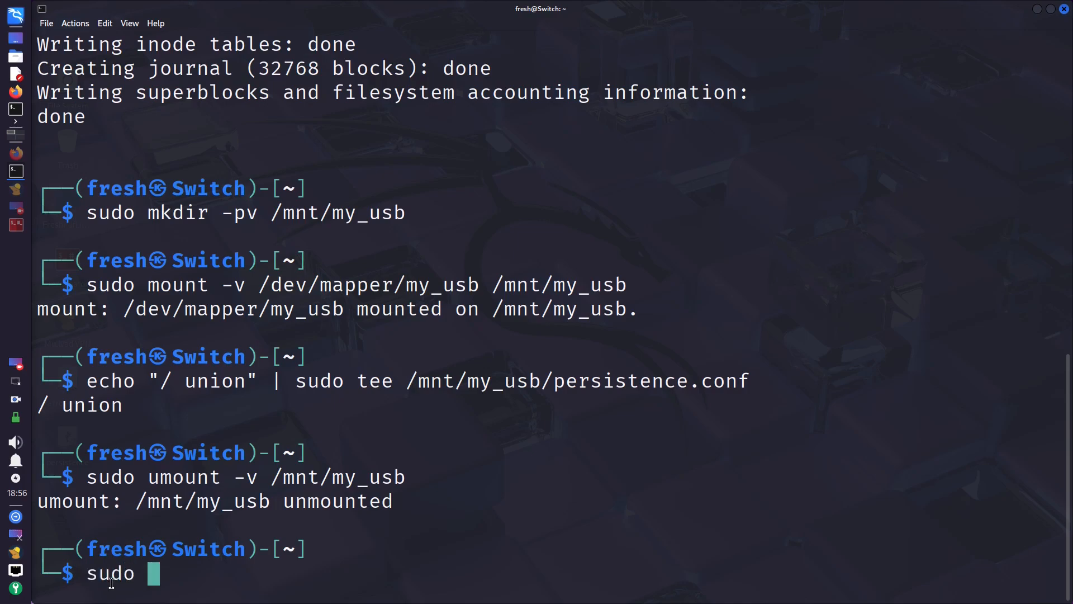
text(crypts)
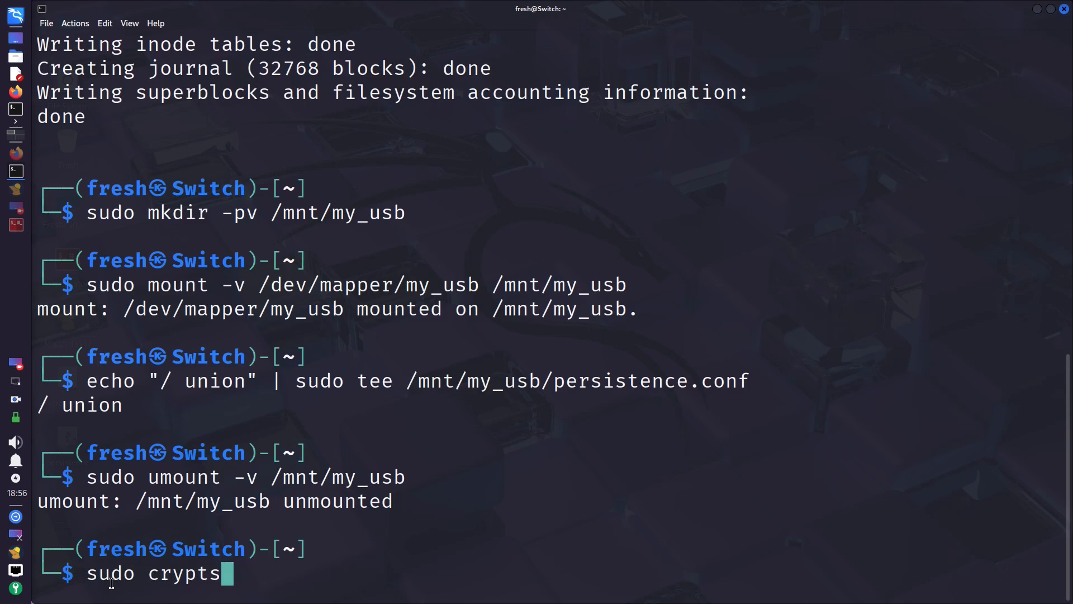
text(etup luk)
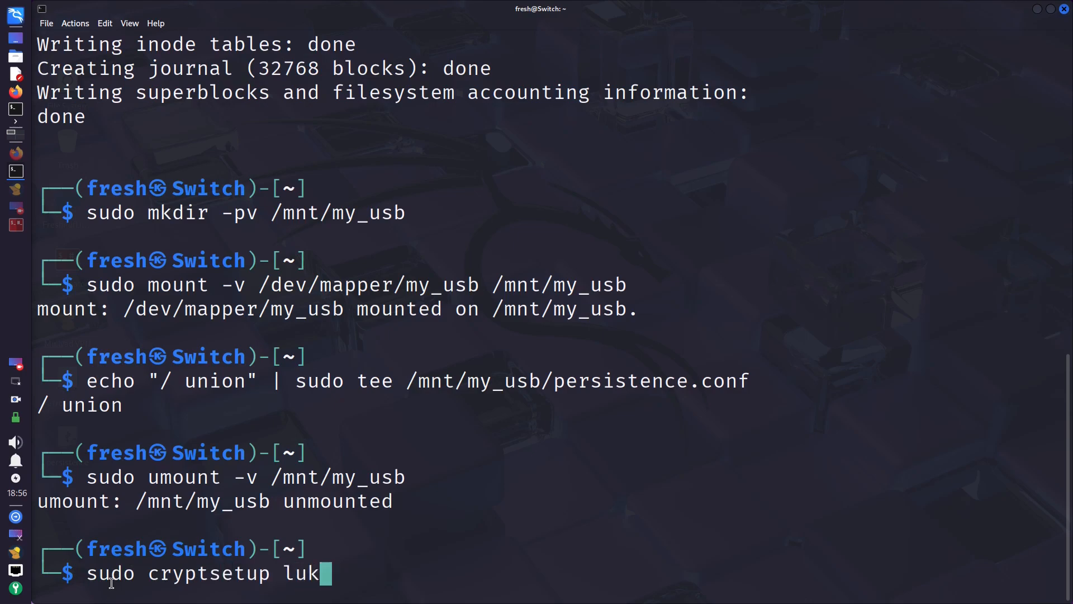
text(sClose)
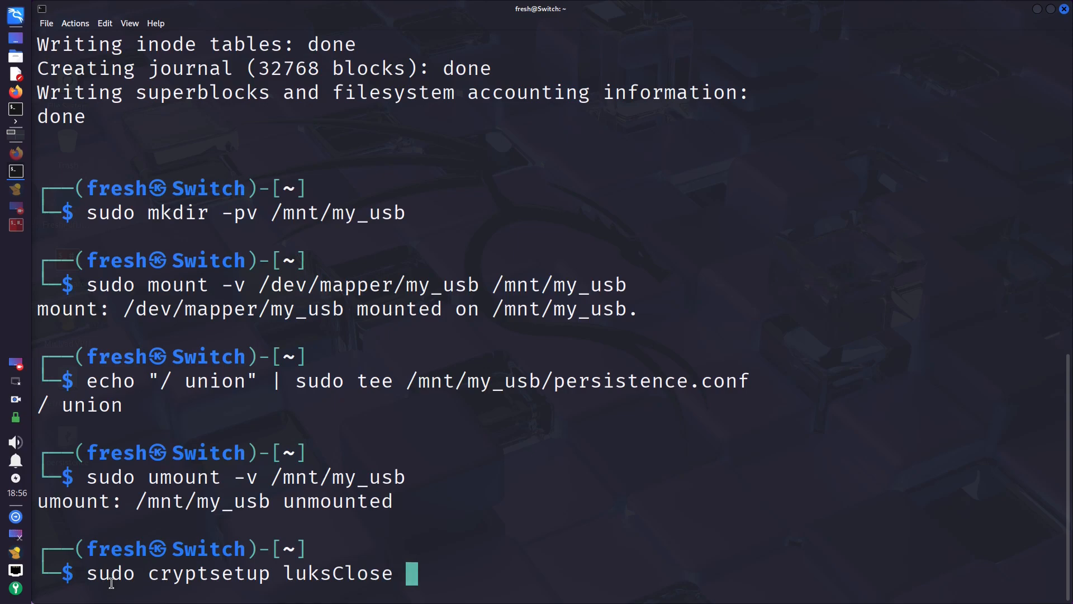
text(/dev)
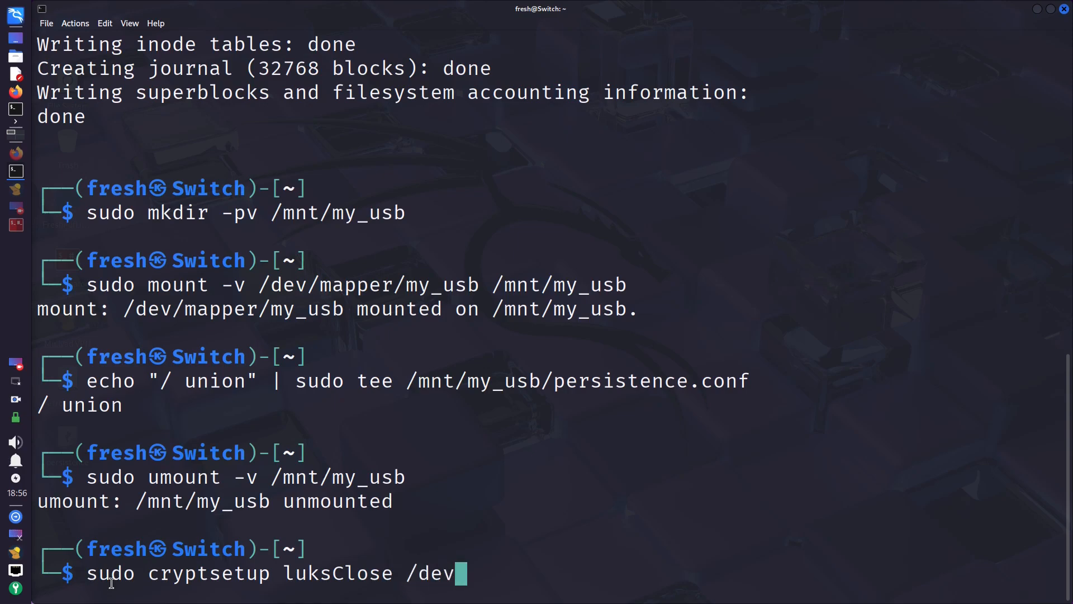
text(/mapp)
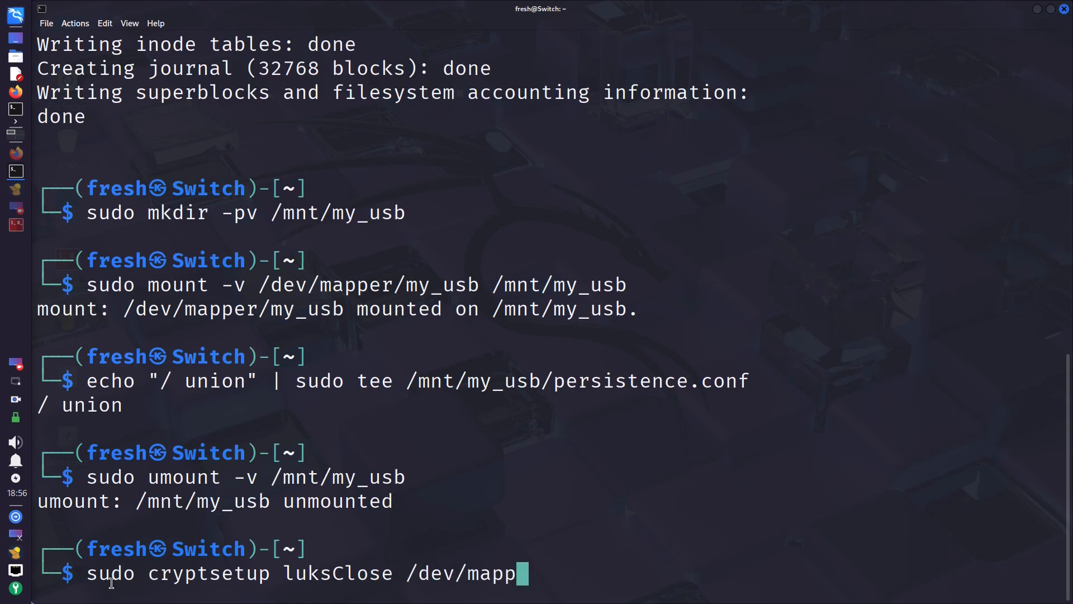
text(er/)
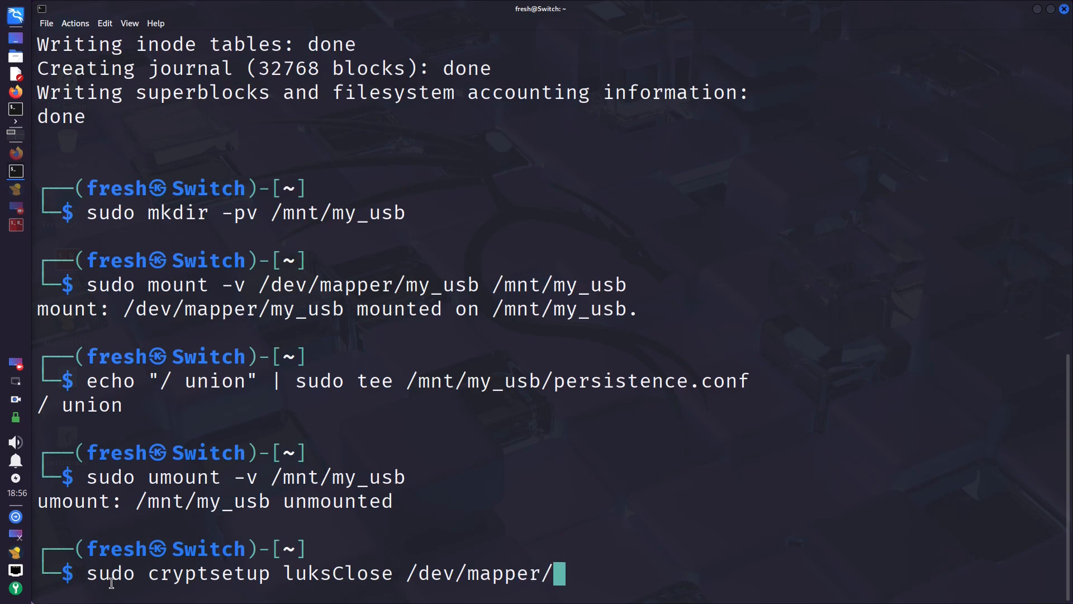
text(my_)
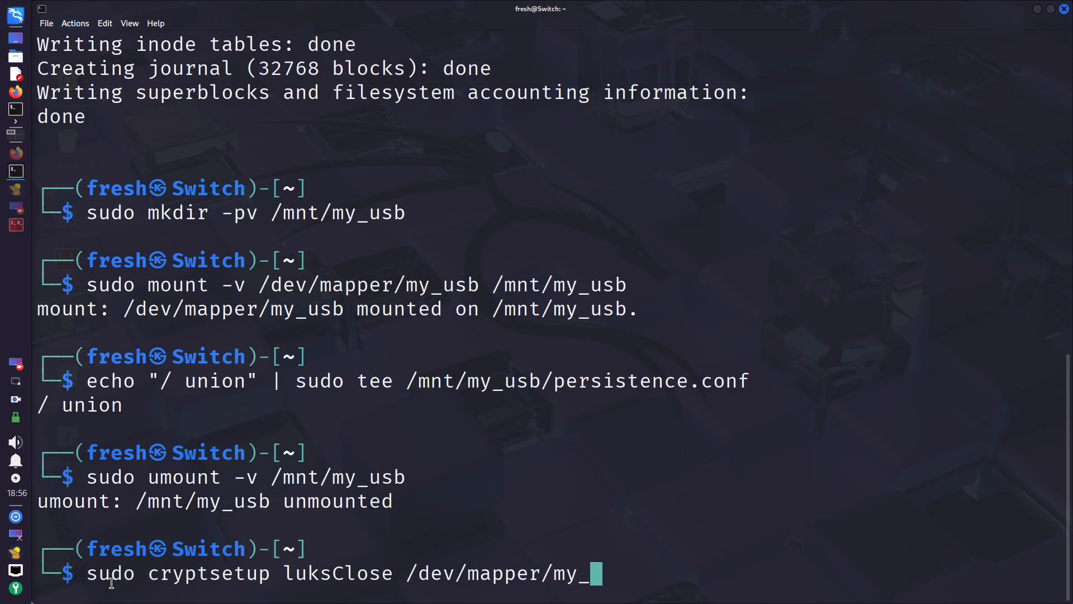
text(usb)
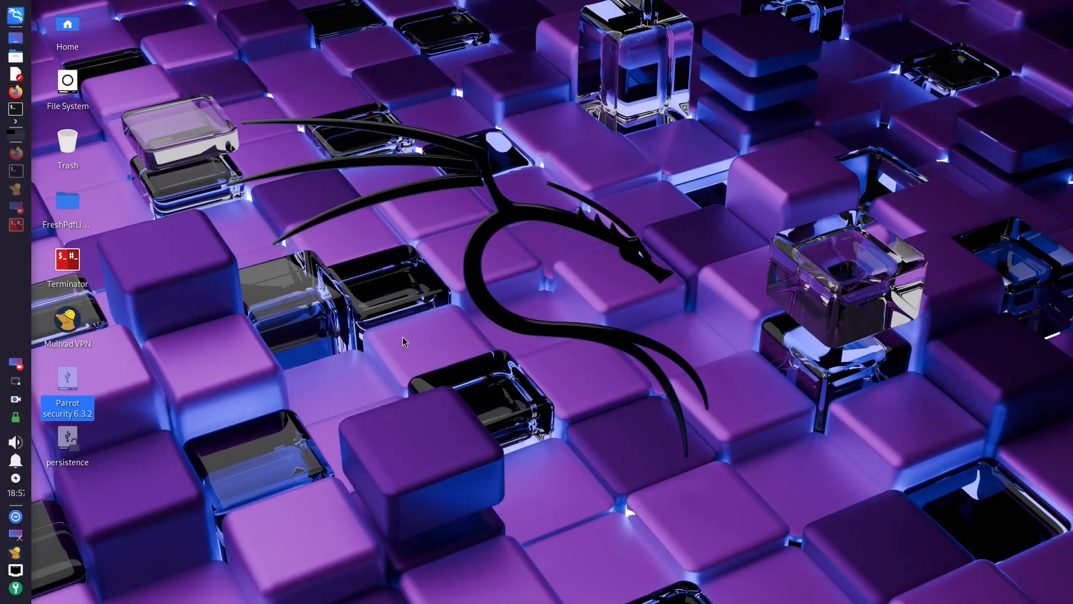
mouse_move(67, 381)
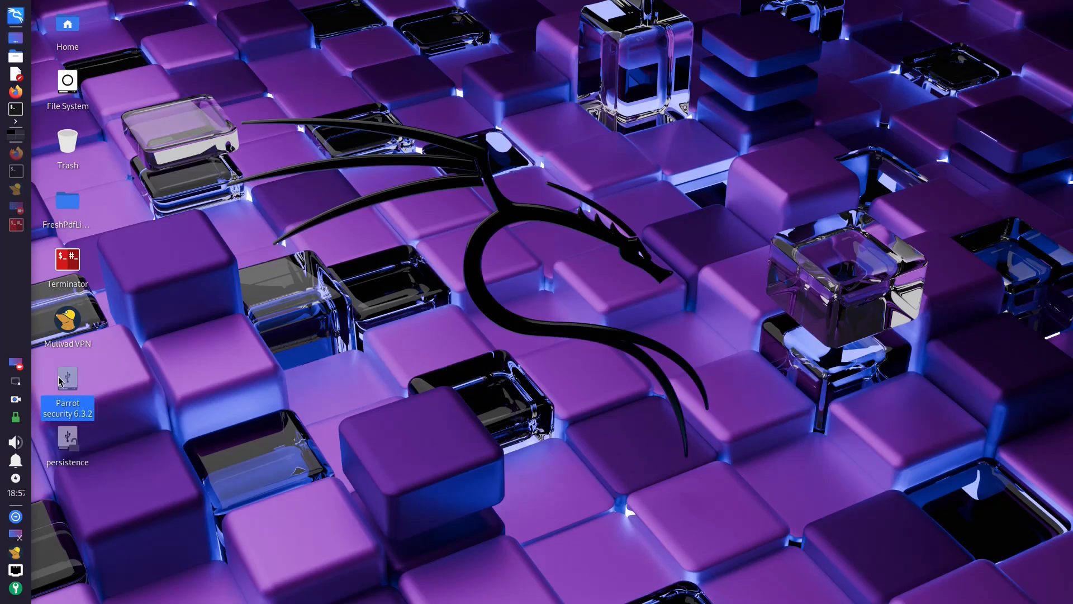
- Use Safely Remove Volume on the Parrot security 6.3.2 desktop icon
right_click(67, 378)
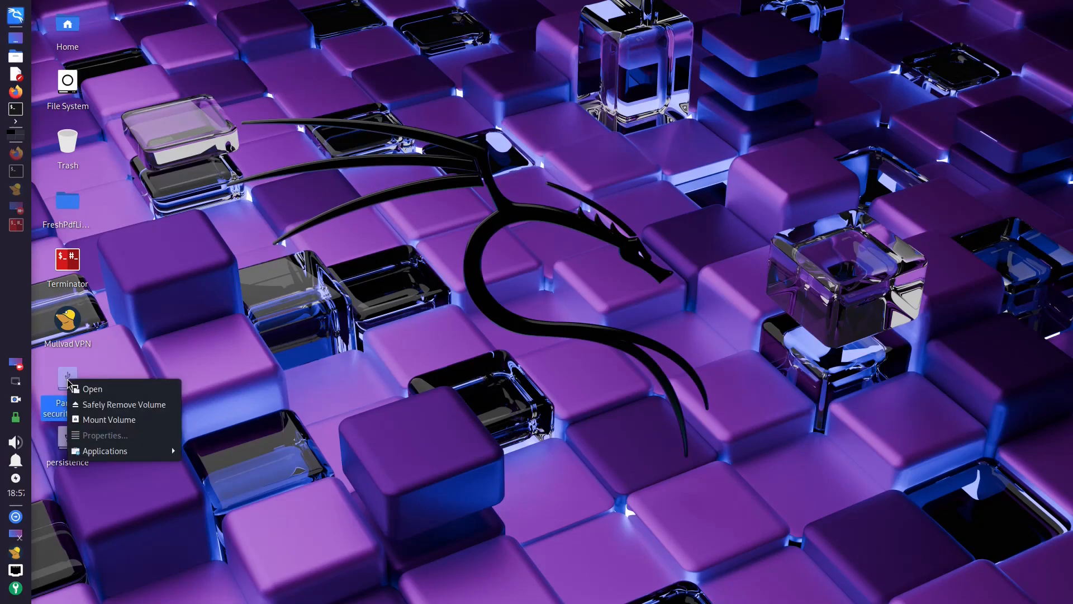
click(124, 404)
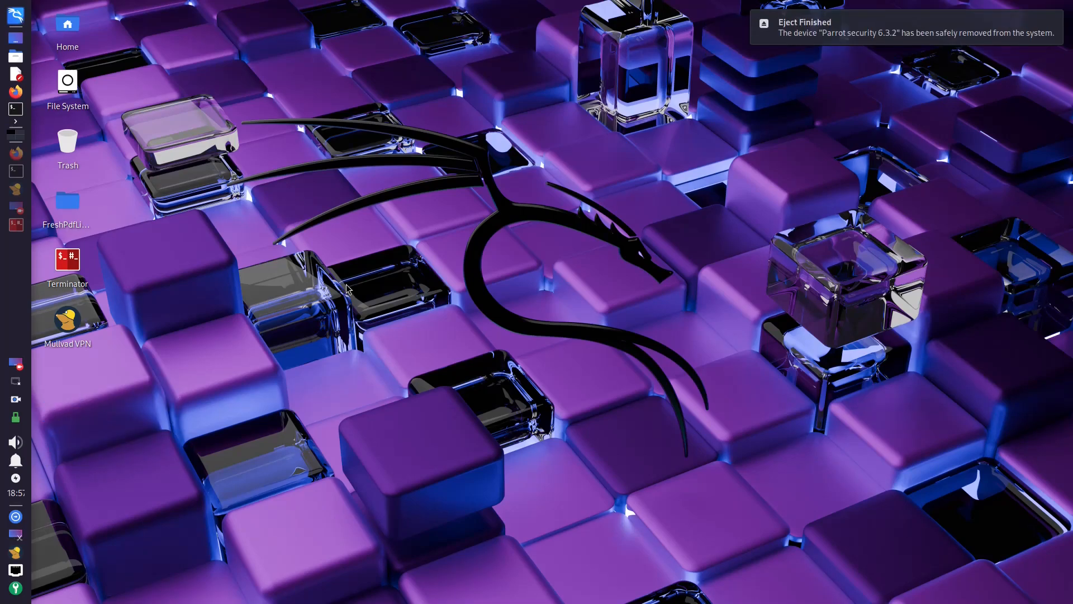